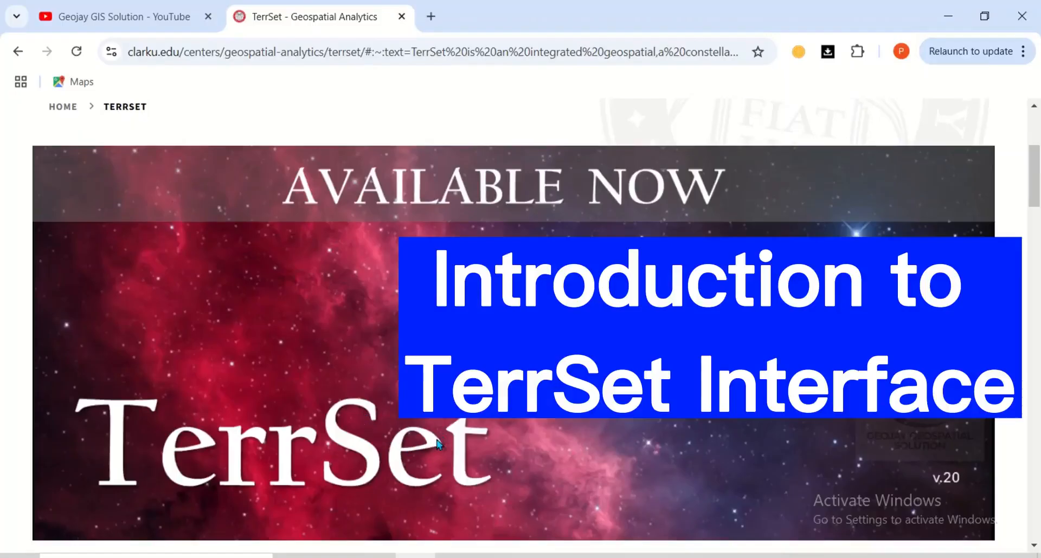
# Launch TerrSet liberaGIS from its desktop shortcut until the v.20 splash screen appears
pyautogui.scroll(-3)
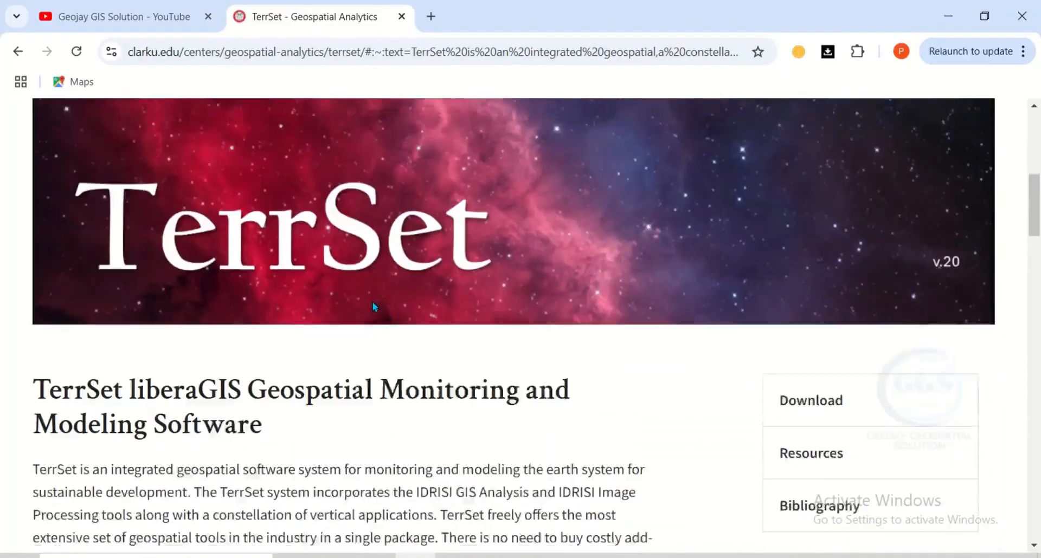
pyautogui.scroll(-3)
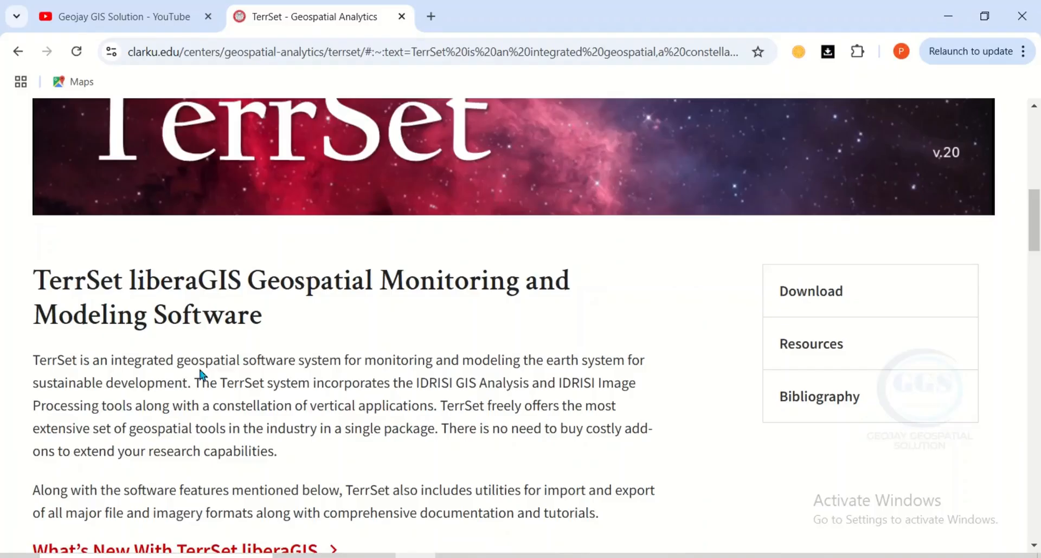
pyautogui.moveTo(334, 378)
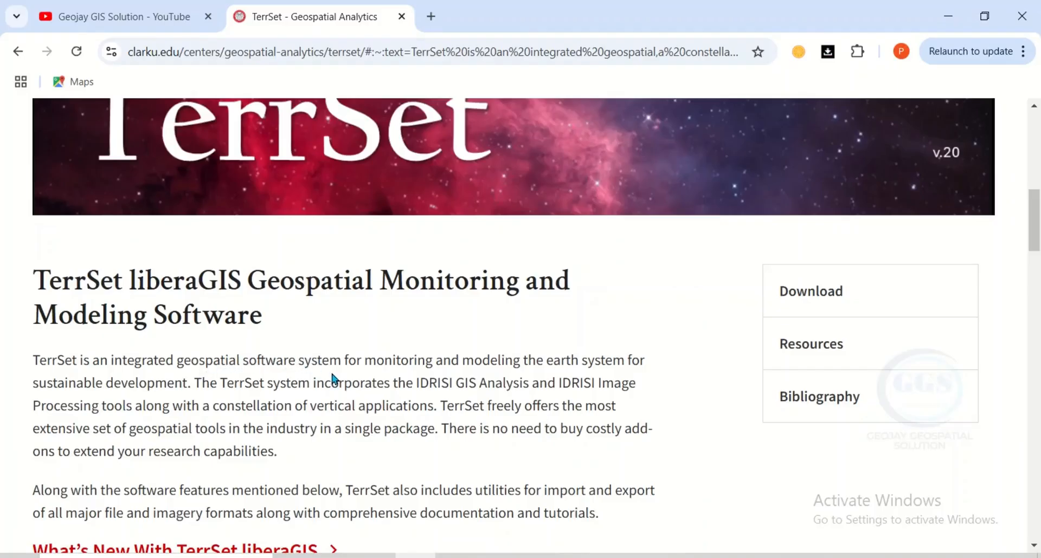
pyautogui.moveTo(528, 365)
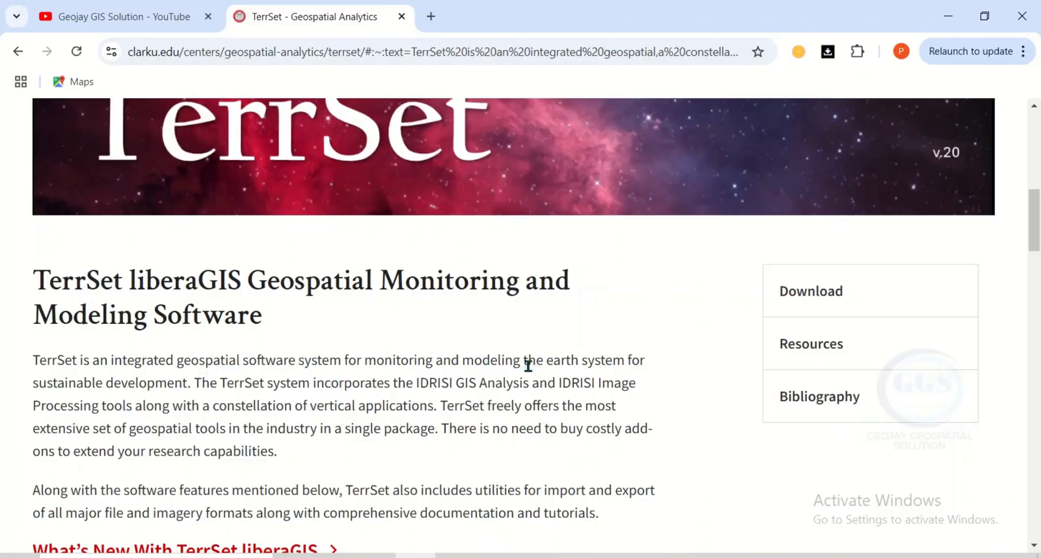
pyautogui.moveTo(222, 379)
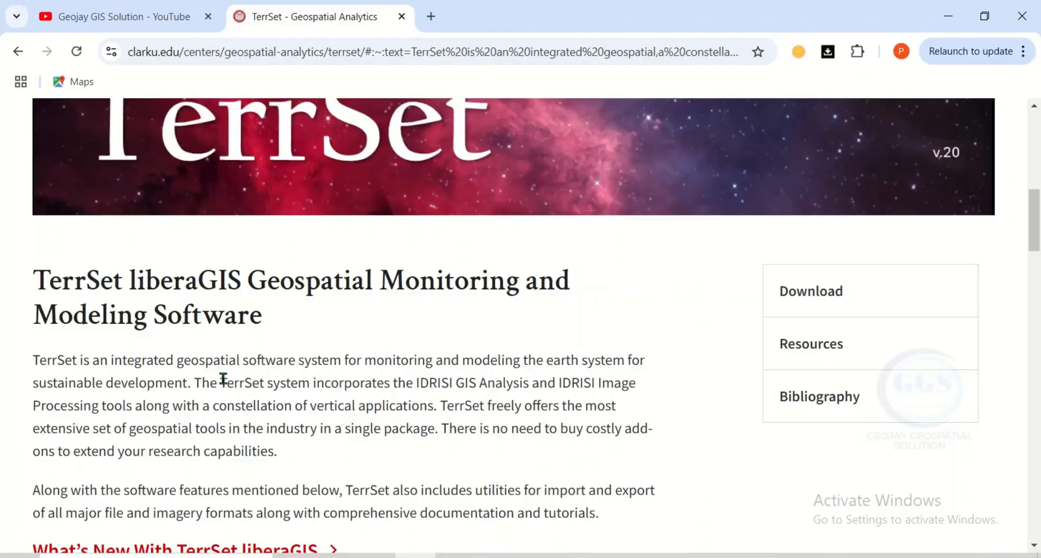
pyautogui.moveTo(244, 401)
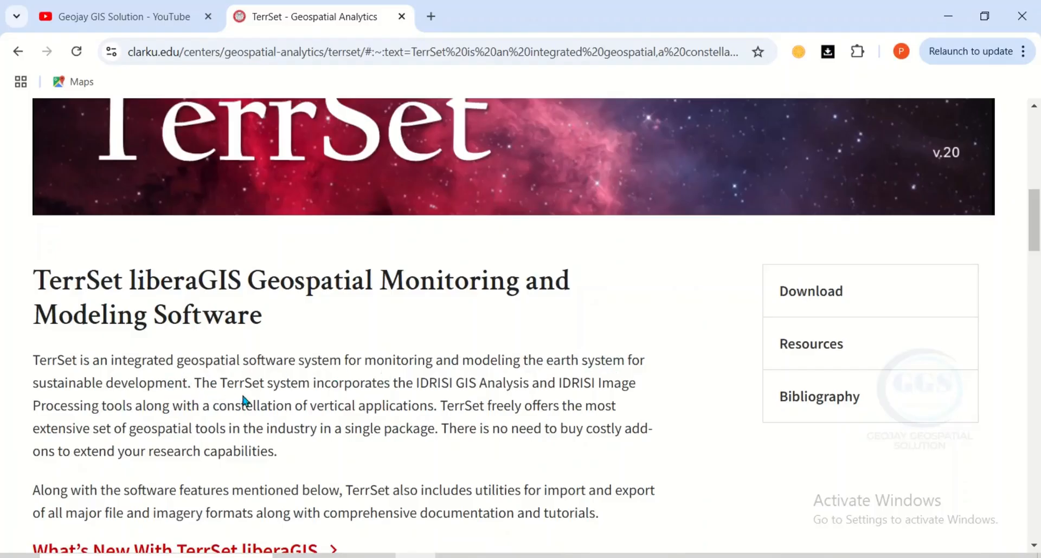
pyautogui.moveTo(345, 392)
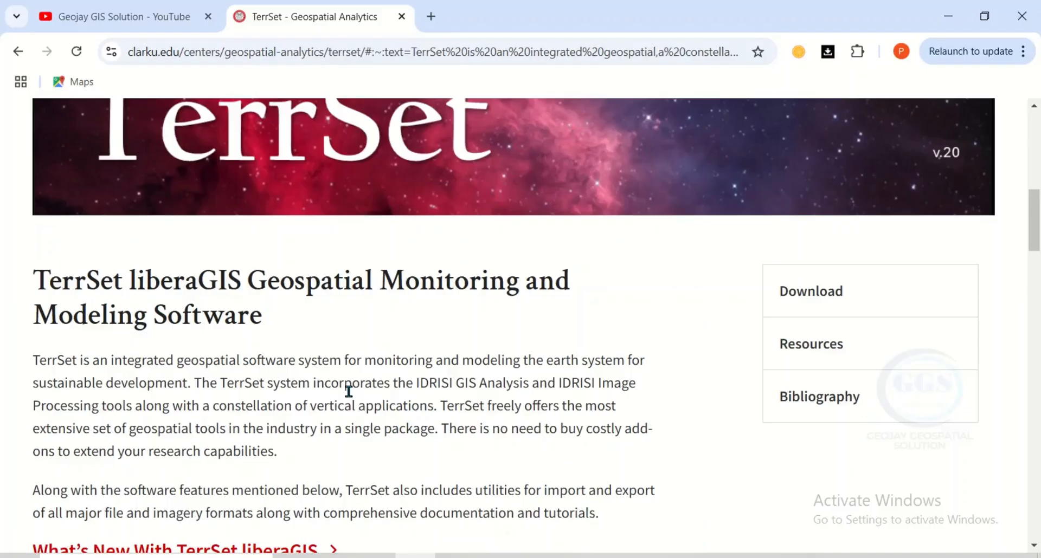
pyautogui.moveTo(484, 388)
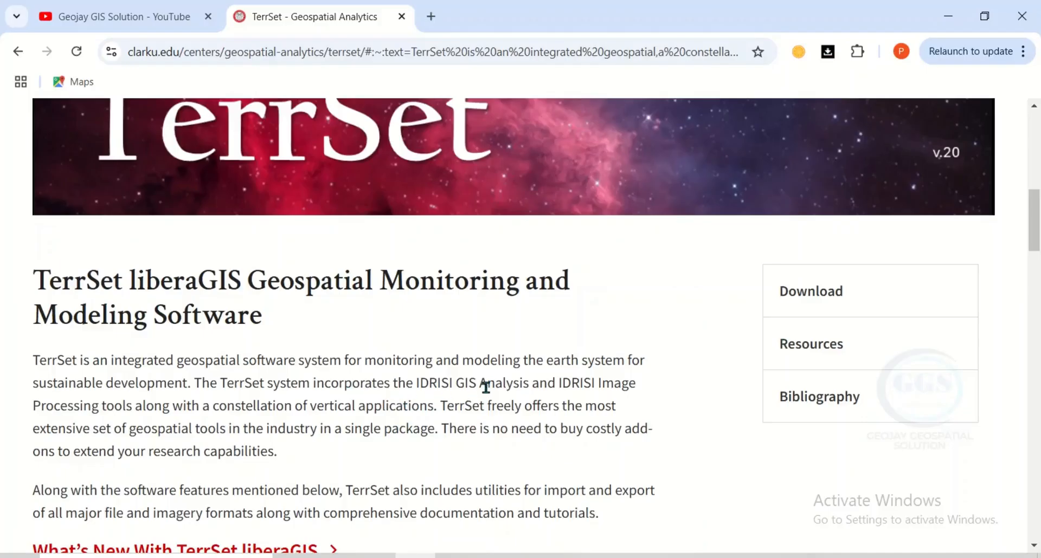
pyautogui.moveTo(548, 388)
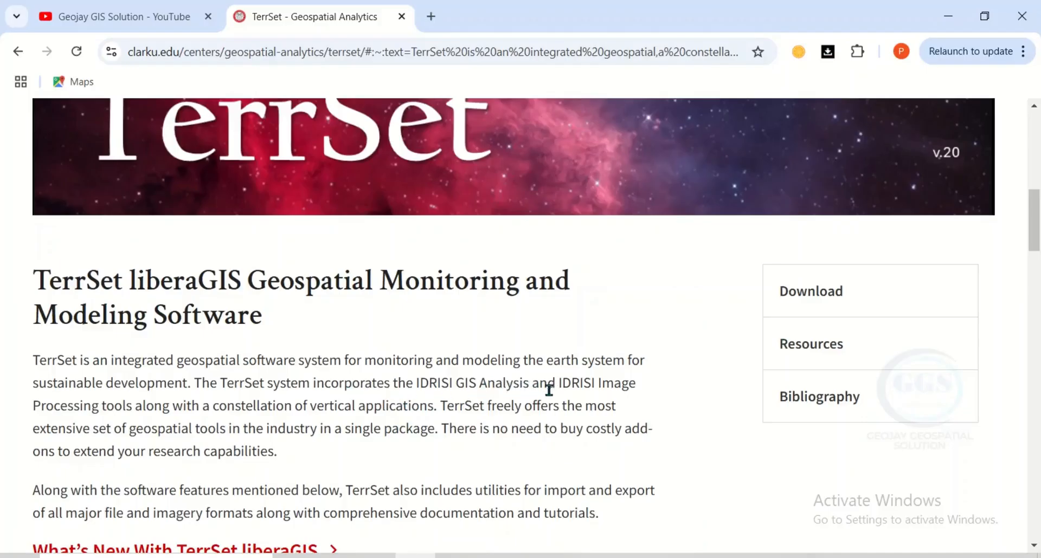
pyautogui.scroll(3)
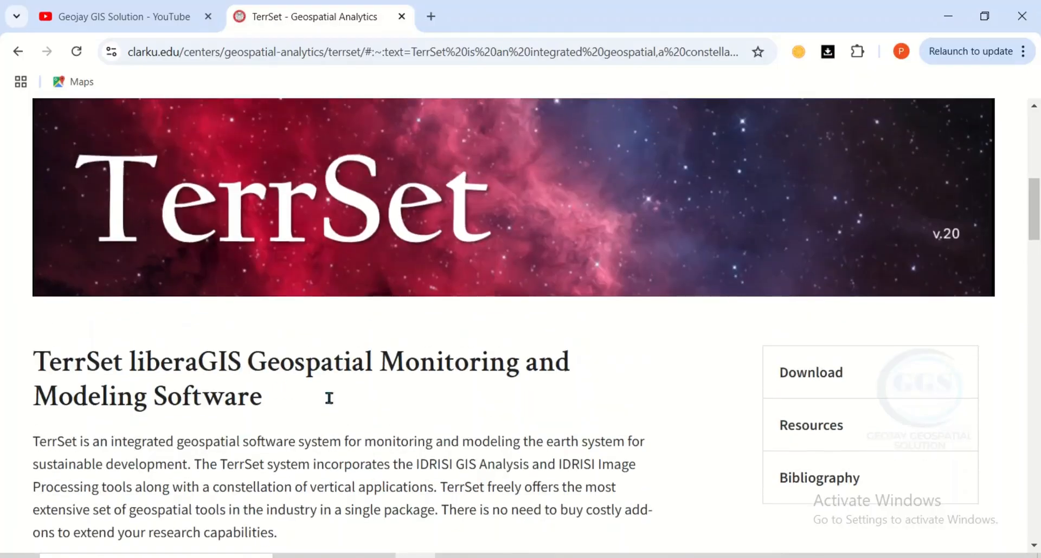
pyautogui.moveTo(332, 404)
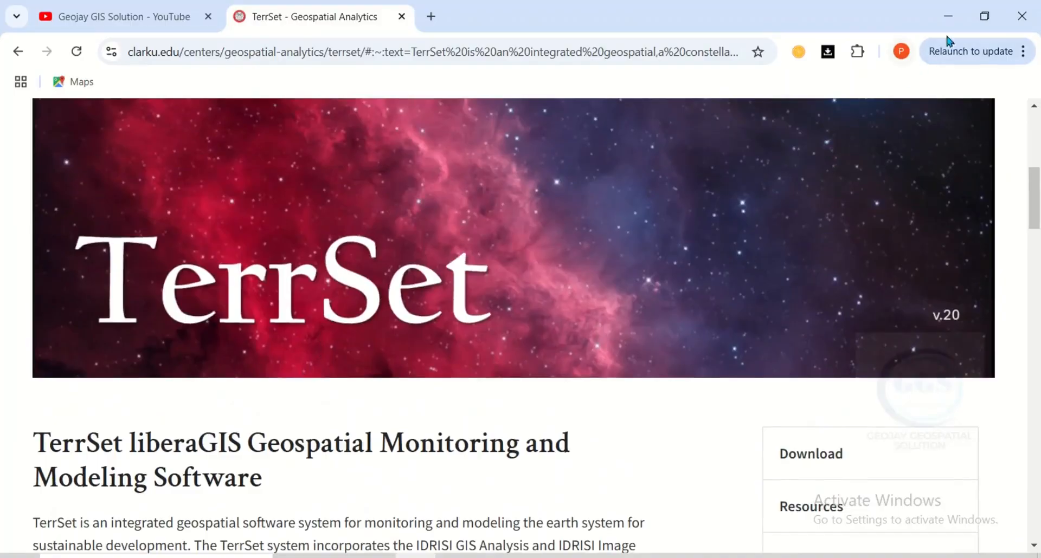
pyautogui.moveTo(595, 472)
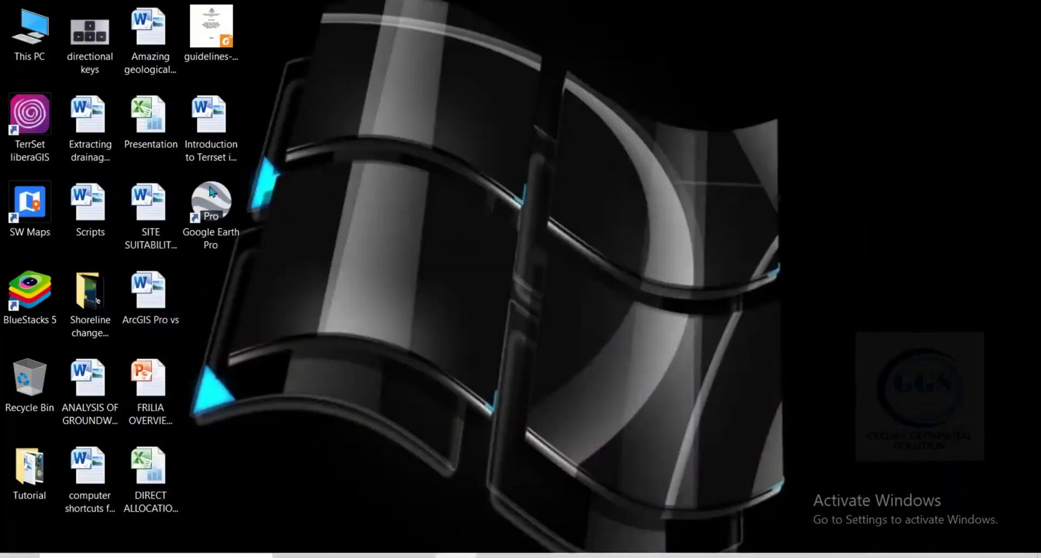
pyautogui.click(30, 116)
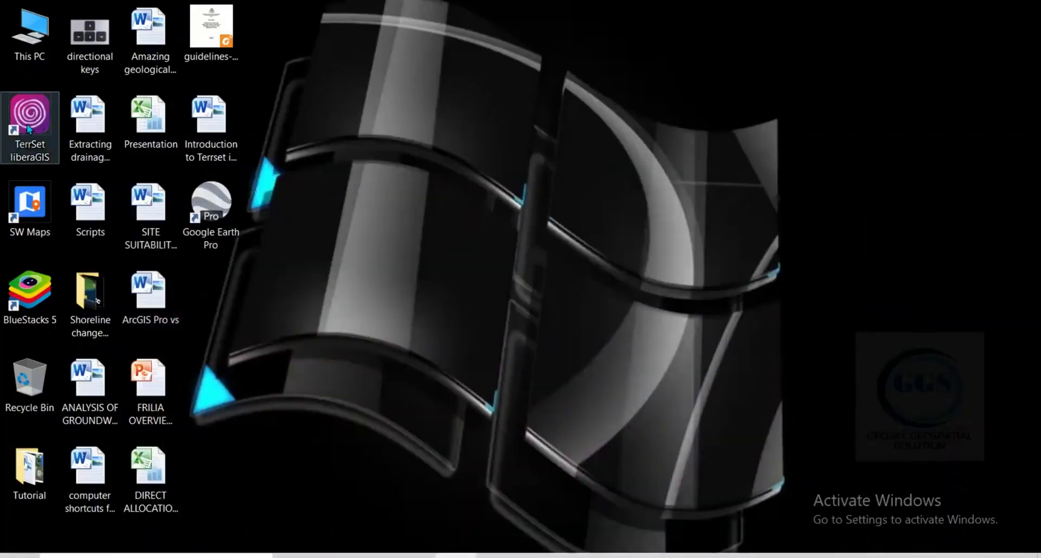
pyautogui.doubleClick(29, 118)
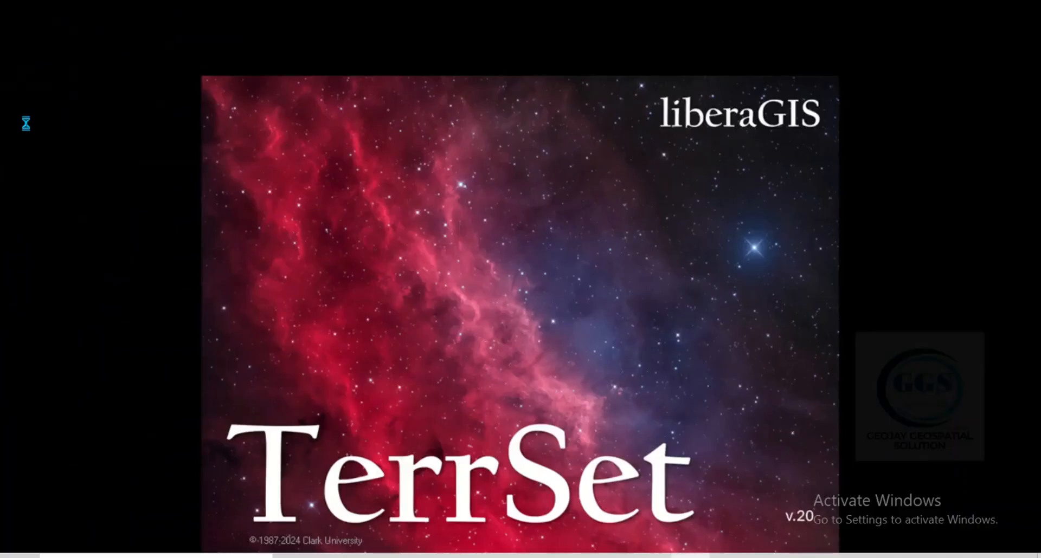
pyautogui.moveTo(384, 201)
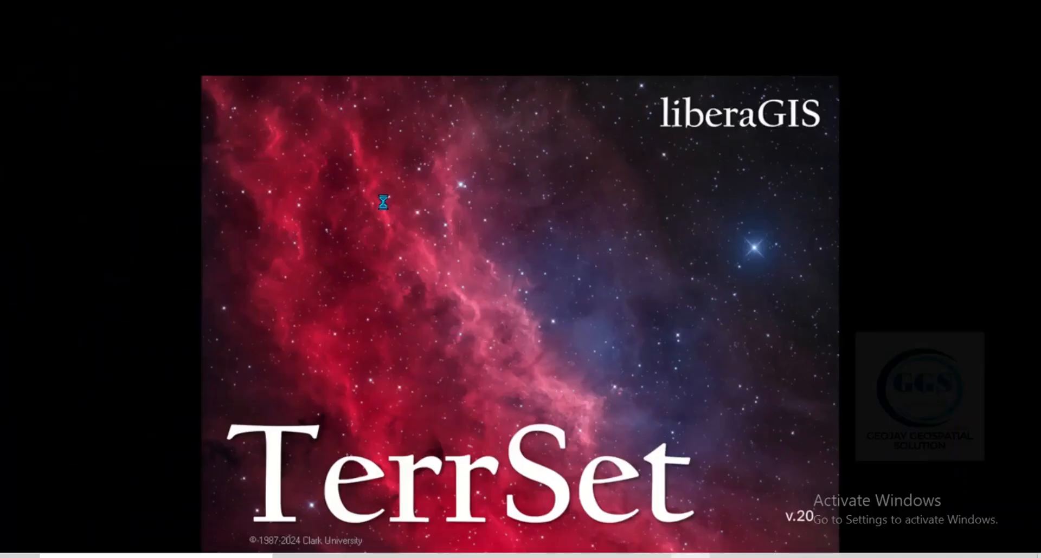
pyautogui.moveTo(393, 238)
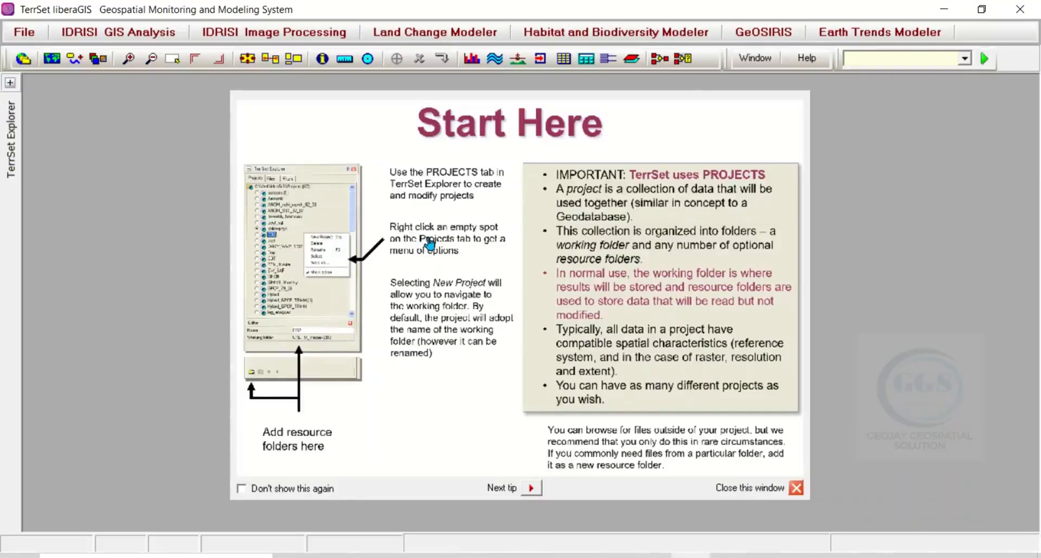
pyautogui.moveTo(521, 194)
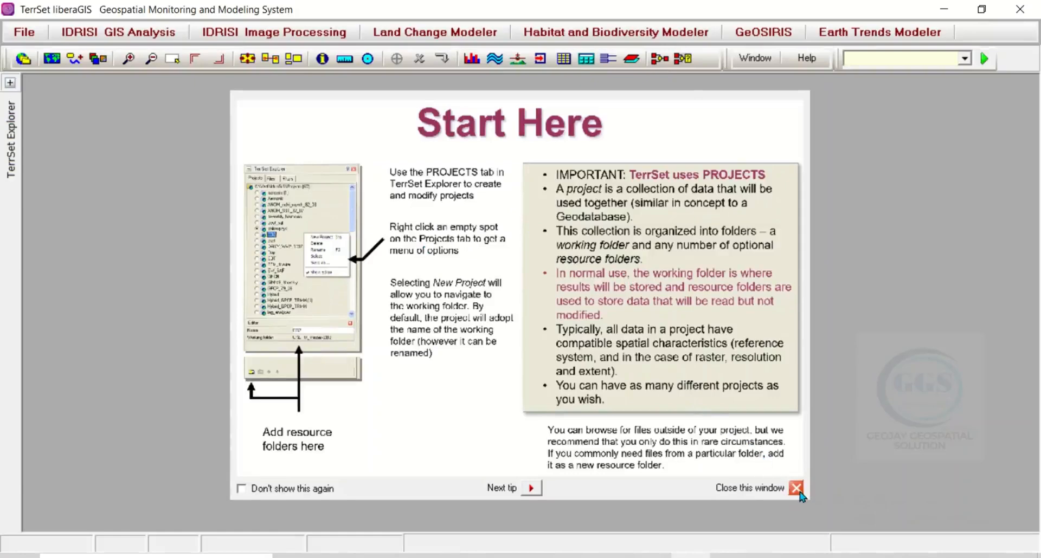
# Dismiss the Start Here tips window, leaving the empty main workspace
pyautogui.click(796, 488)
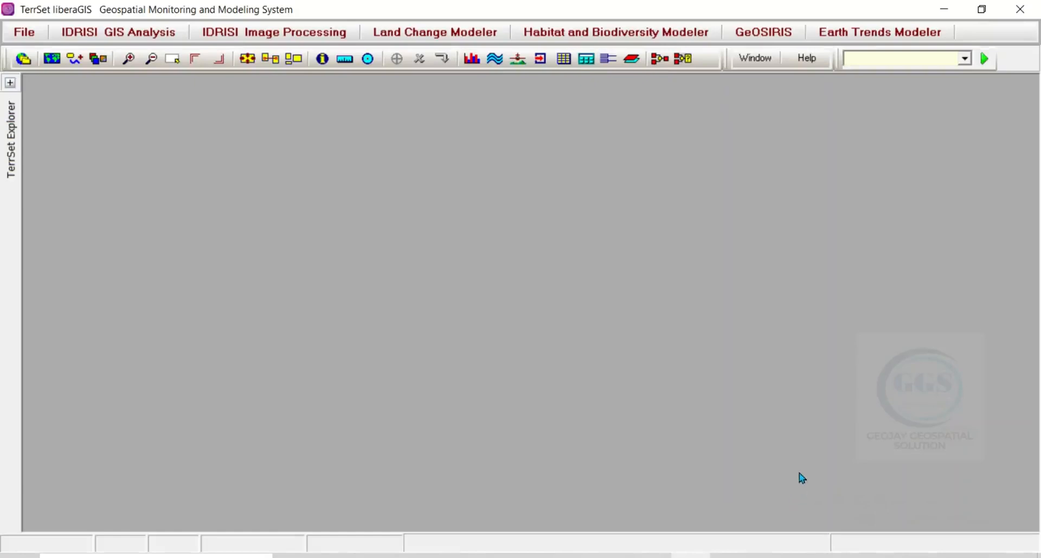
pyautogui.moveTo(408, 153)
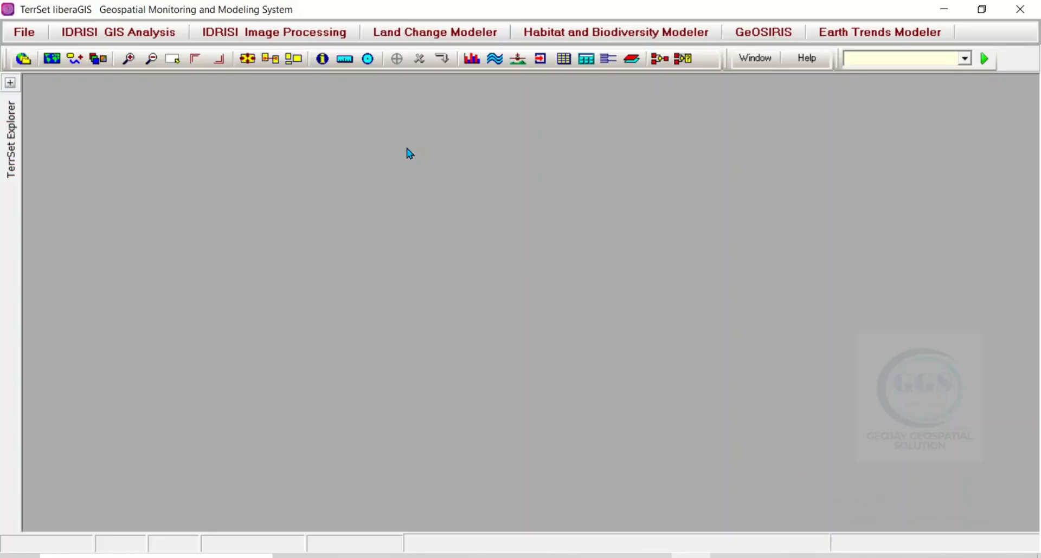
pyautogui.moveTo(163, 121)
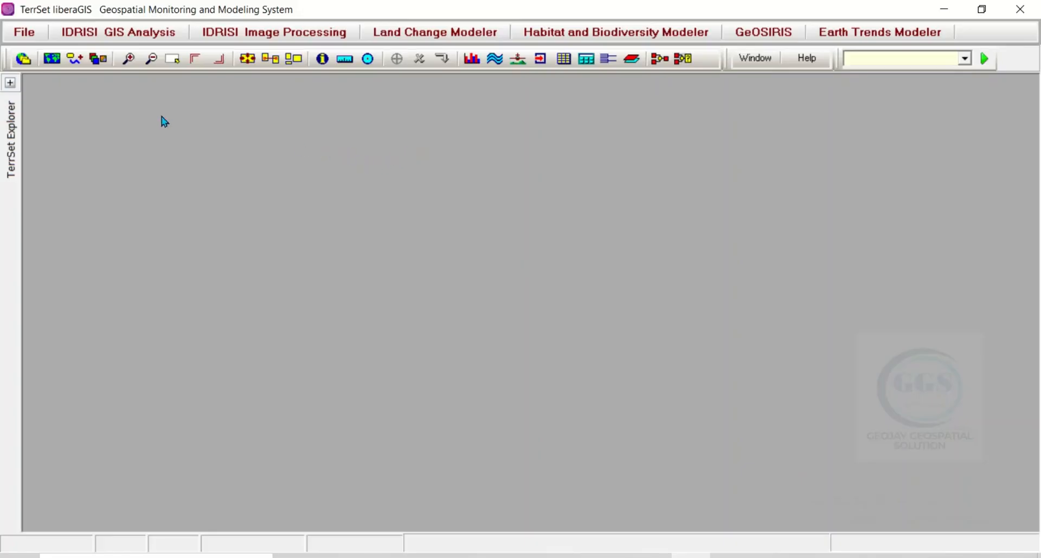
pyautogui.moveTo(115, 118)
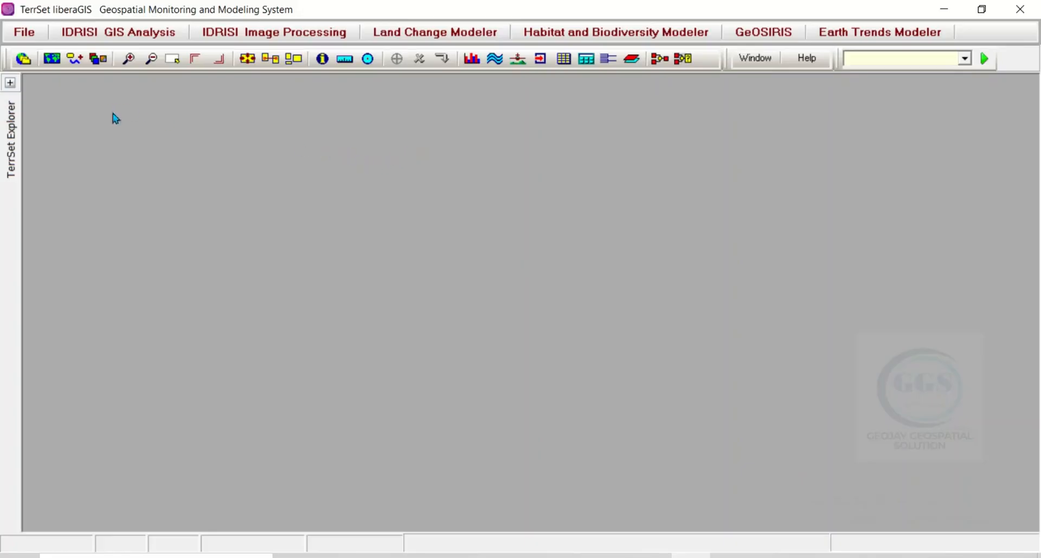
pyautogui.moveTo(26, 160)
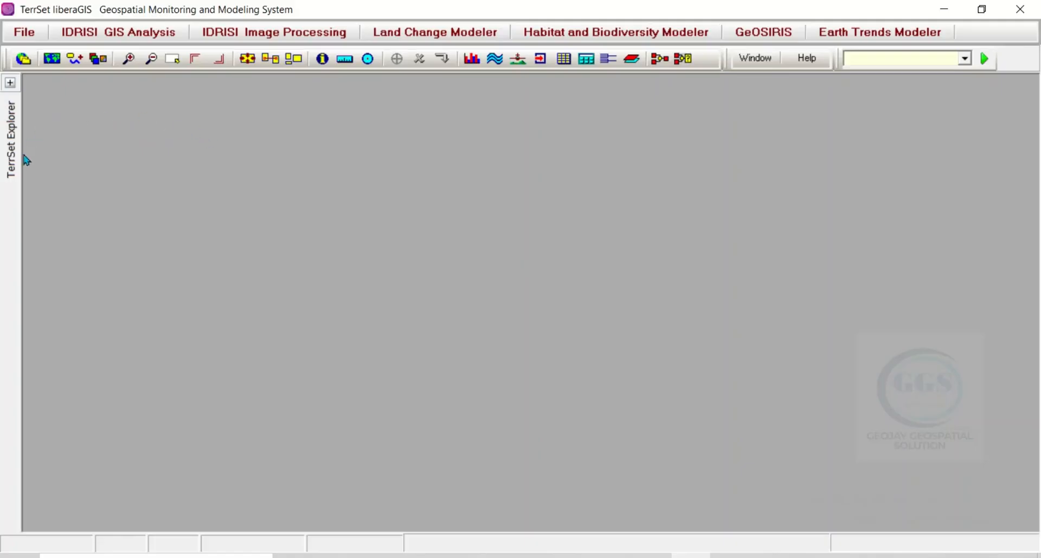
pyautogui.moveTo(140, 160)
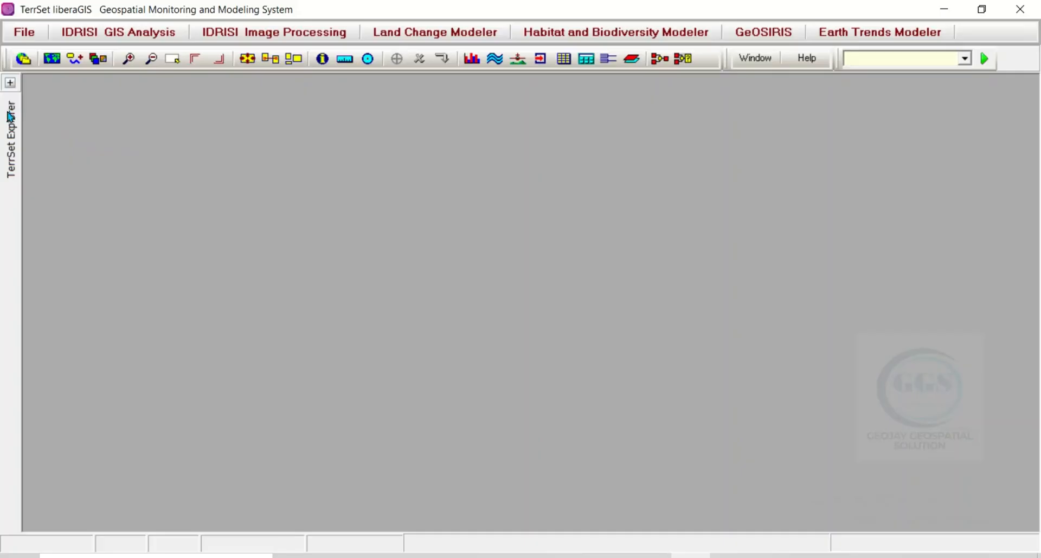
pyautogui.moveTo(19, 144)
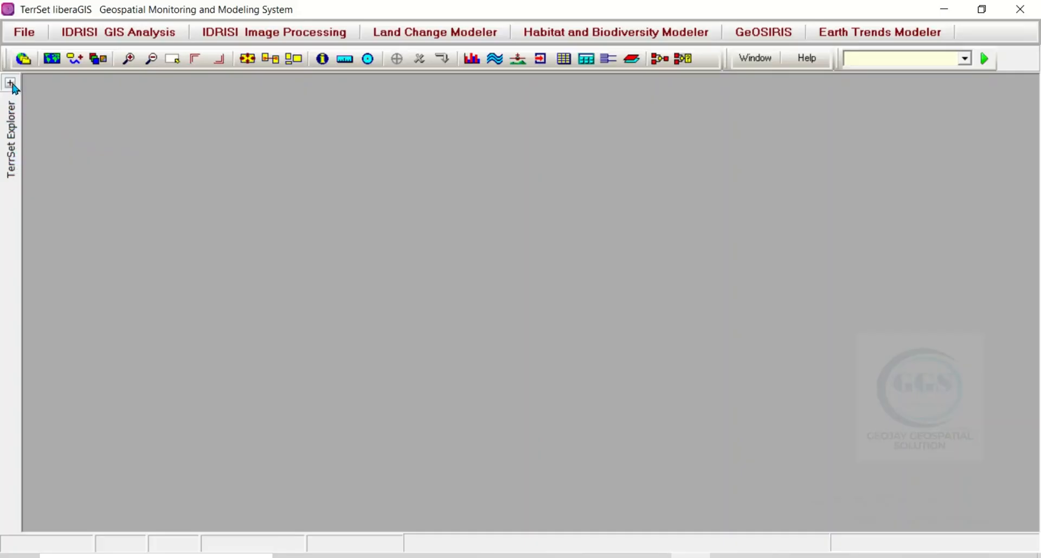
# Show the TerrSet Explorer tutorial data listing, then hide the panel again
pyautogui.click(11, 83)
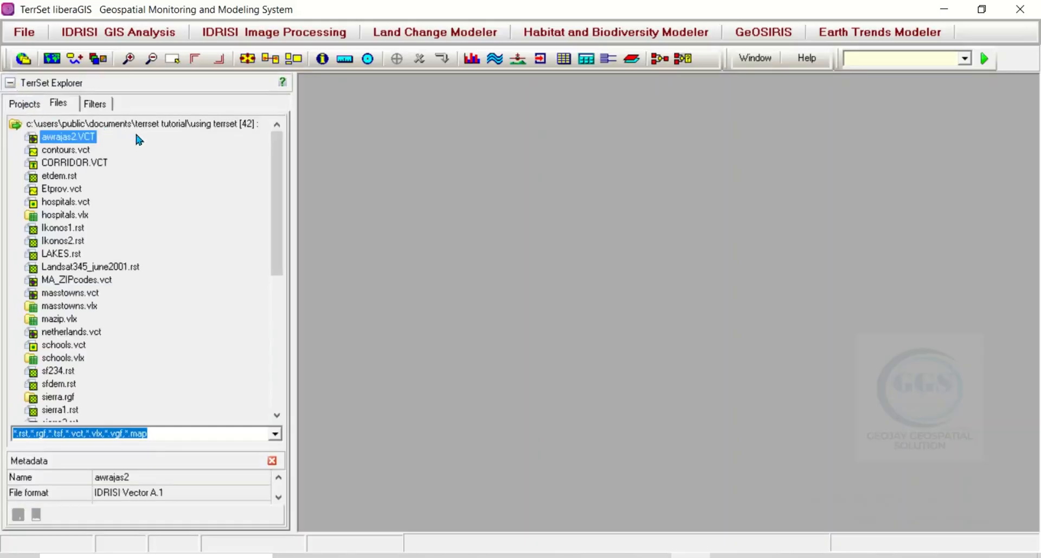
pyautogui.moveTo(113, 200)
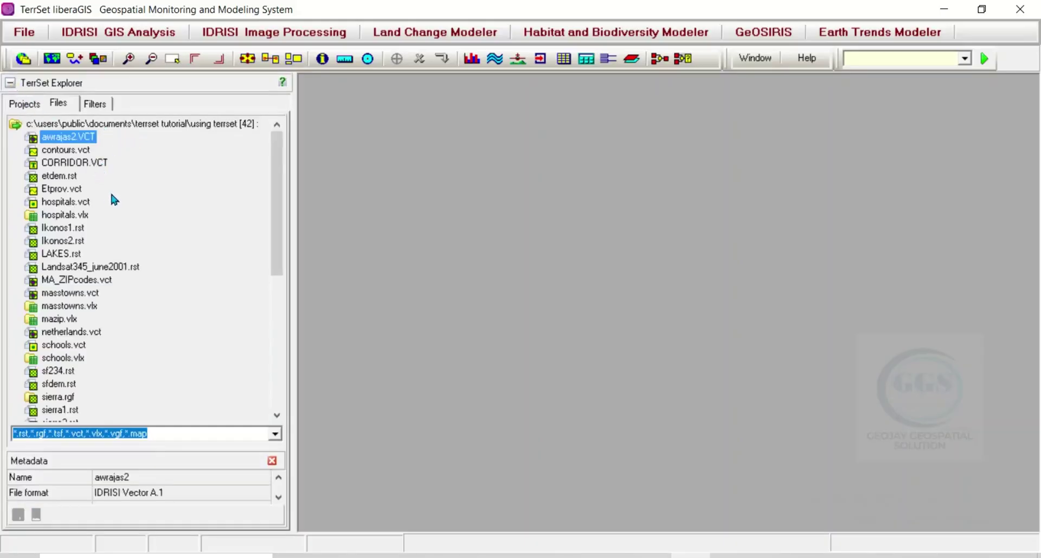
pyautogui.moveTo(109, 181)
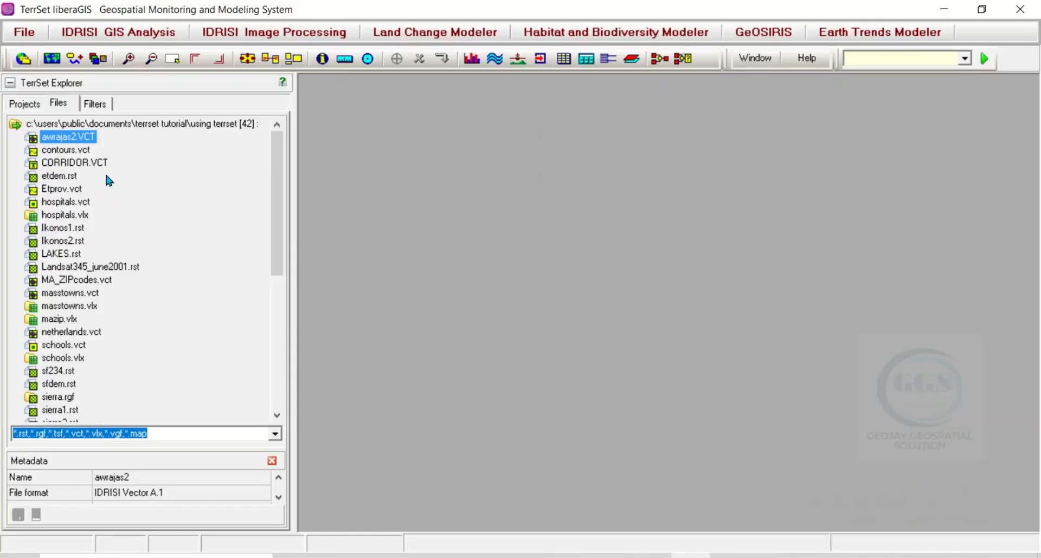
pyautogui.moveTo(106, 252)
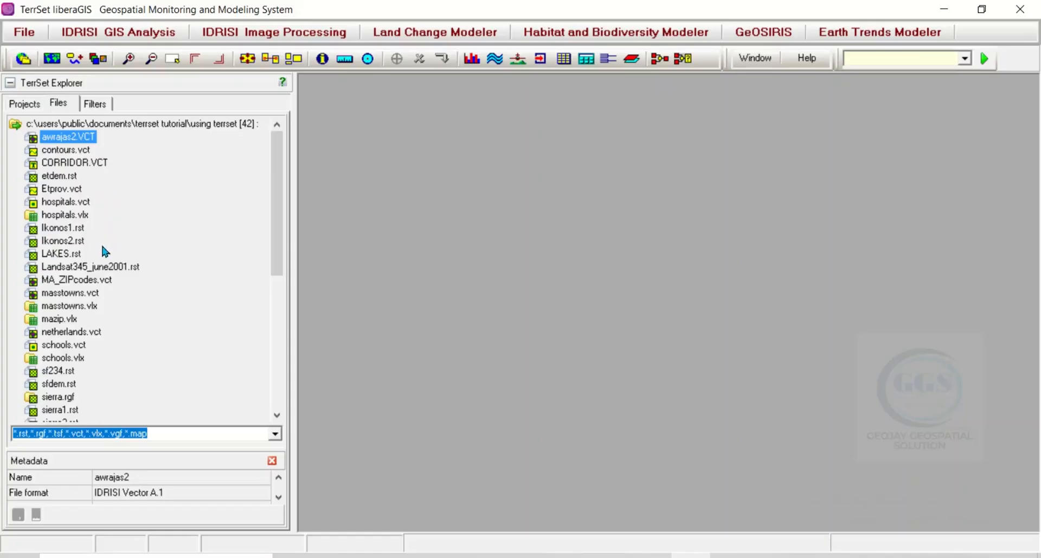
pyautogui.click(10, 83)
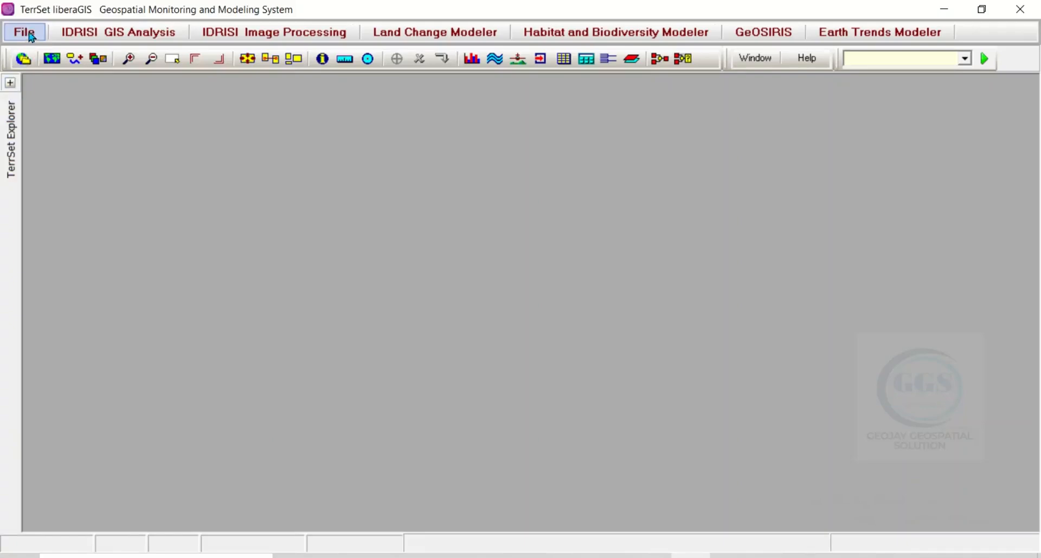
# Bring up the File menu's Display submenu with DISPLAY Launcher and other display tools
pyautogui.click(25, 32)
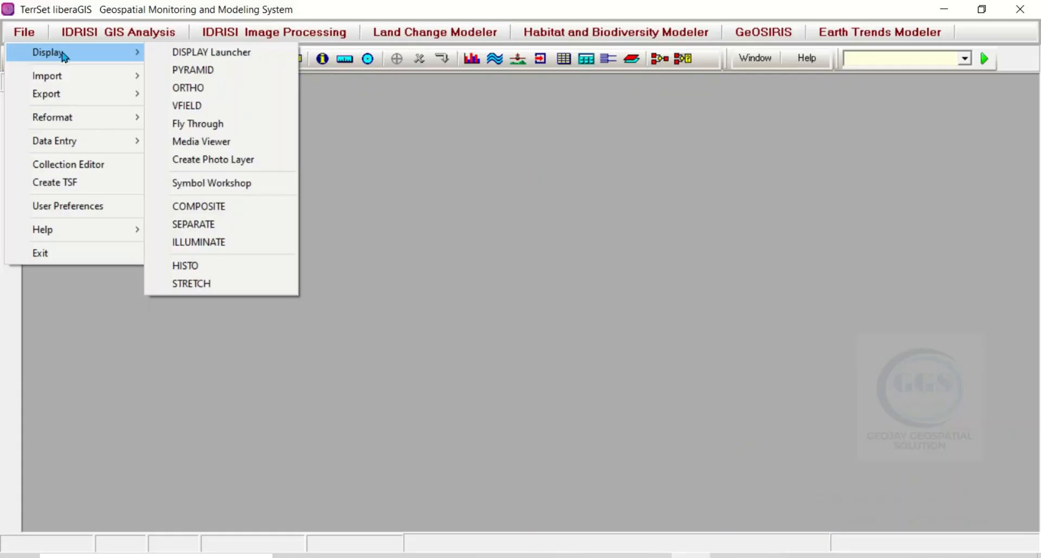
pyautogui.moveTo(233, 53)
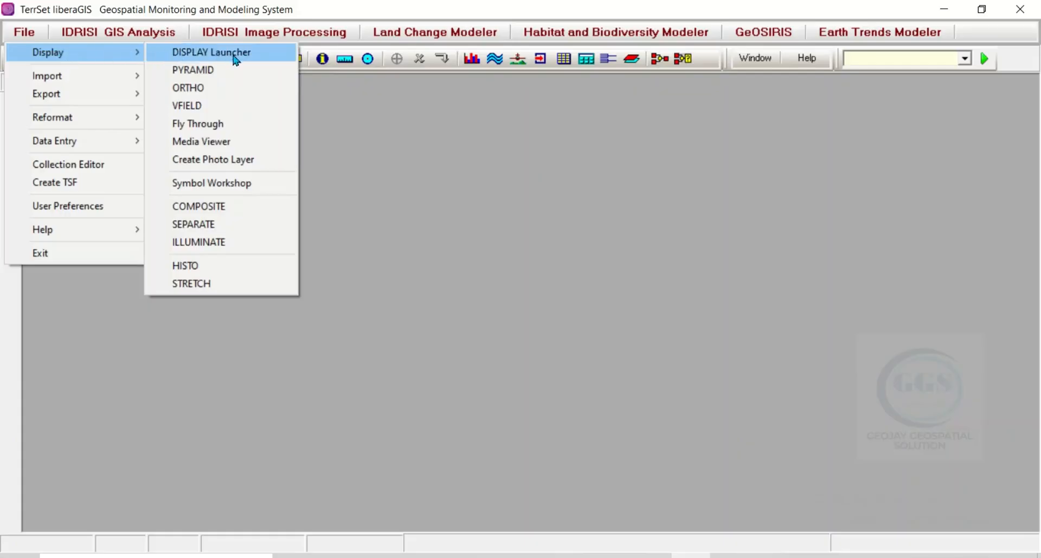
pyautogui.moveTo(201, 142)
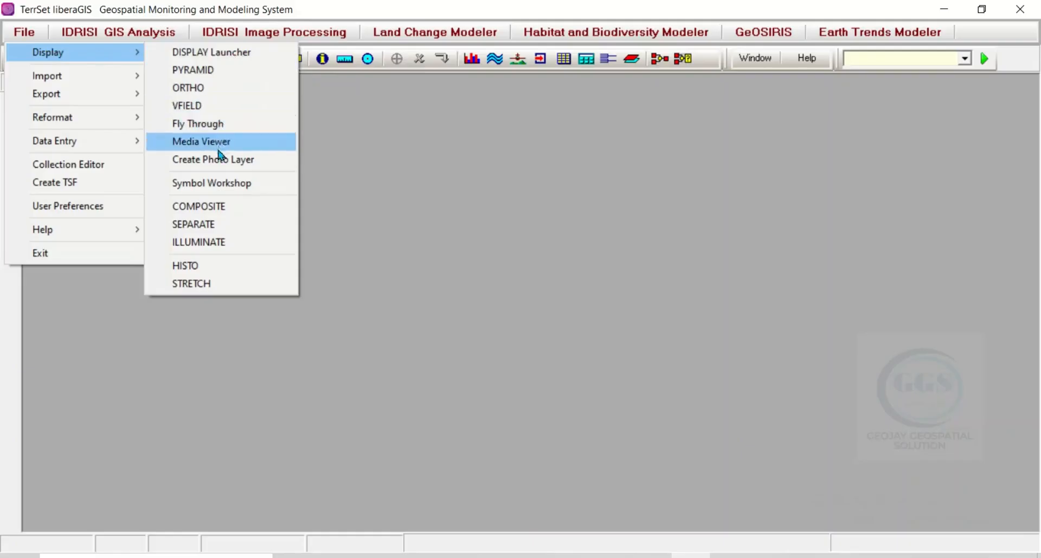
pyautogui.moveTo(222, 163)
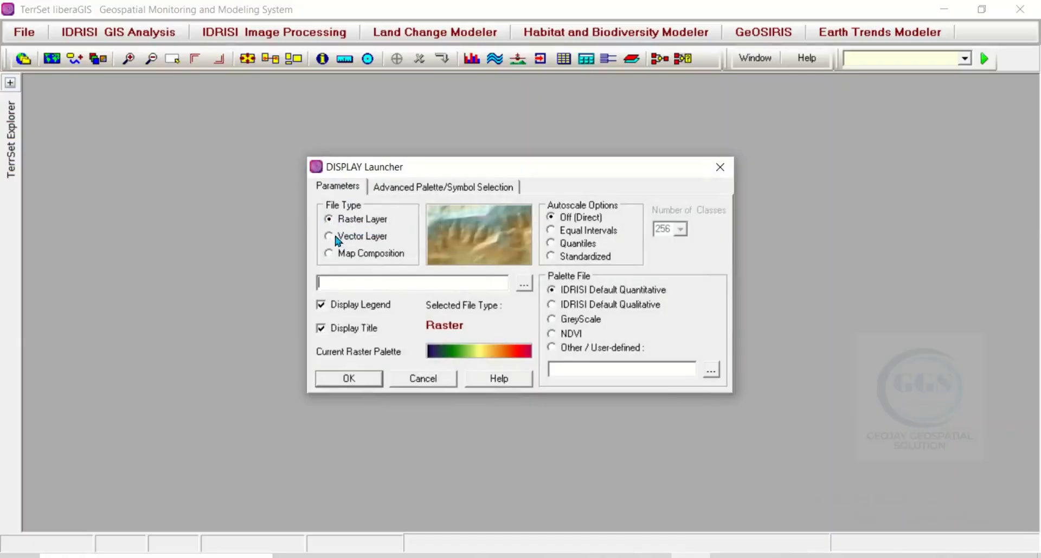
# Try Vector Layer, Map Composition and Raster Layer display types, then cancel the launcher
pyautogui.click(328, 236)
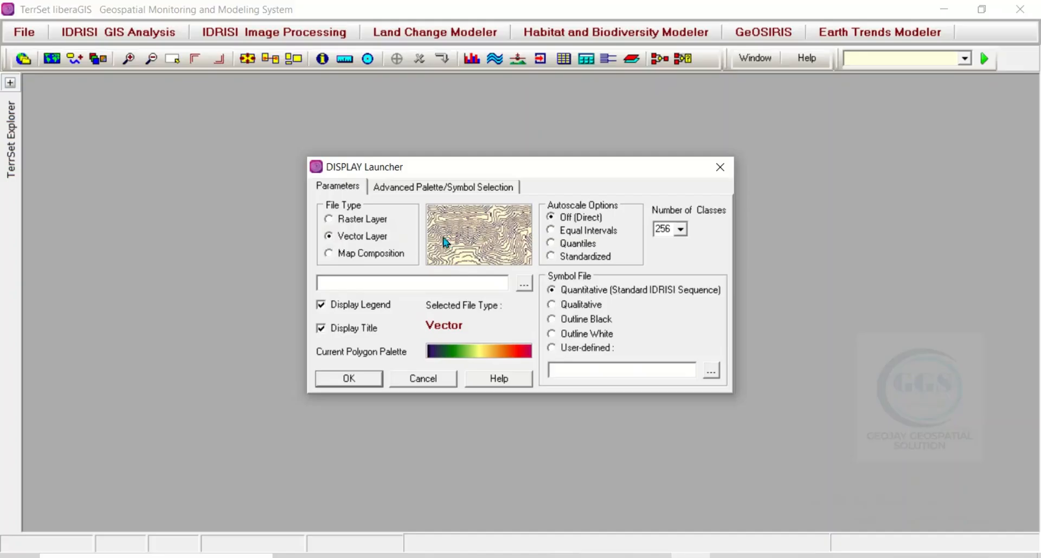
pyautogui.moveTo(329, 258)
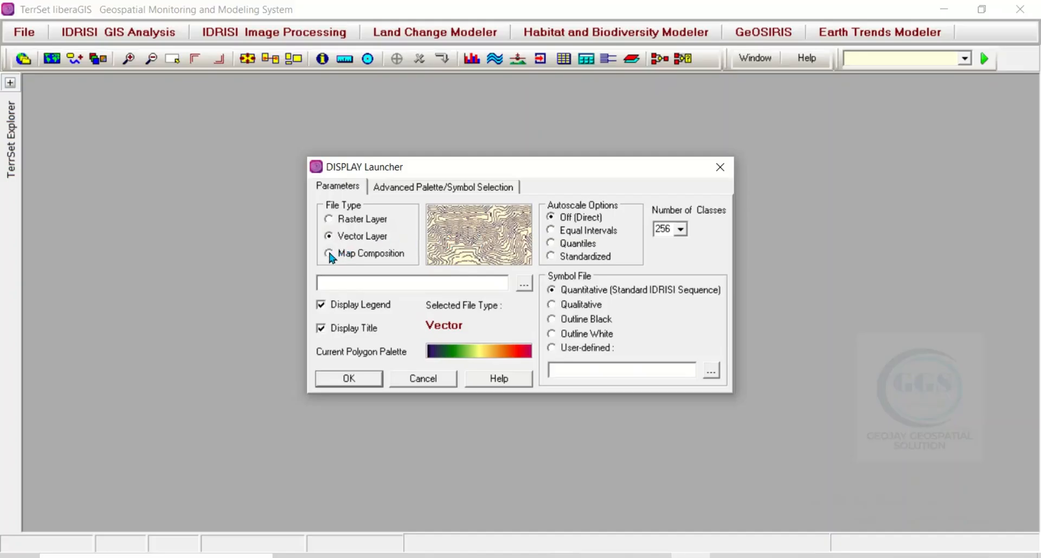
pyautogui.click(328, 254)
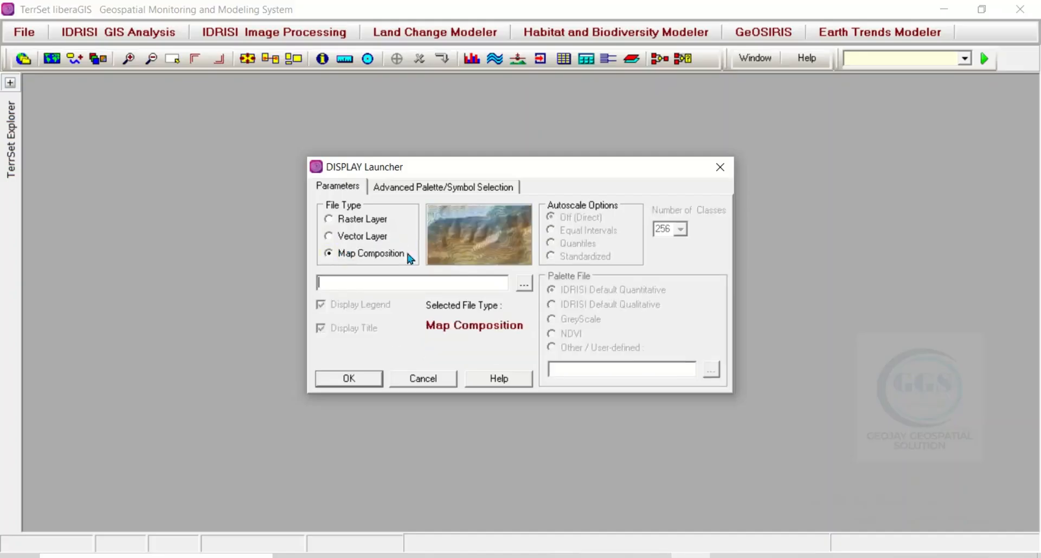
pyautogui.moveTo(485, 247)
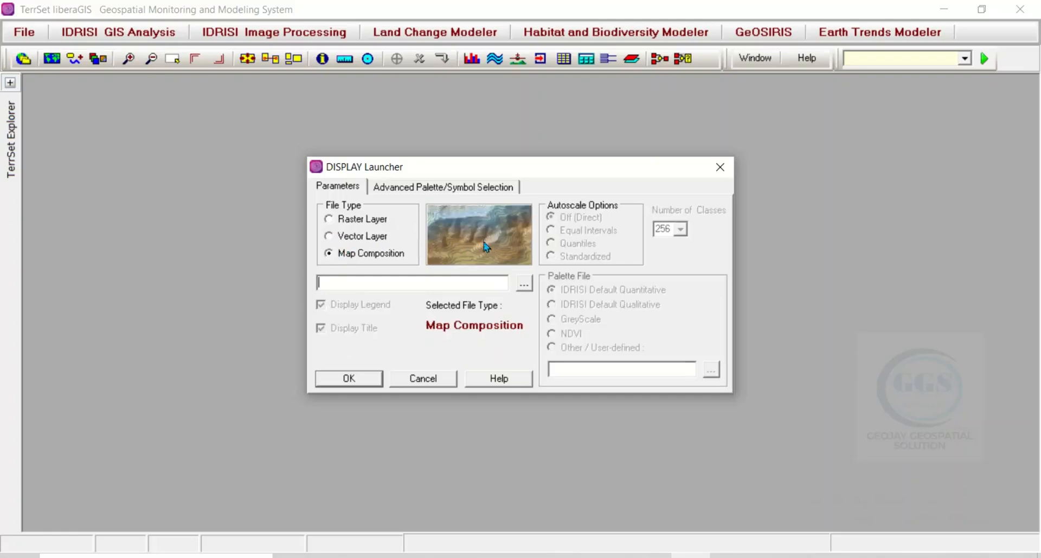
pyautogui.moveTo(382, 178)
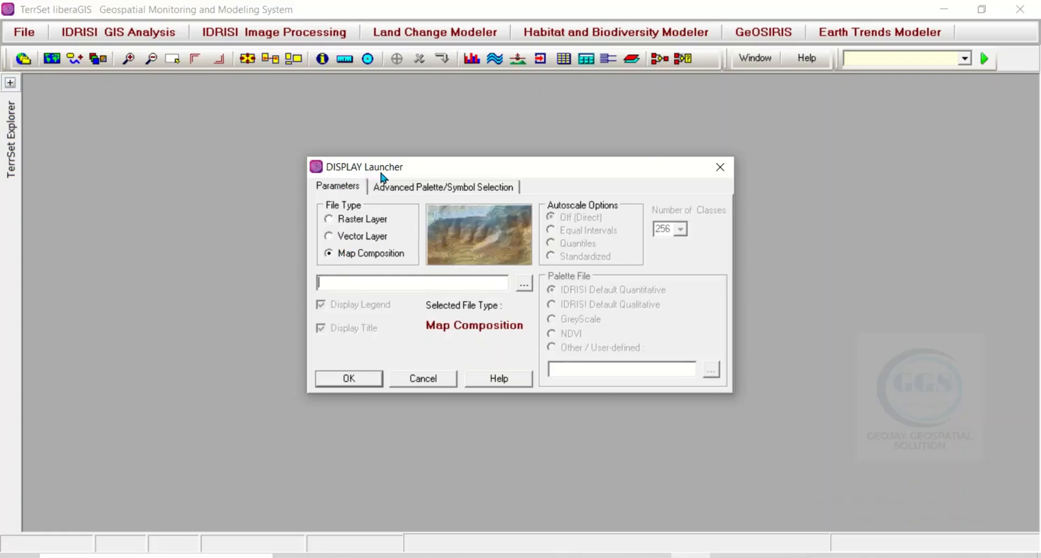
pyautogui.click(329, 219)
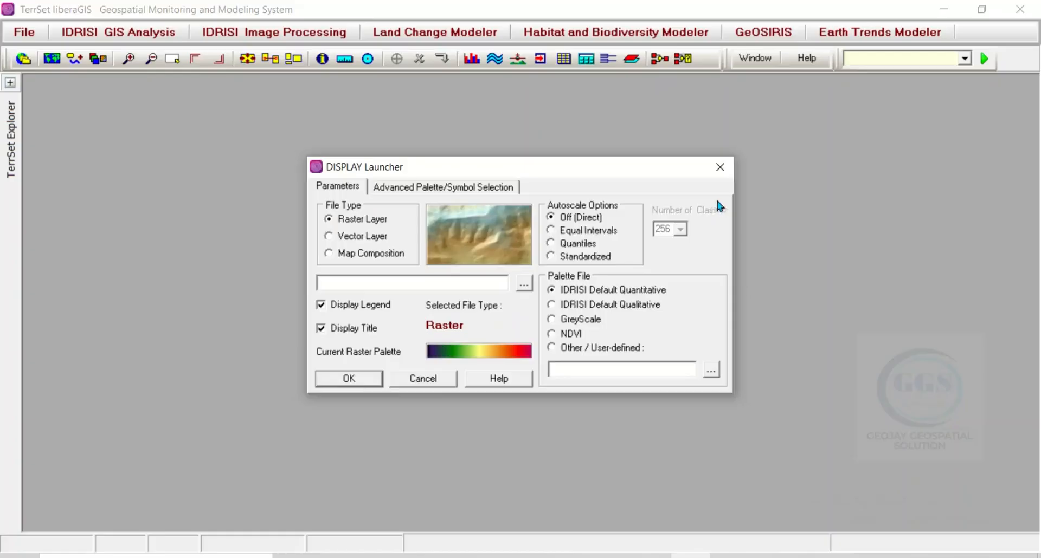
pyautogui.click(24, 31)
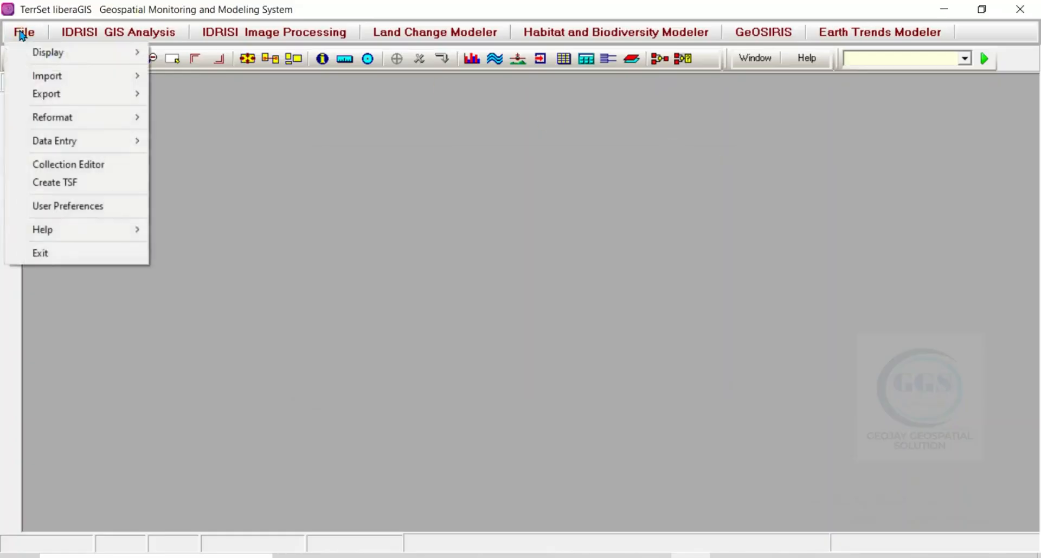
# Expand File > Import to show GDAL raster conversion and data provider format tools
pyautogui.click(47, 76)
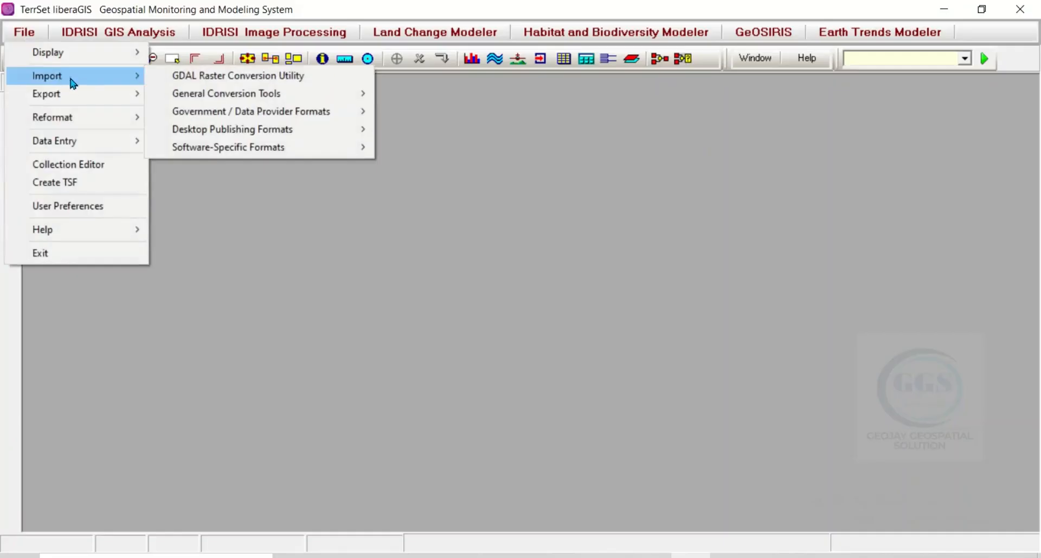
pyautogui.moveTo(226, 93)
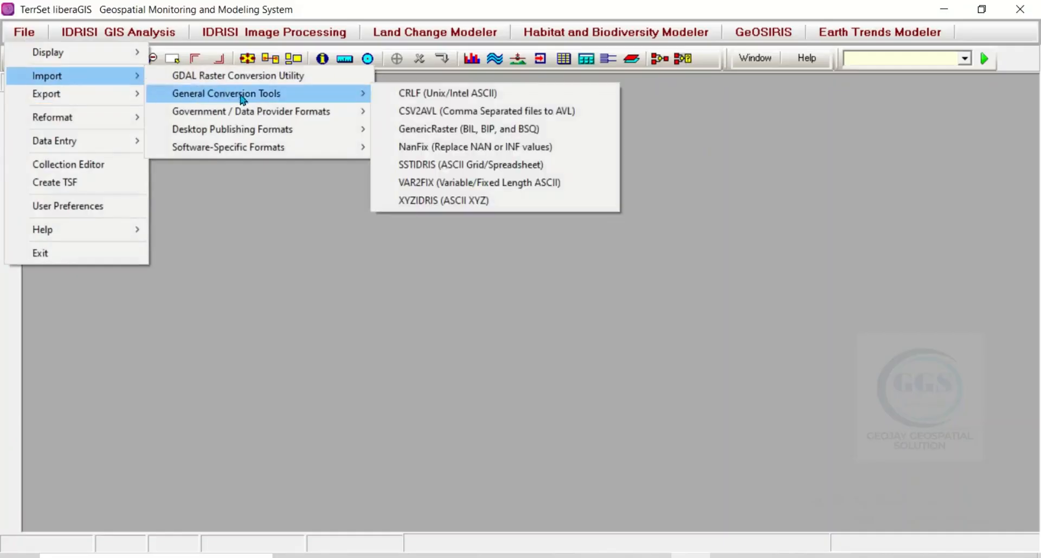
pyautogui.moveTo(284, 97)
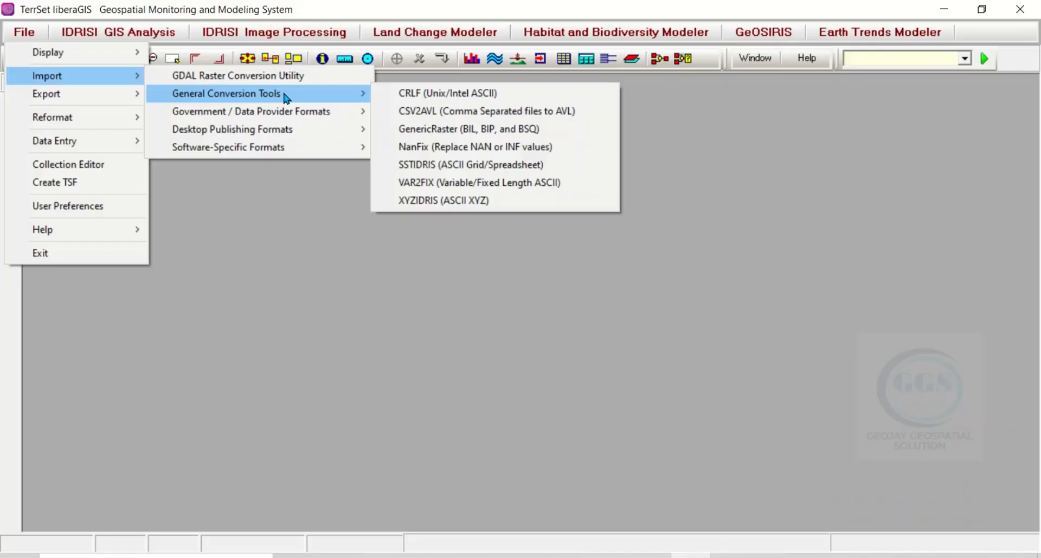
pyautogui.moveTo(269, 75)
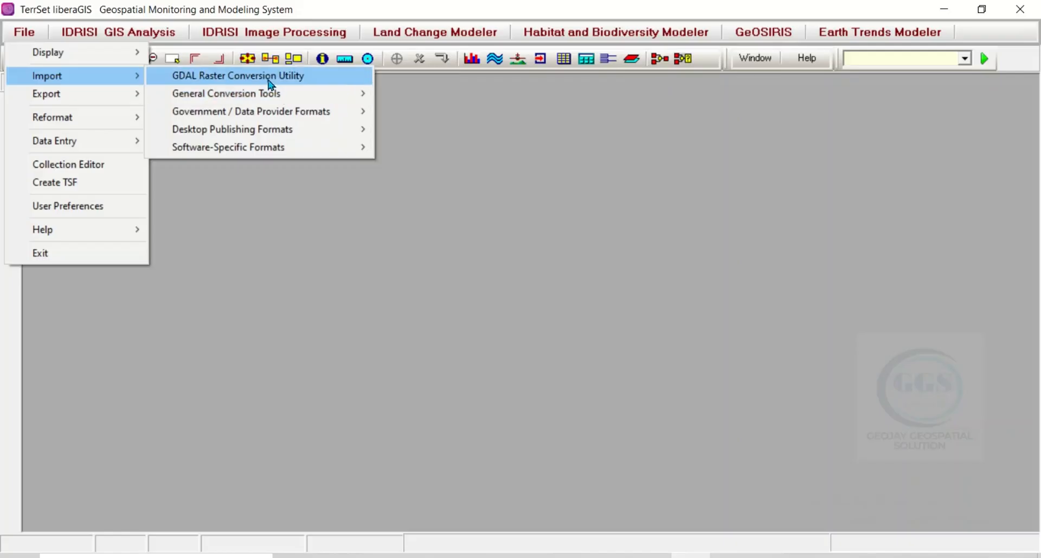
pyautogui.moveTo(269, 111)
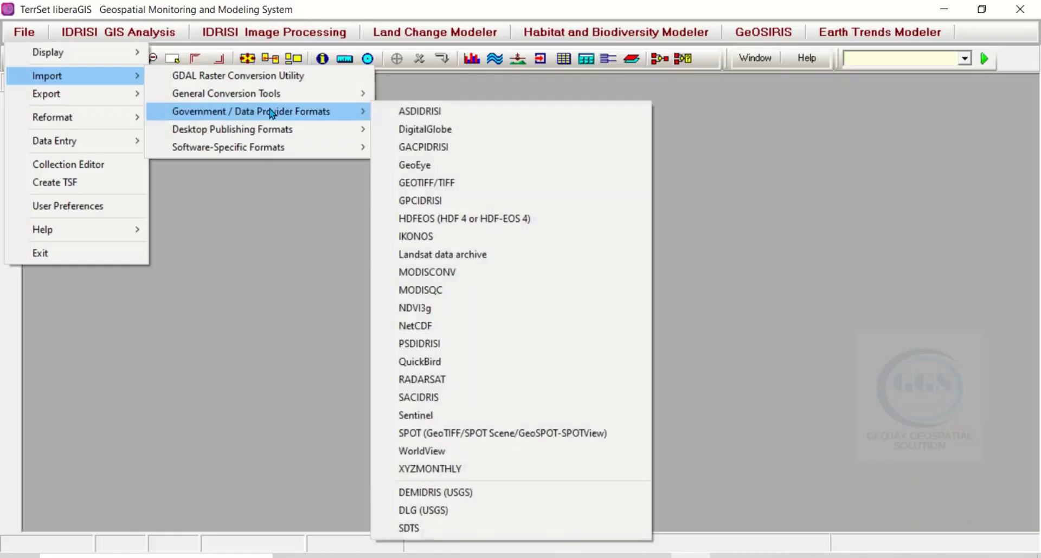
pyautogui.moveTo(323, 118)
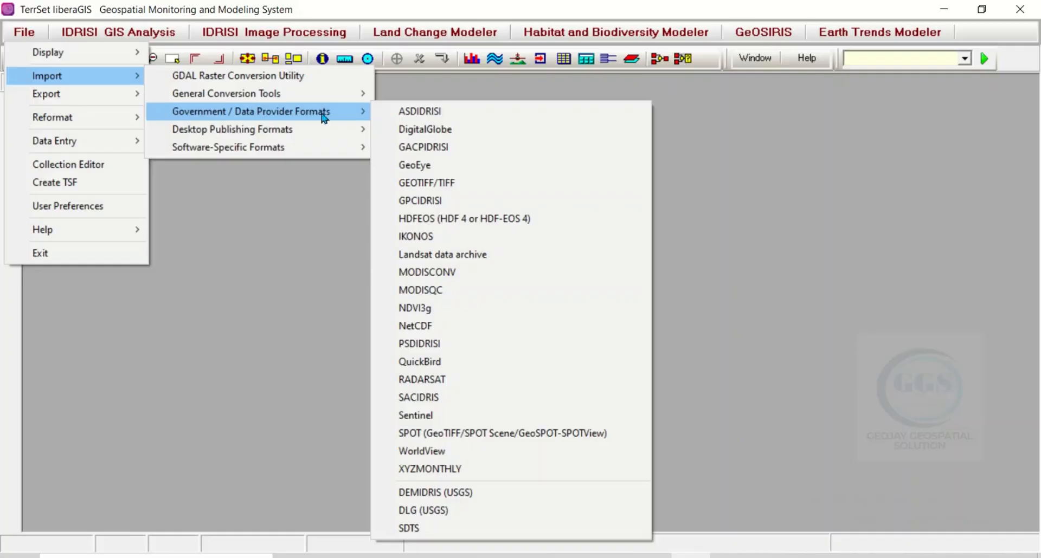
pyautogui.moveTo(414, 165)
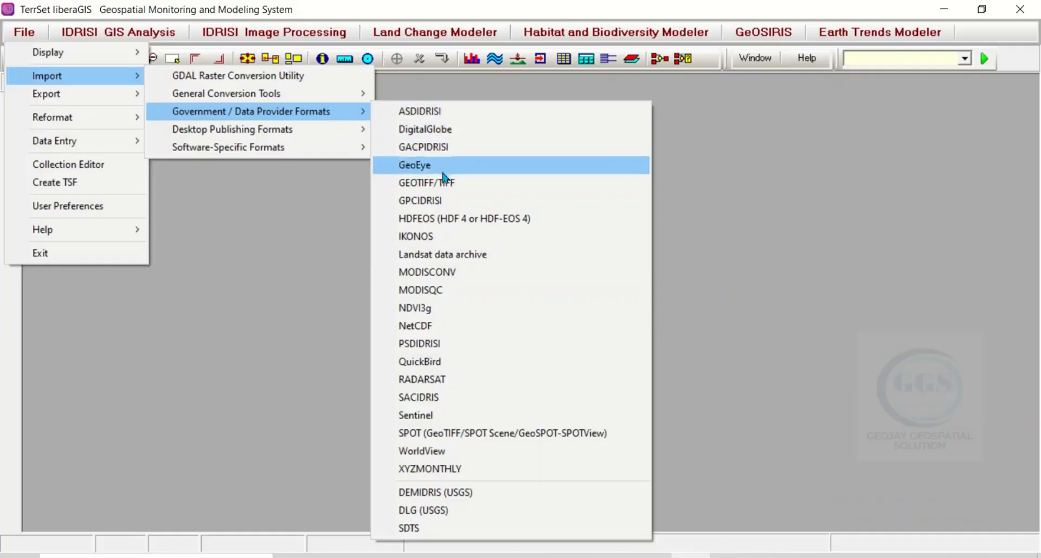
pyautogui.moveTo(438, 236)
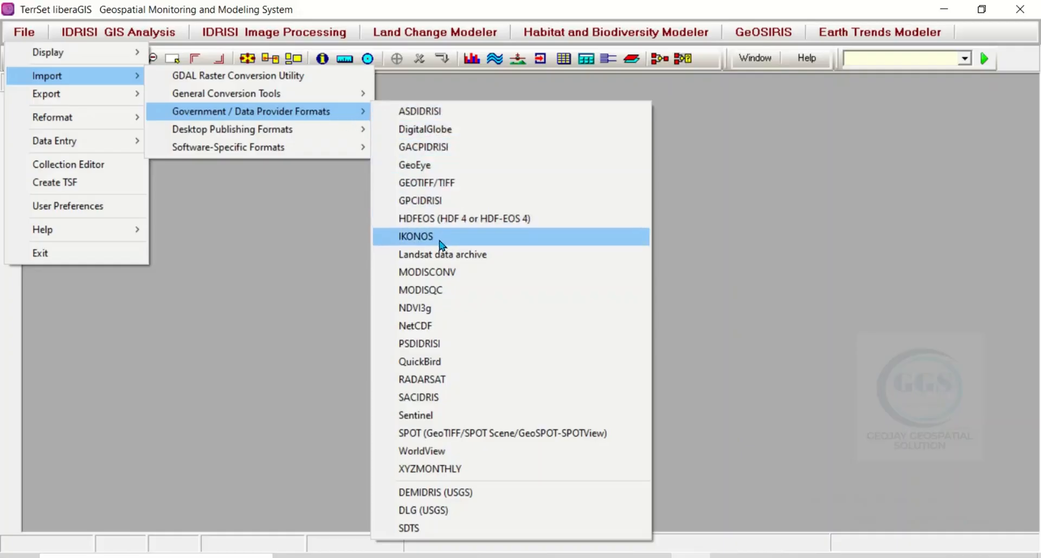
pyautogui.moveTo(426, 242)
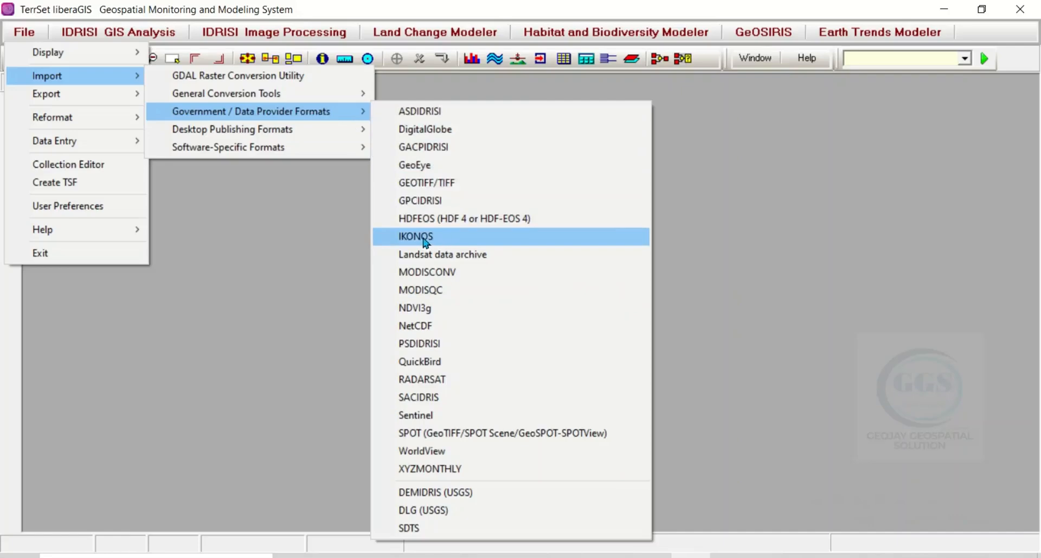
pyautogui.moveTo(460, 259)
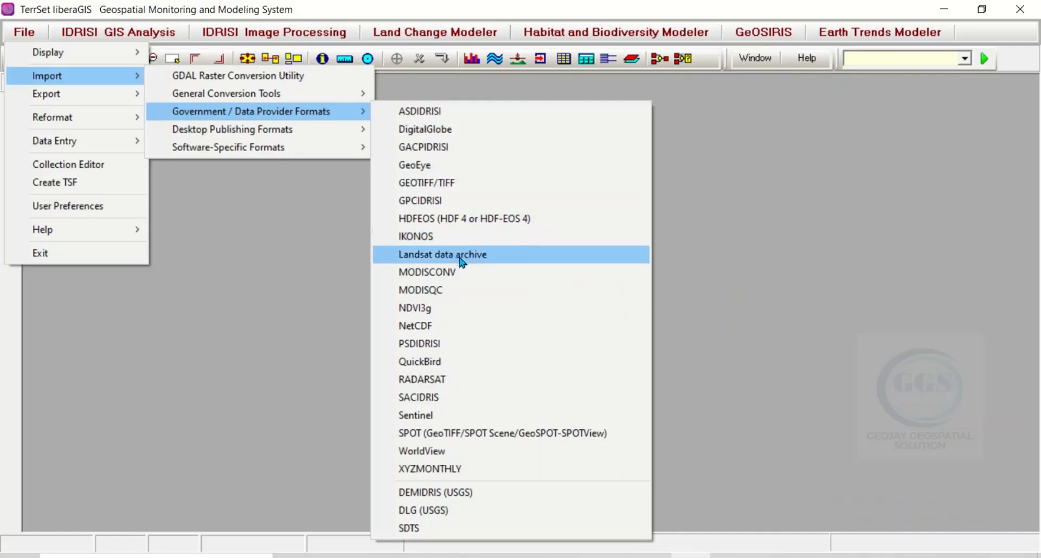
pyautogui.moveTo(435, 290)
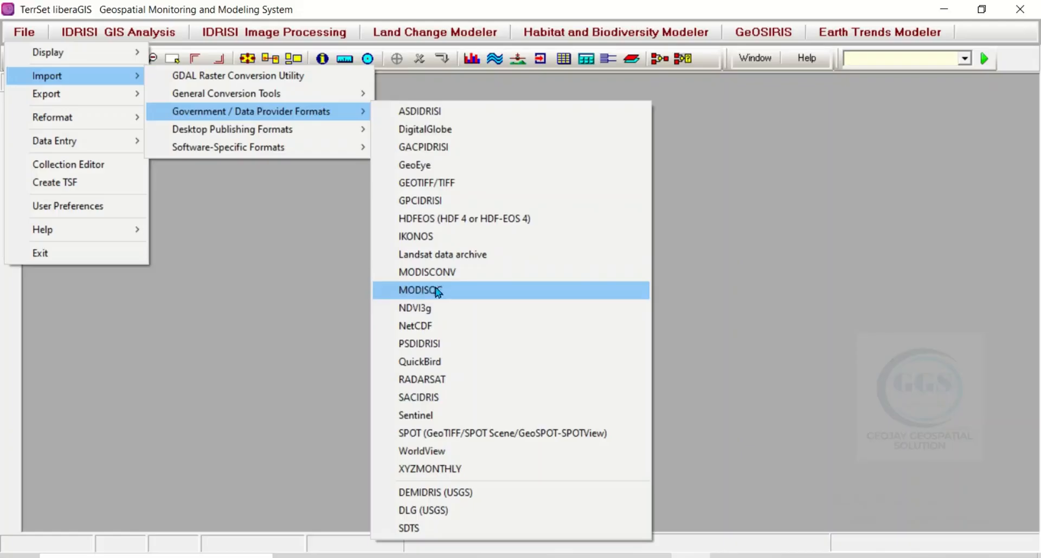
pyautogui.moveTo(440, 308)
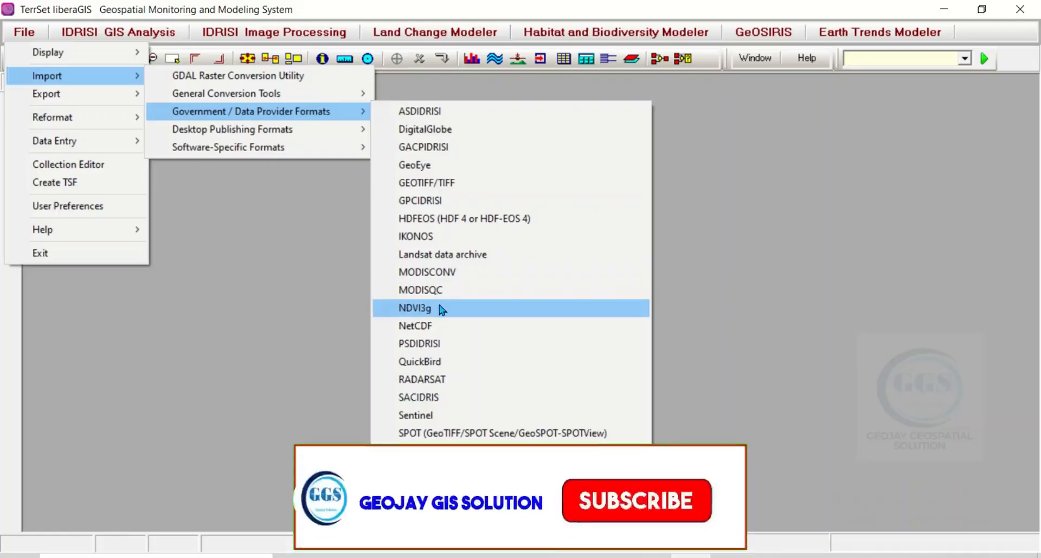
pyautogui.moveTo(418, 396)
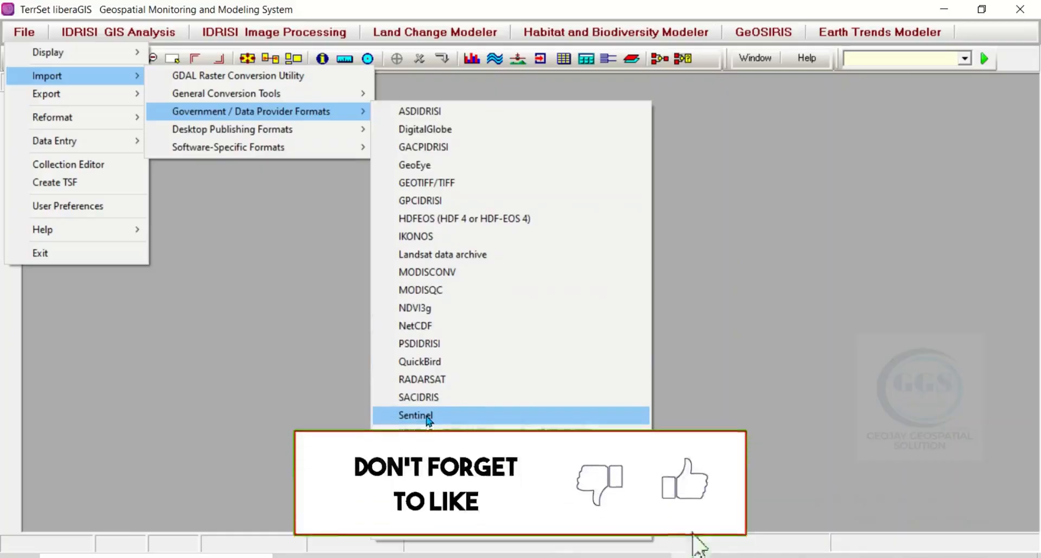
pyautogui.moveTo(465, 308)
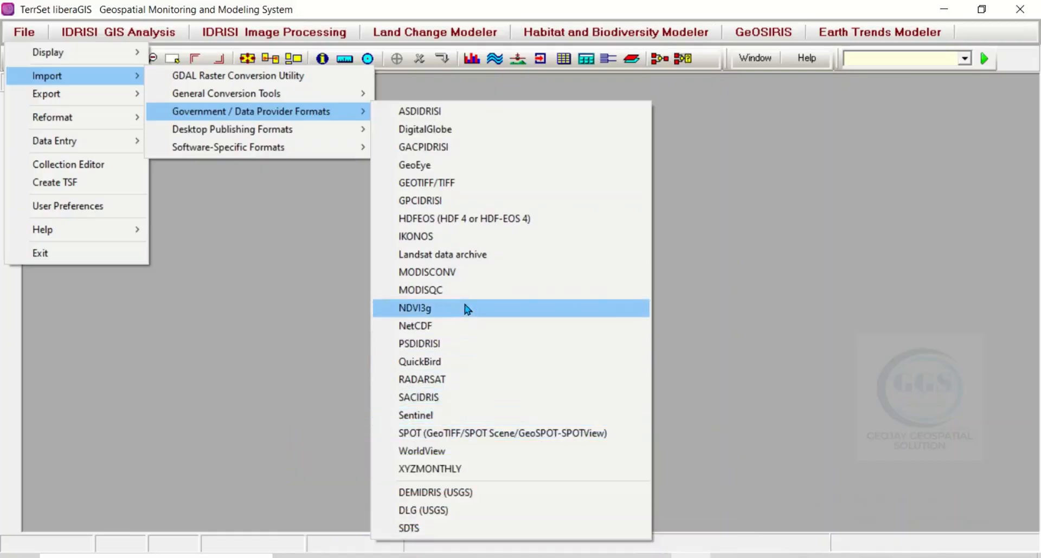
pyautogui.moveTo(471, 272)
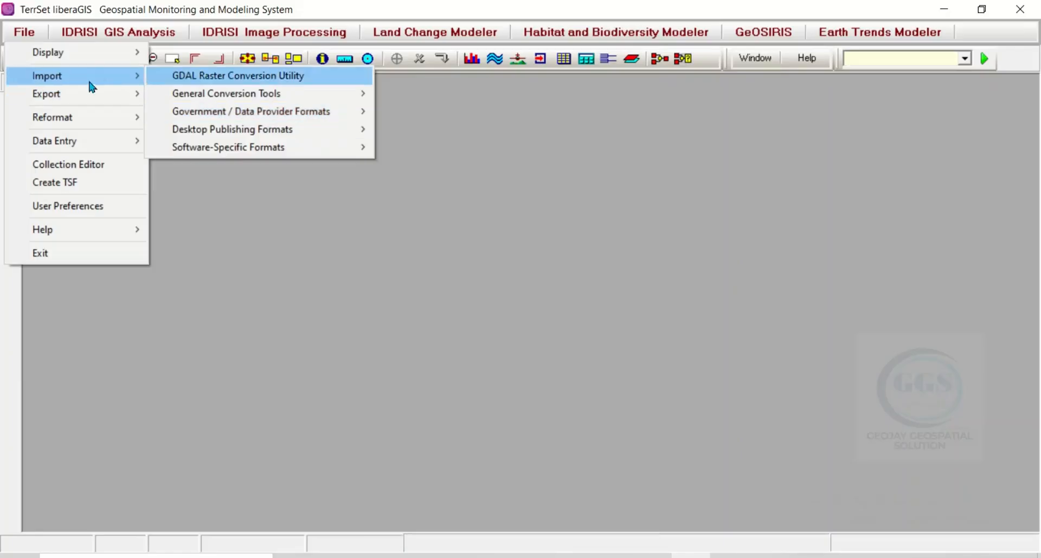
pyautogui.moveTo(45, 94)
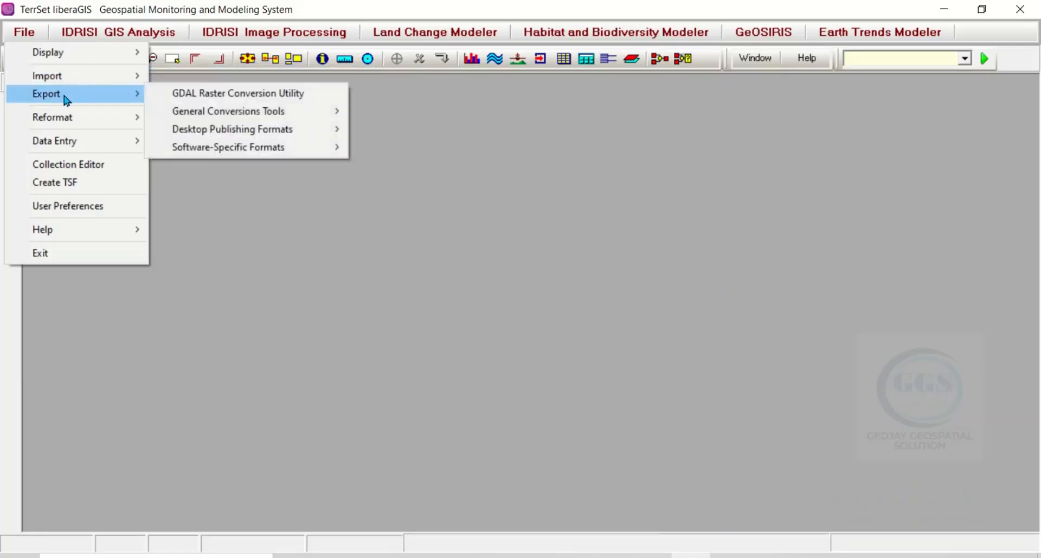
pyautogui.moveTo(227, 111)
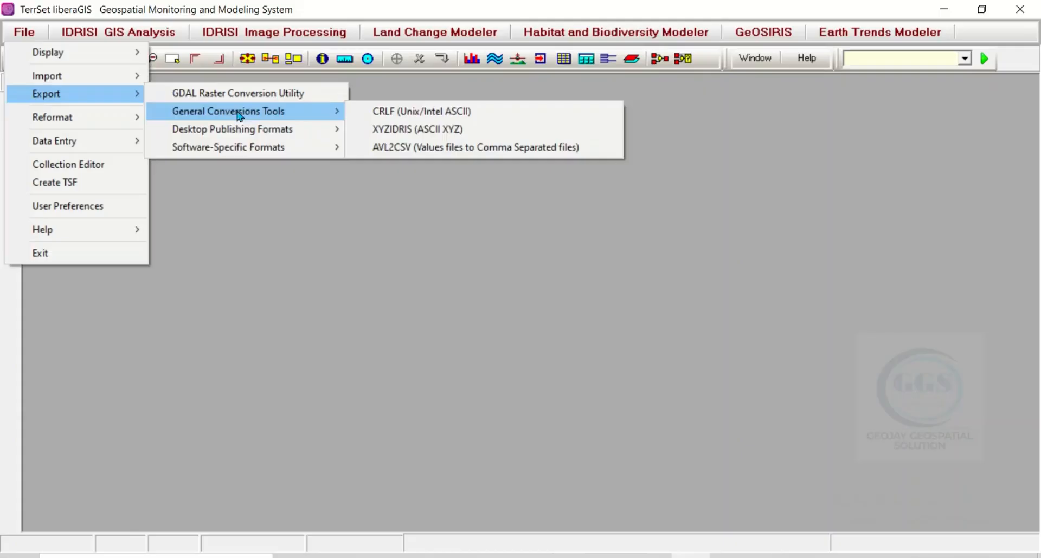
pyautogui.moveTo(228, 147)
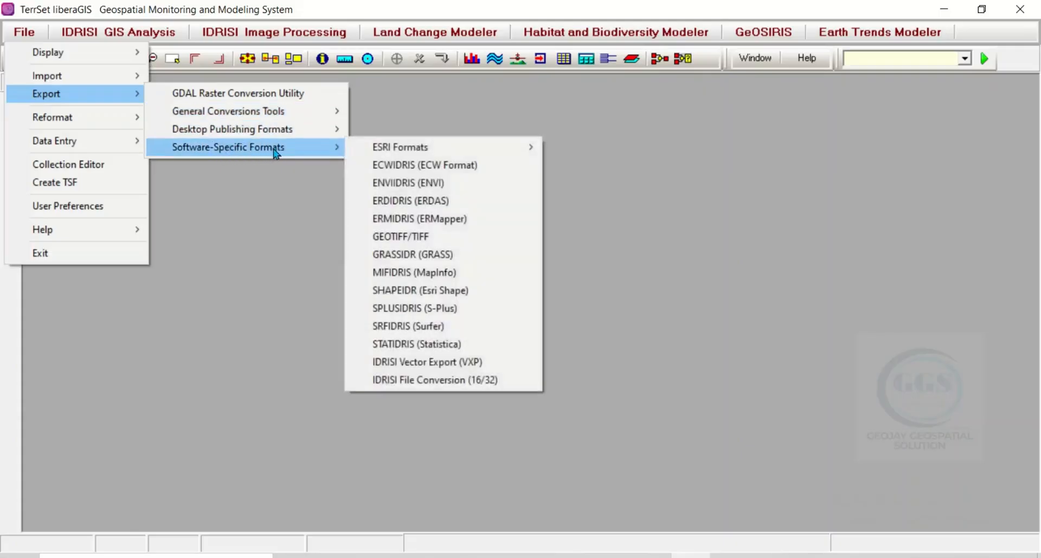
pyautogui.moveTo(398, 147)
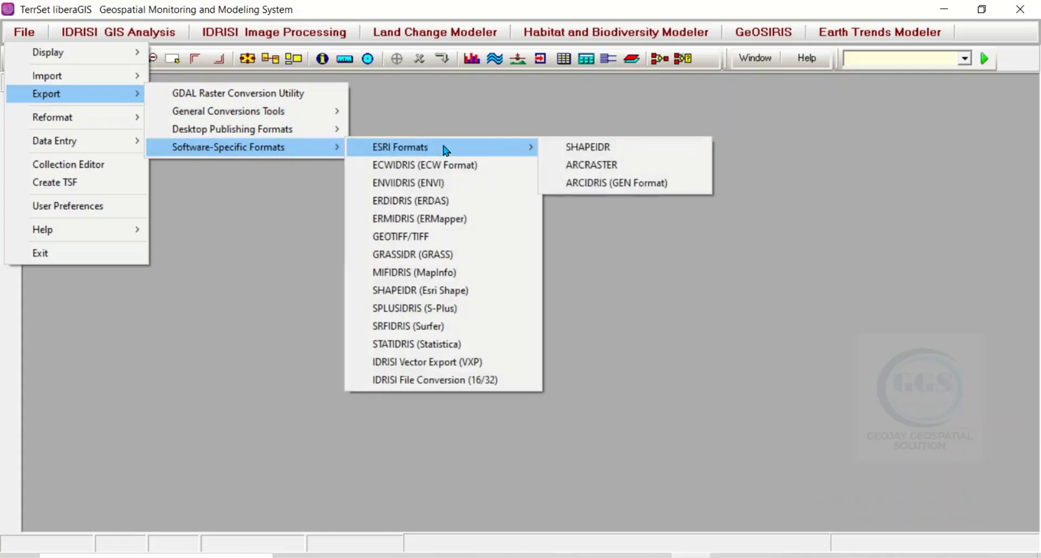
pyautogui.moveTo(412, 236)
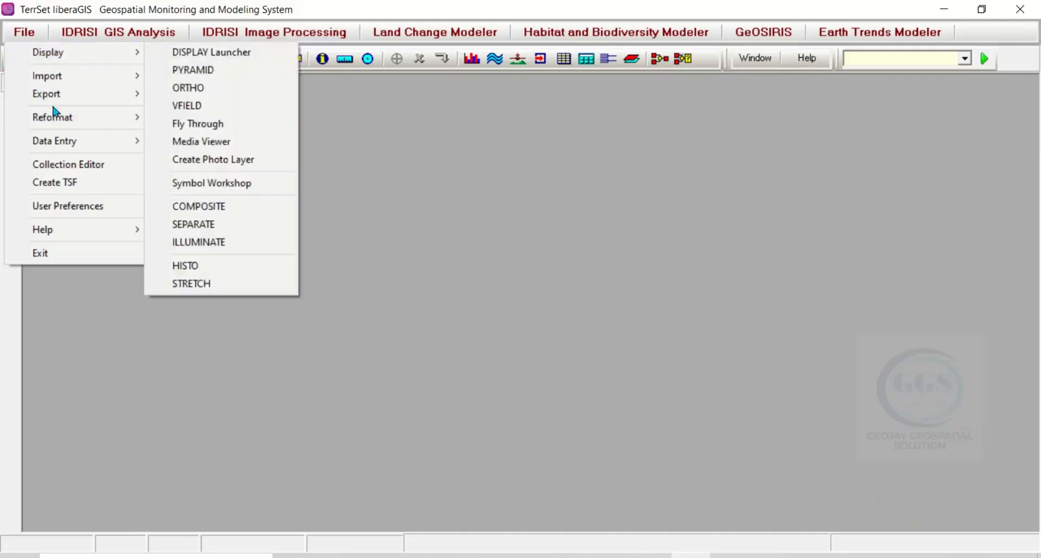
# Collapse the Display submenu's tool list in the File menu
pyautogui.click(55, 140)
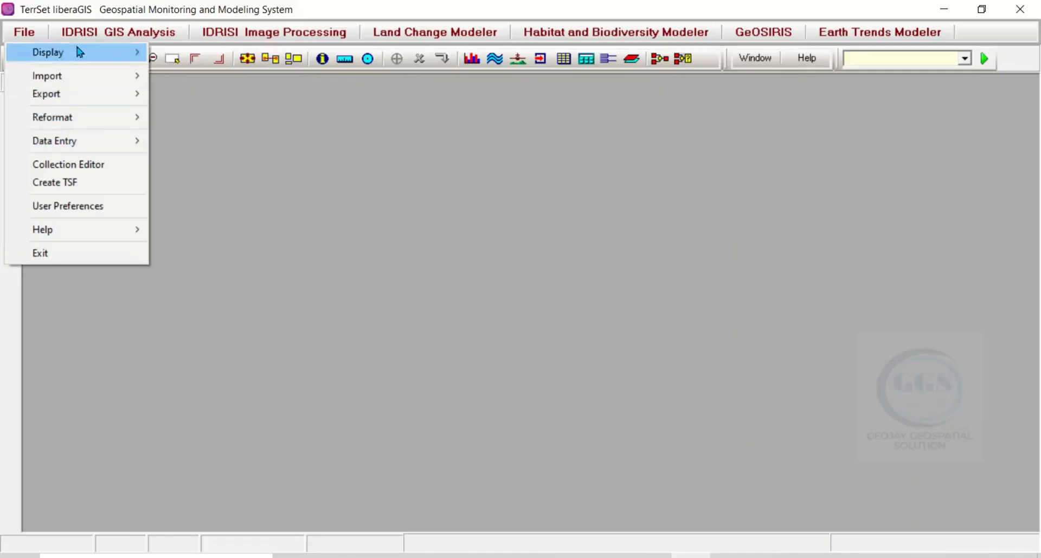
pyautogui.moveTo(98, 39)
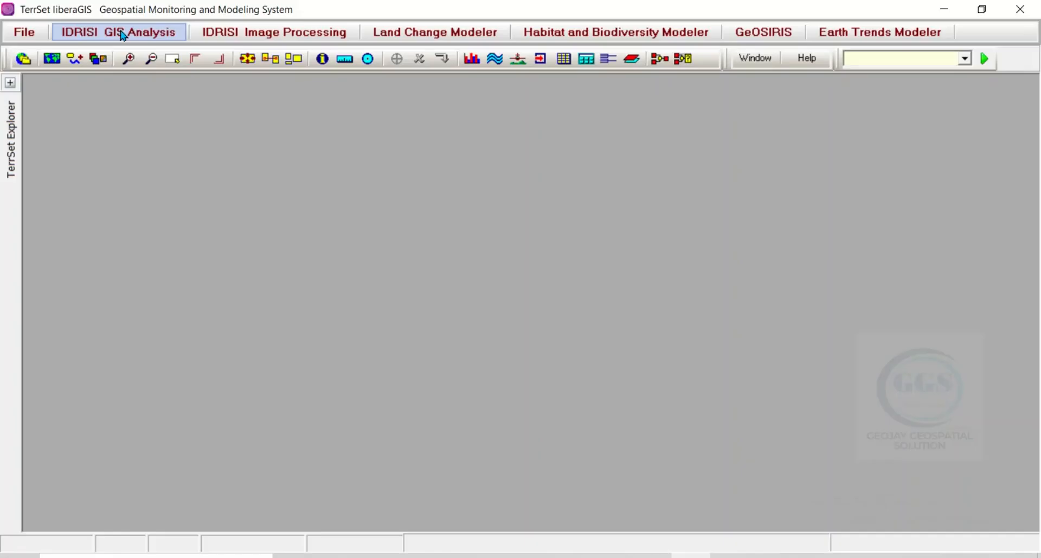
# Open IDRISI GIS Analysis, showing Database Query tools such as RECLASS and OVERLAY
pyautogui.click(119, 32)
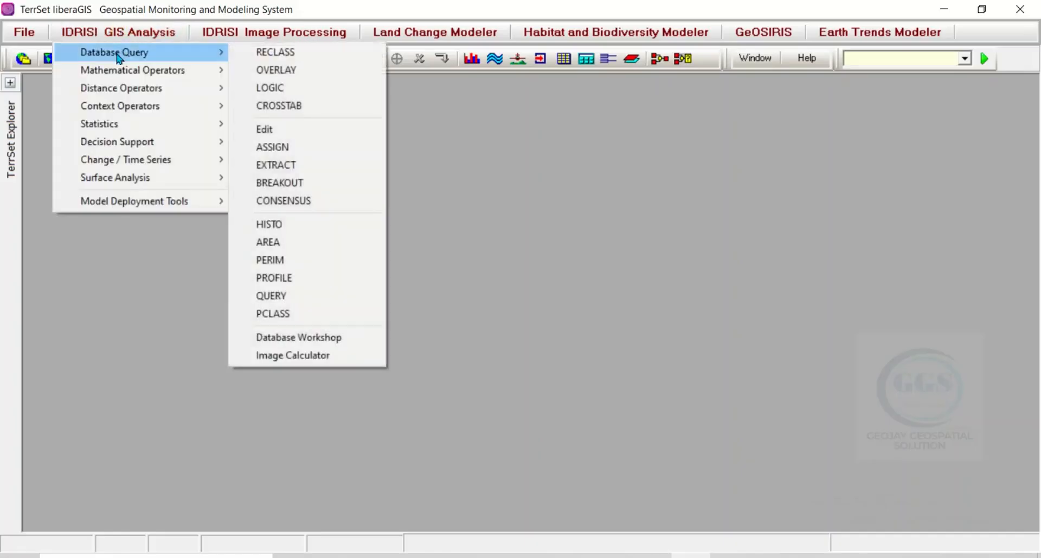
pyautogui.moveTo(275, 69)
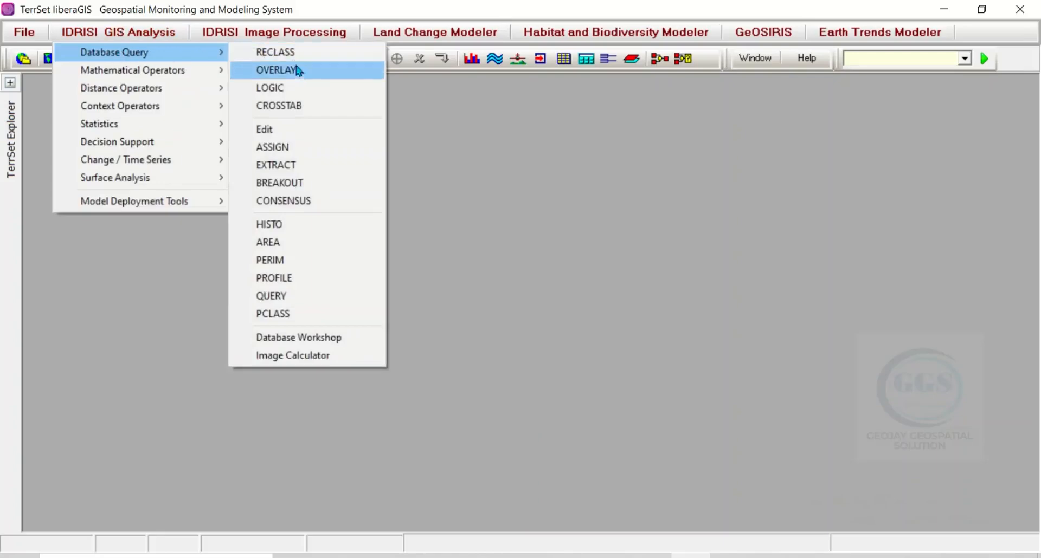
pyautogui.moveTo(287, 233)
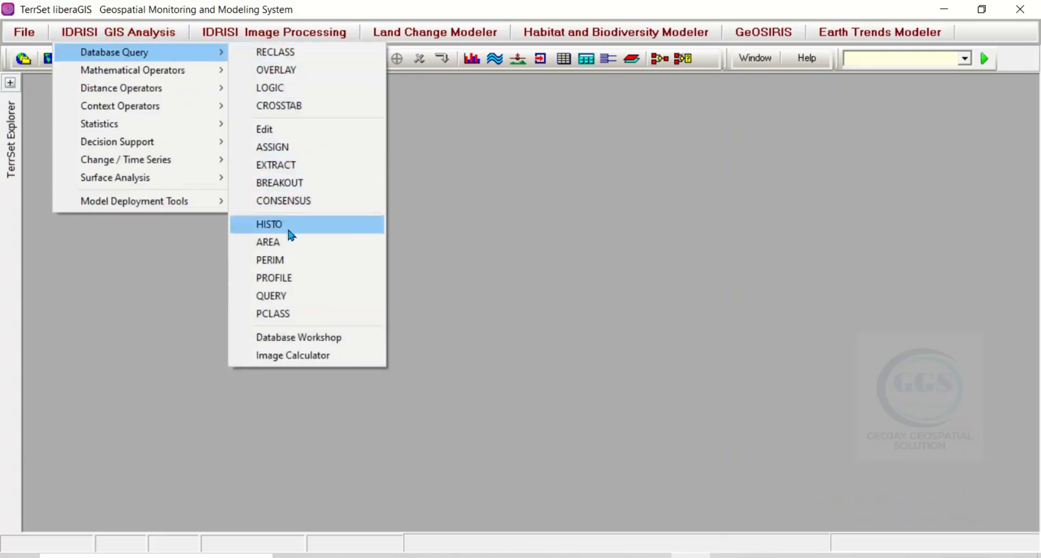
pyautogui.moveTo(294, 251)
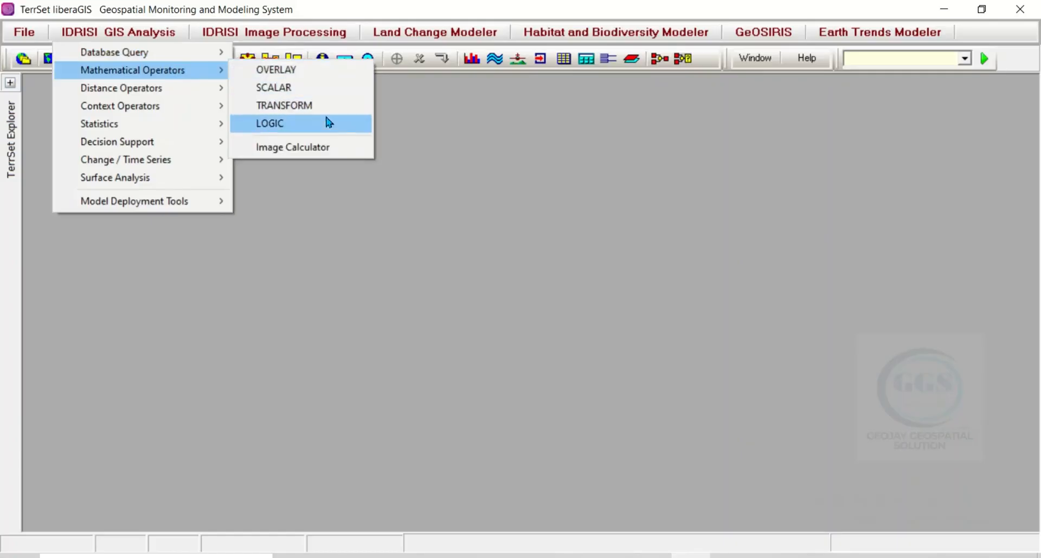
pyautogui.moveTo(315, 132)
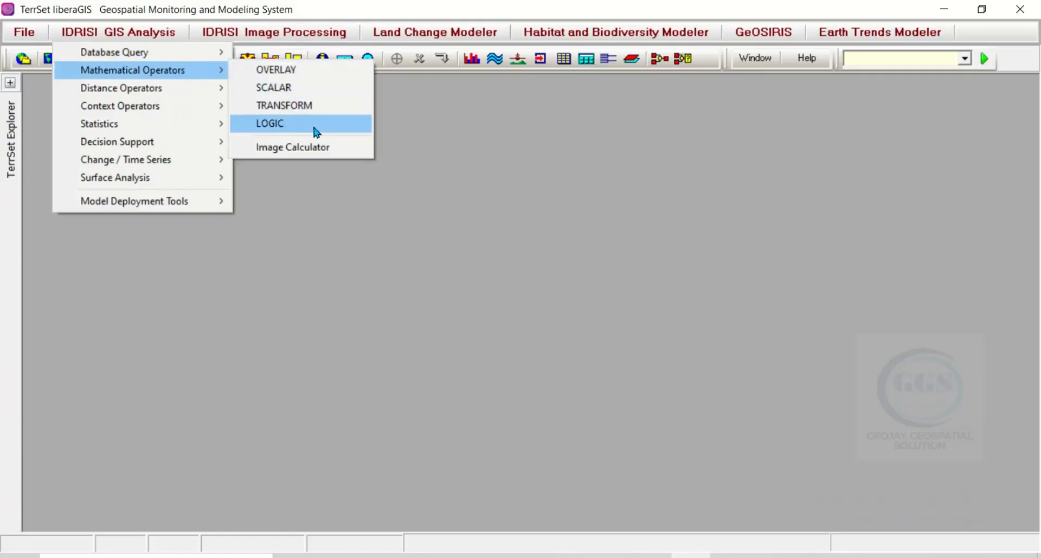
pyautogui.moveTo(314, 157)
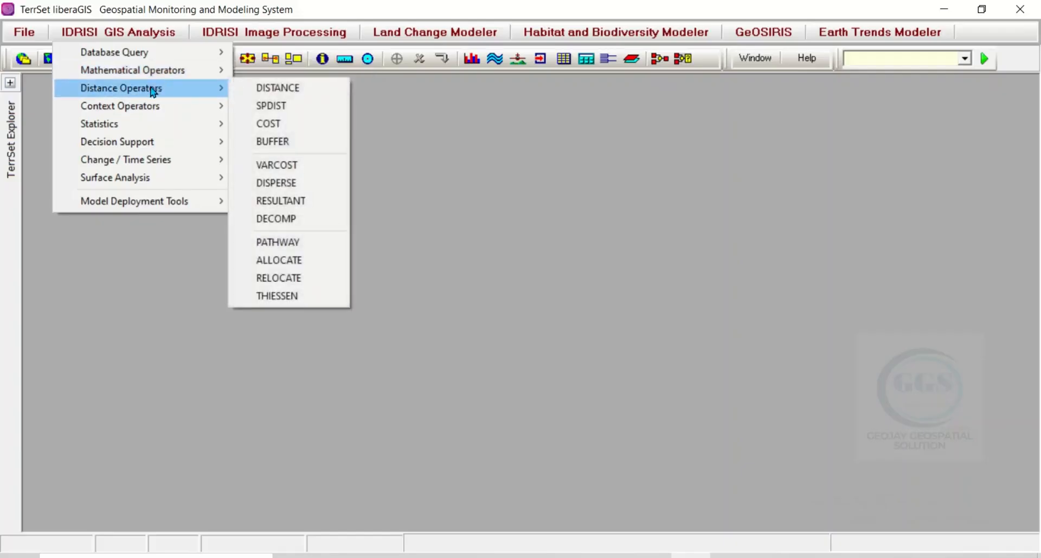
pyautogui.moveTo(277, 86)
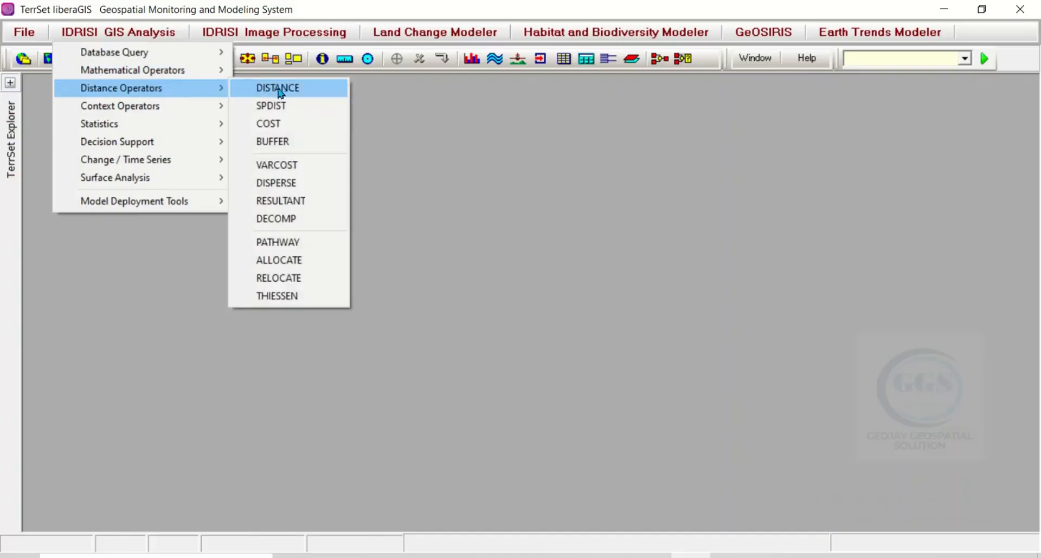
pyautogui.moveTo(288, 242)
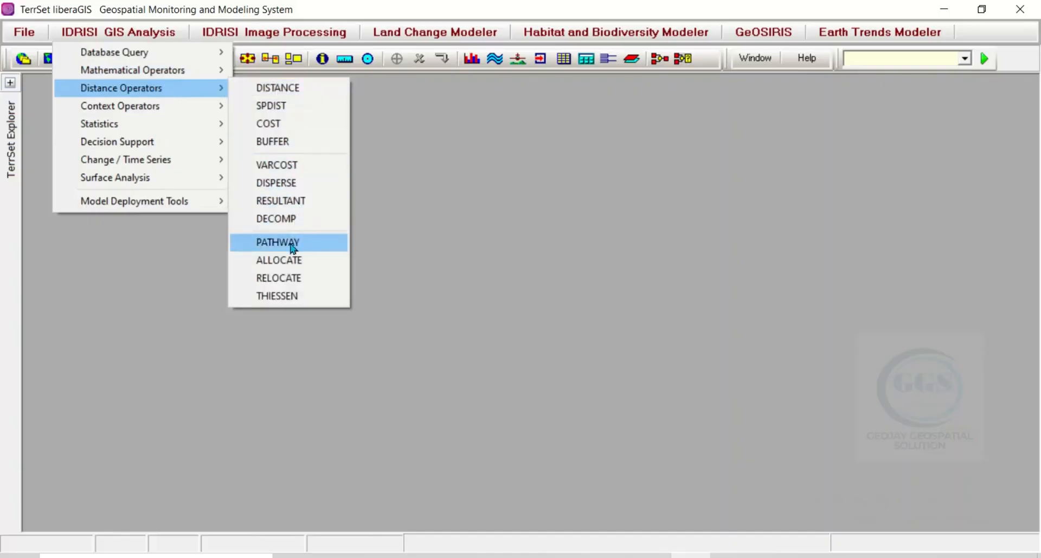
pyautogui.moveTo(252, 156)
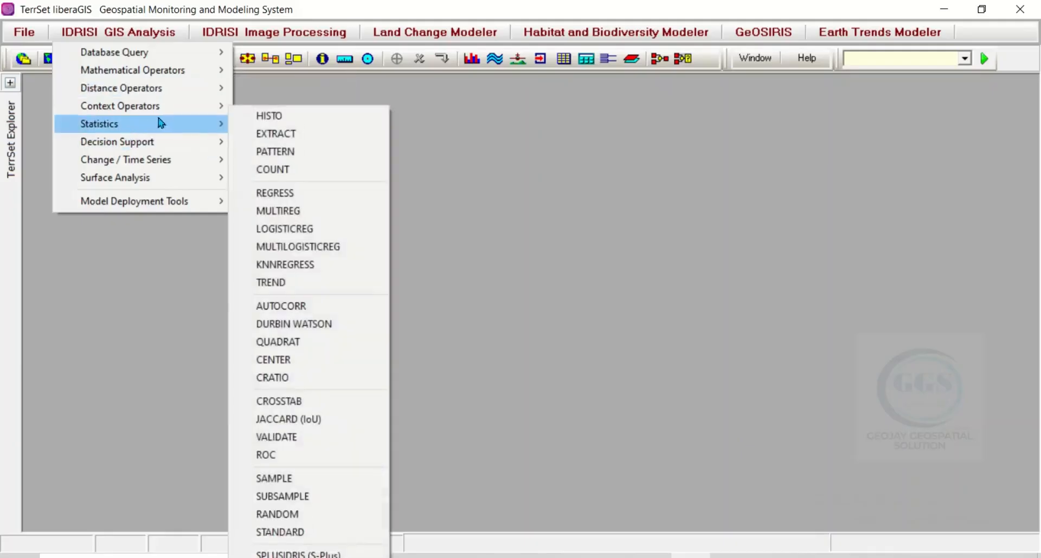
pyautogui.moveTo(293, 228)
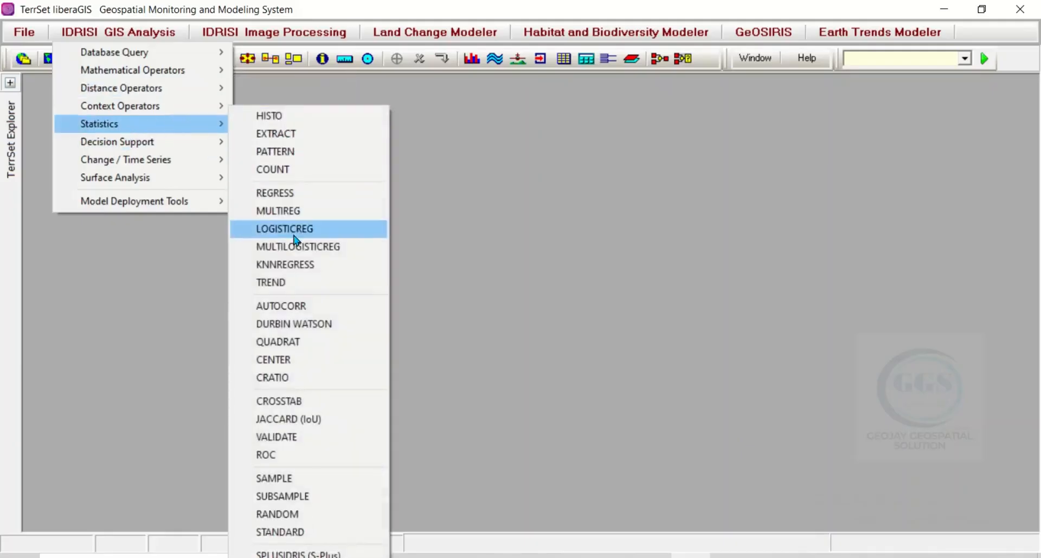
pyautogui.moveTo(296, 307)
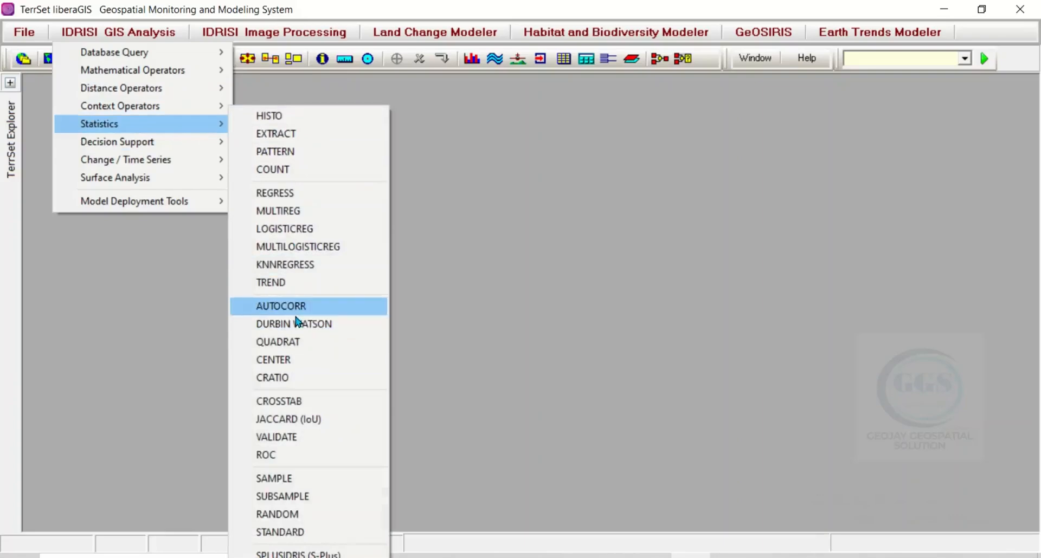
pyautogui.moveTo(261, 186)
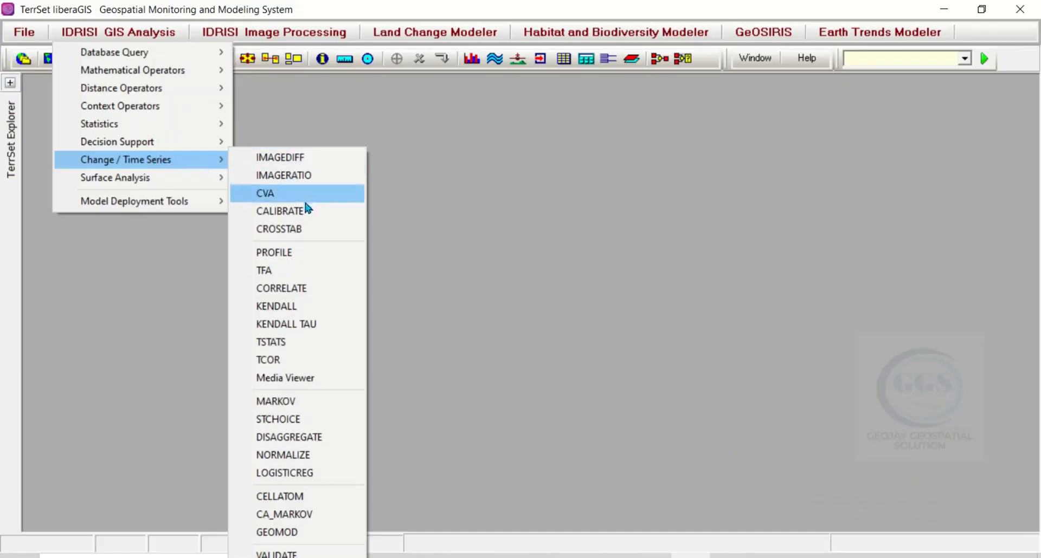
pyautogui.moveTo(288, 288)
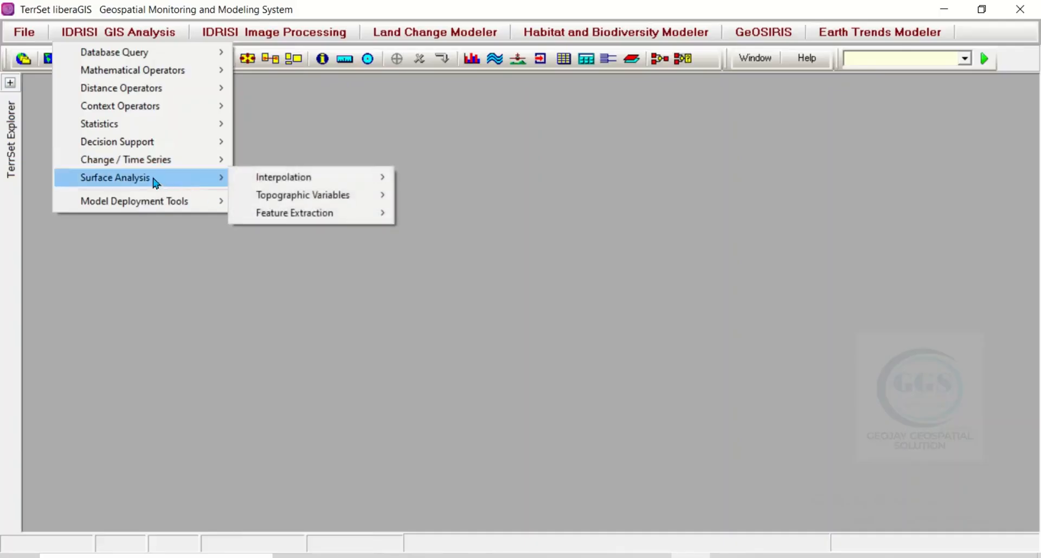
pyautogui.moveTo(165, 184)
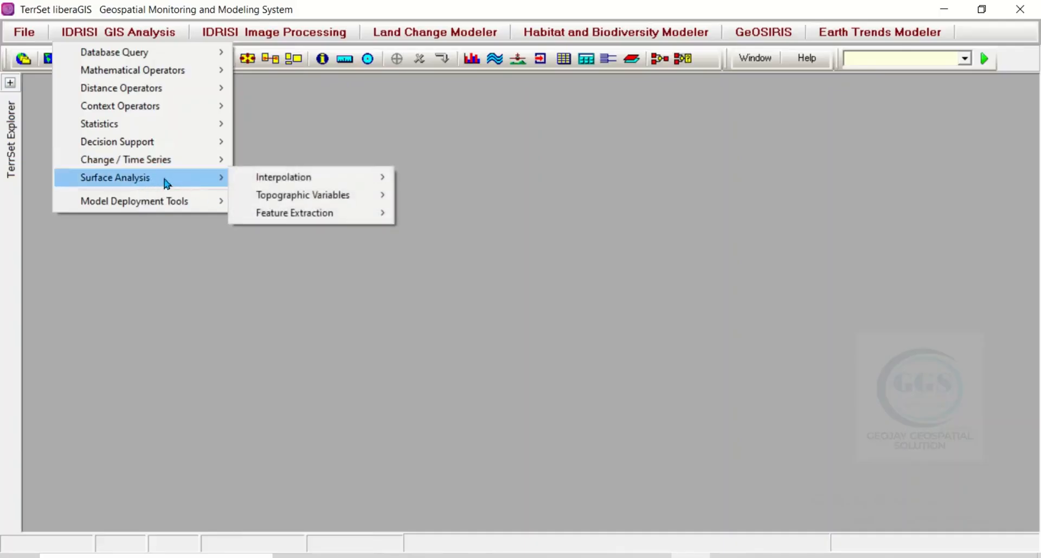
pyautogui.moveTo(283, 177)
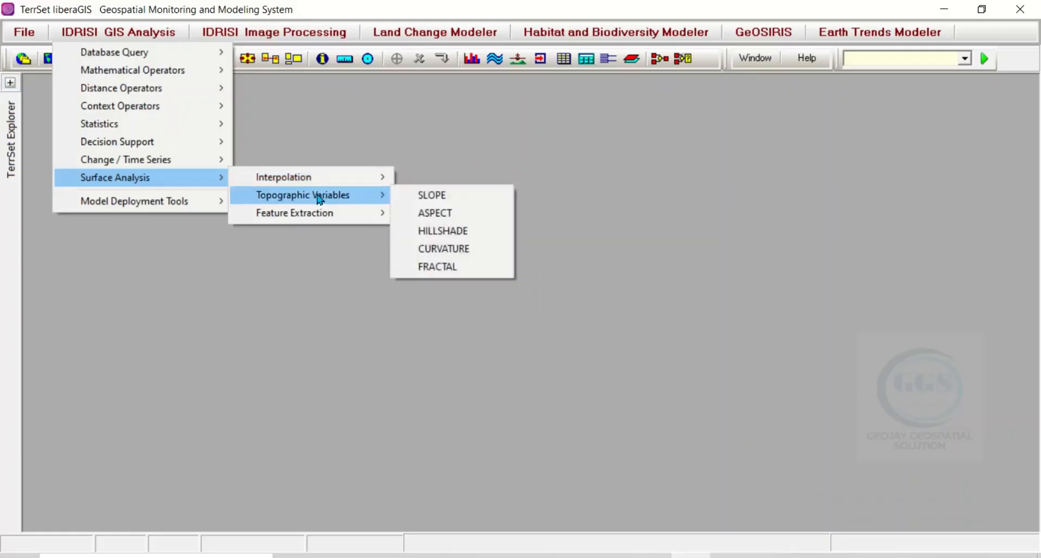
pyautogui.moveTo(431, 194)
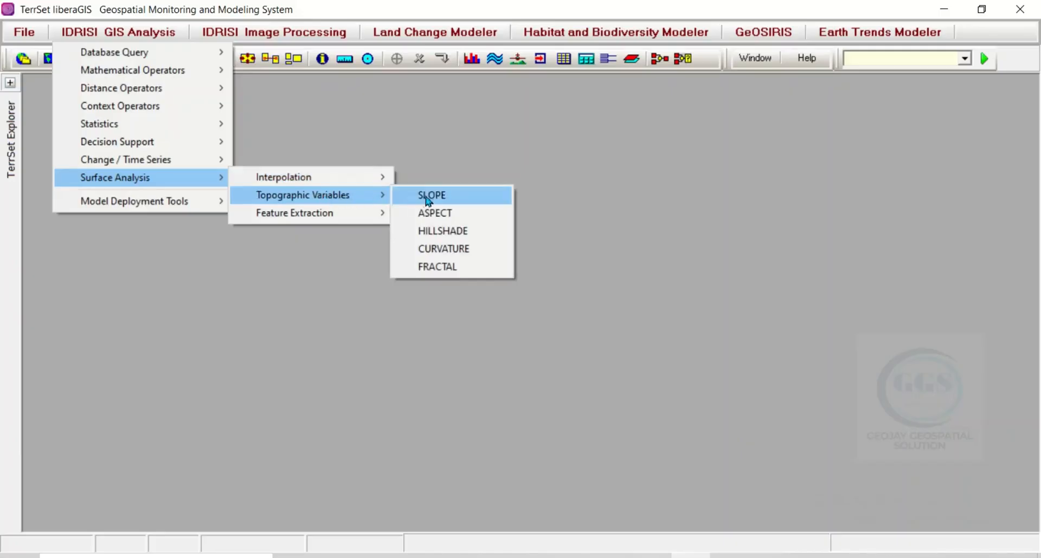
pyautogui.moveTo(457, 208)
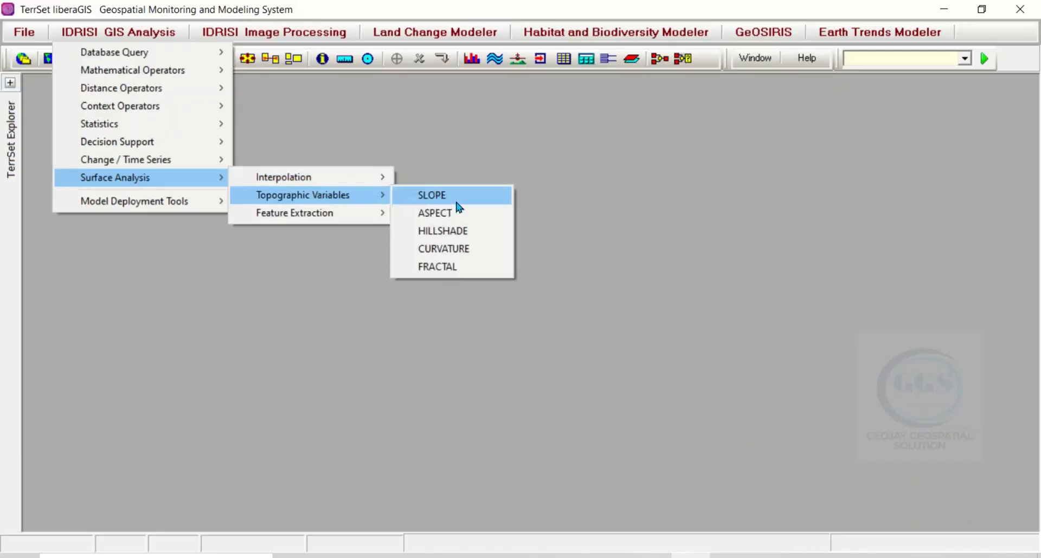
pyautogui.moveTo(443, 248)
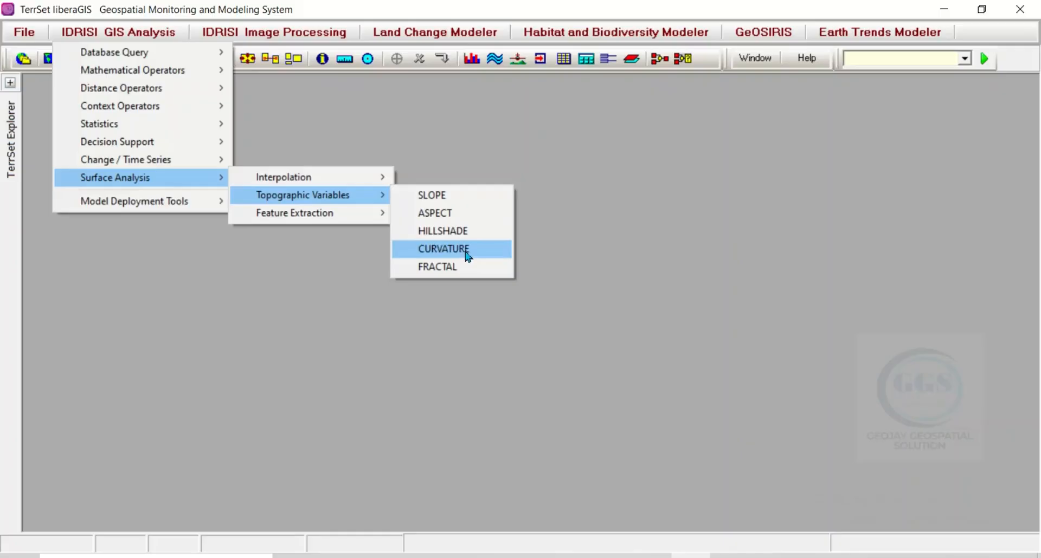
pyautogui.moveTo(431, 195)
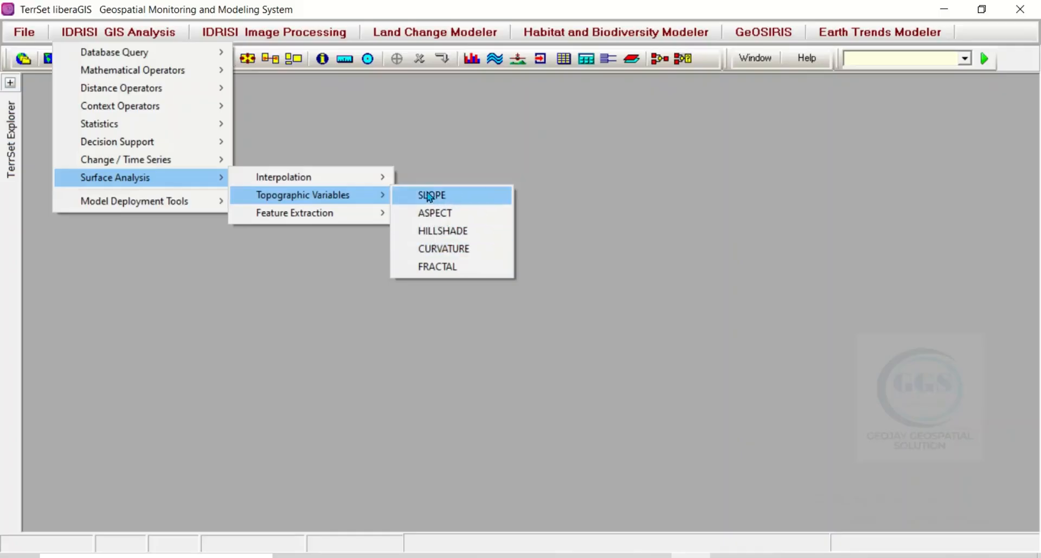
pyautogui.moveTo(293, 213)
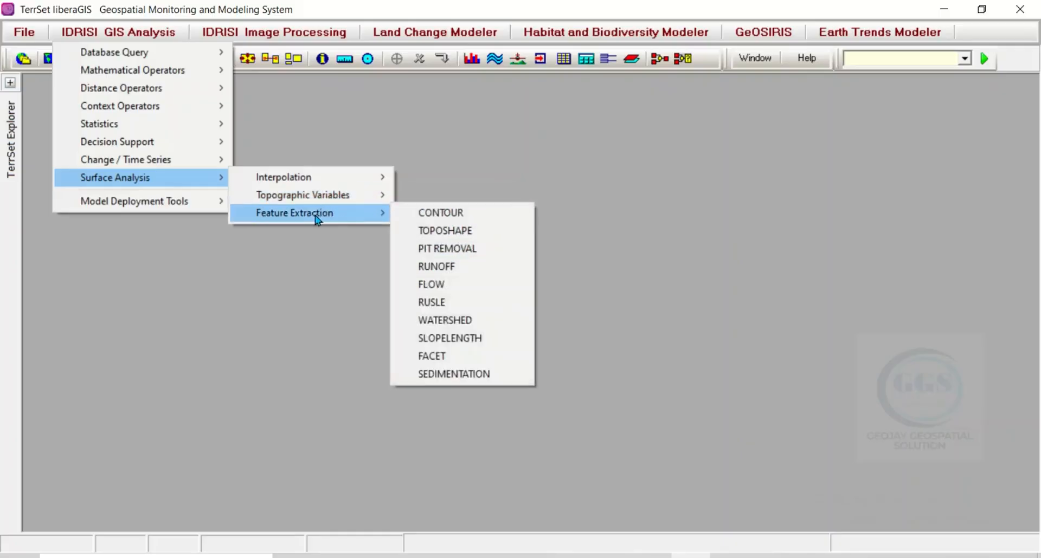
pyautogui.moveTo(445, 231)
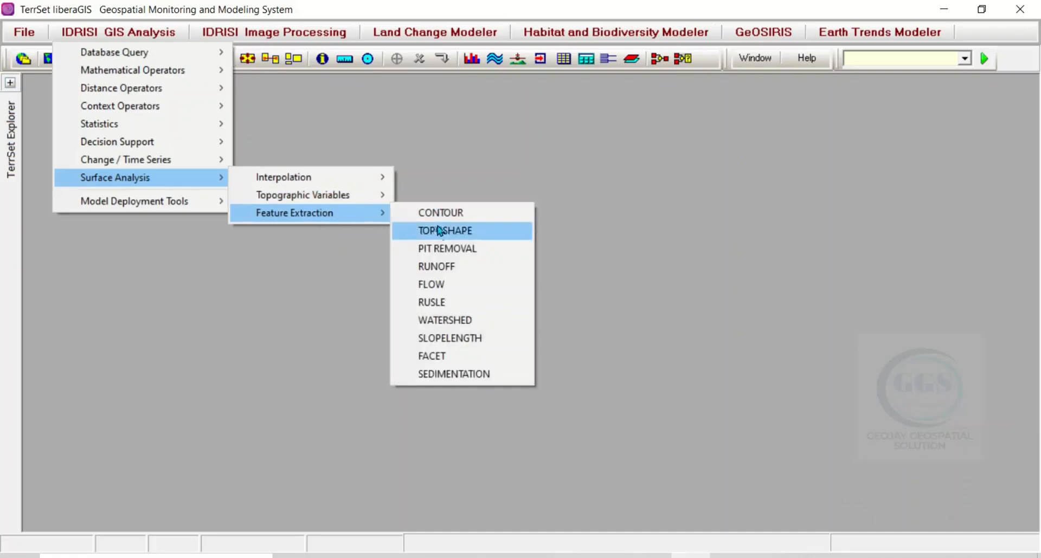
pyautogui.moveTo(449, 338)
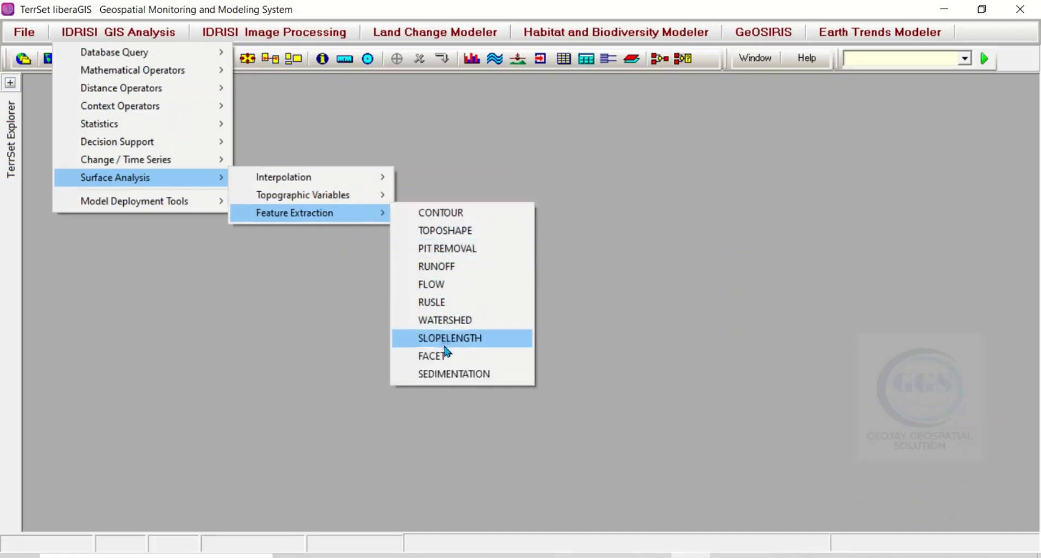
pyautogui.moveTo(312, 214)
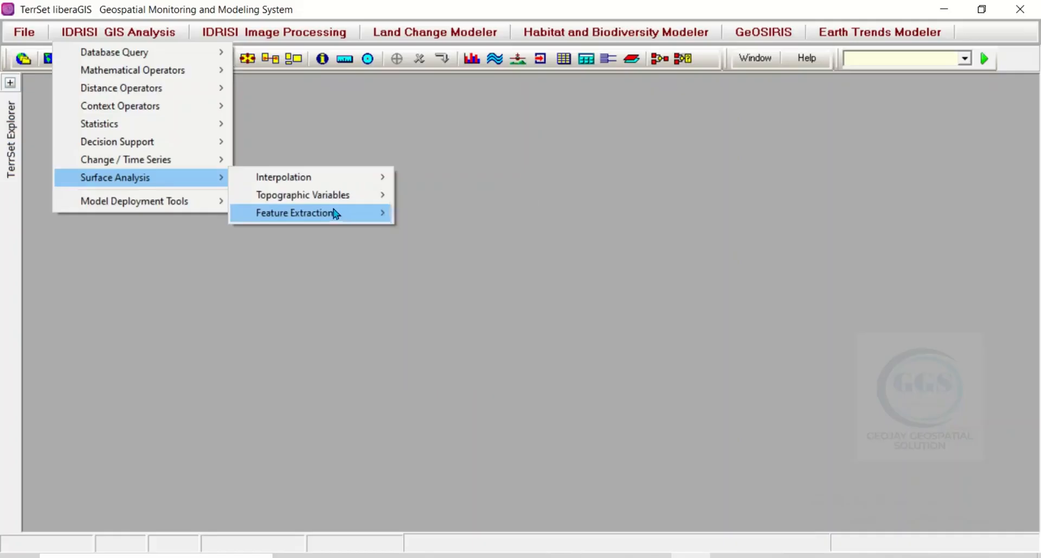
pyautogui.moveTo(135, 32)
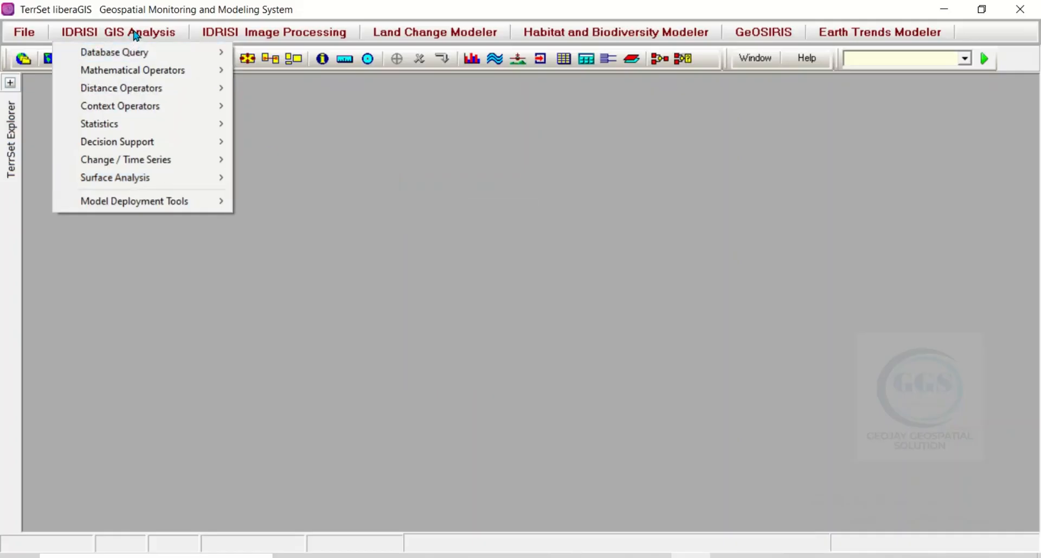
pyautogui.moveTo(133, 202)
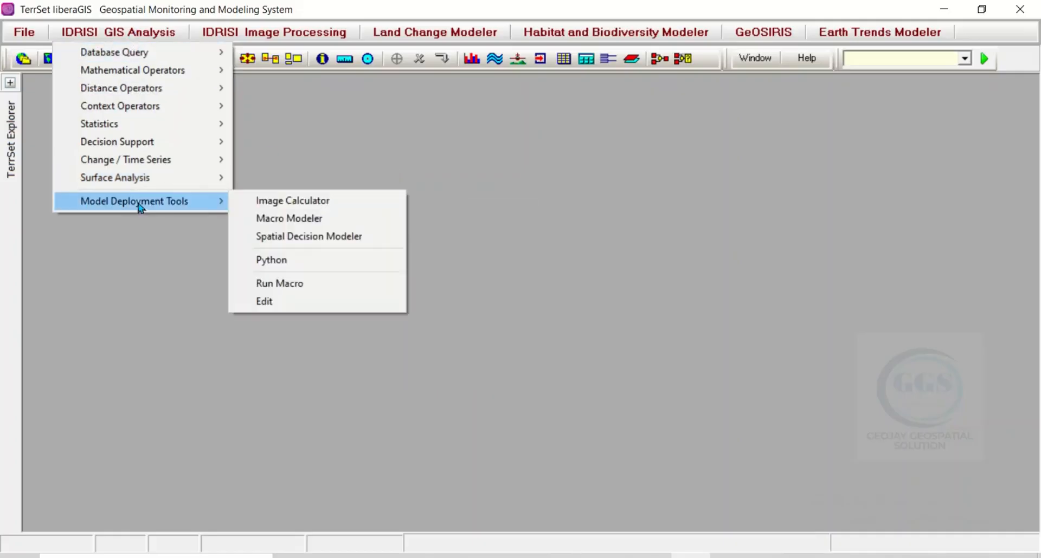
pyautogui.moveTo(195, 207)
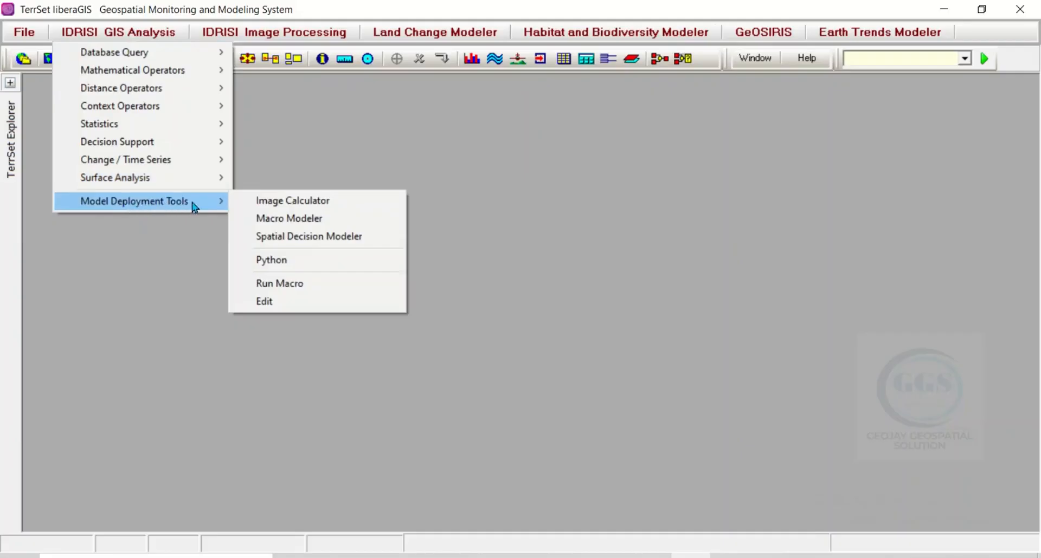
pyautogui.moveTo(278, 284)
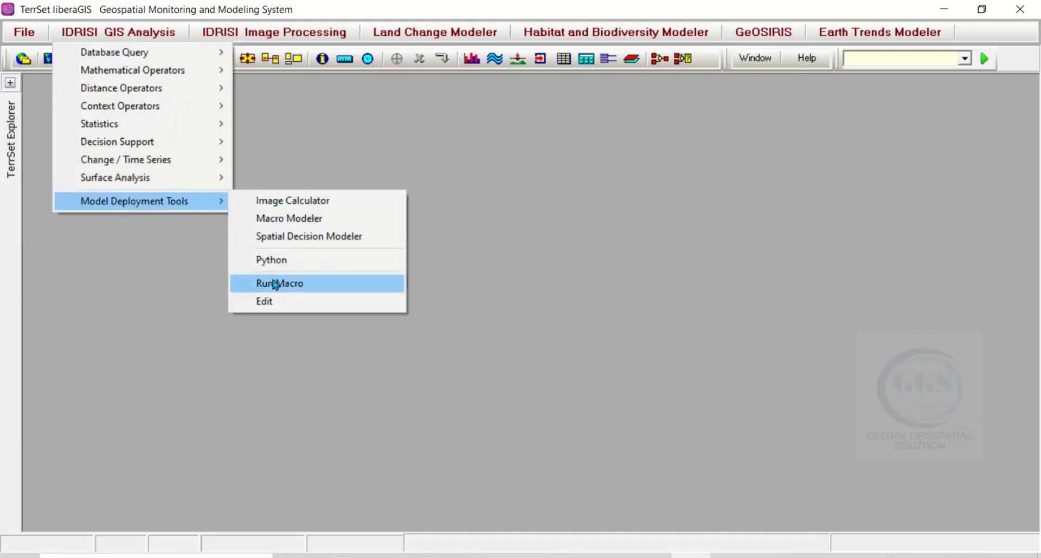
pyautogui.moveTo(237, 35)
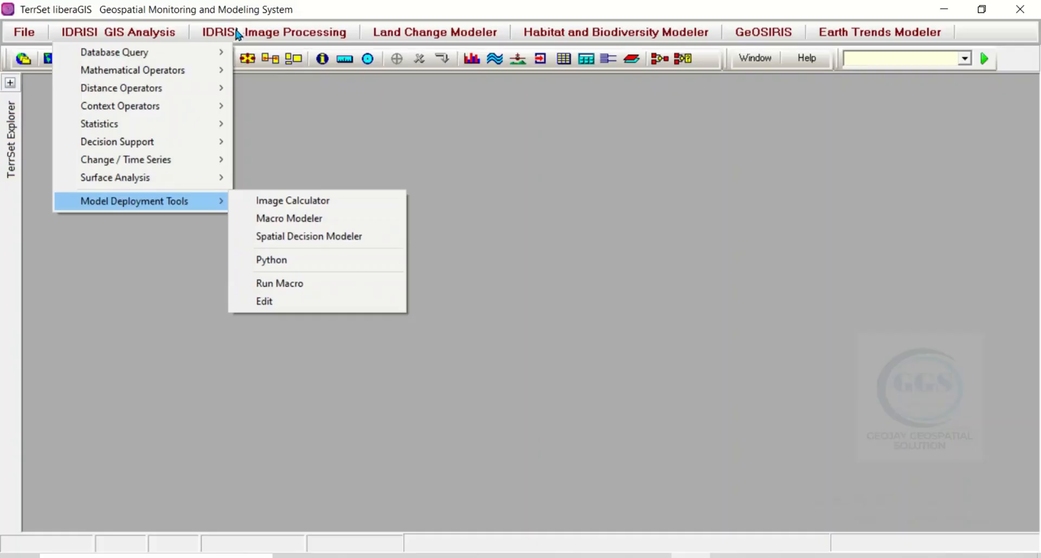
# Close the GIS Analysis menu after viewing Surface Analysis and Model Deployment Tools
pyautogui.click(274, 31)
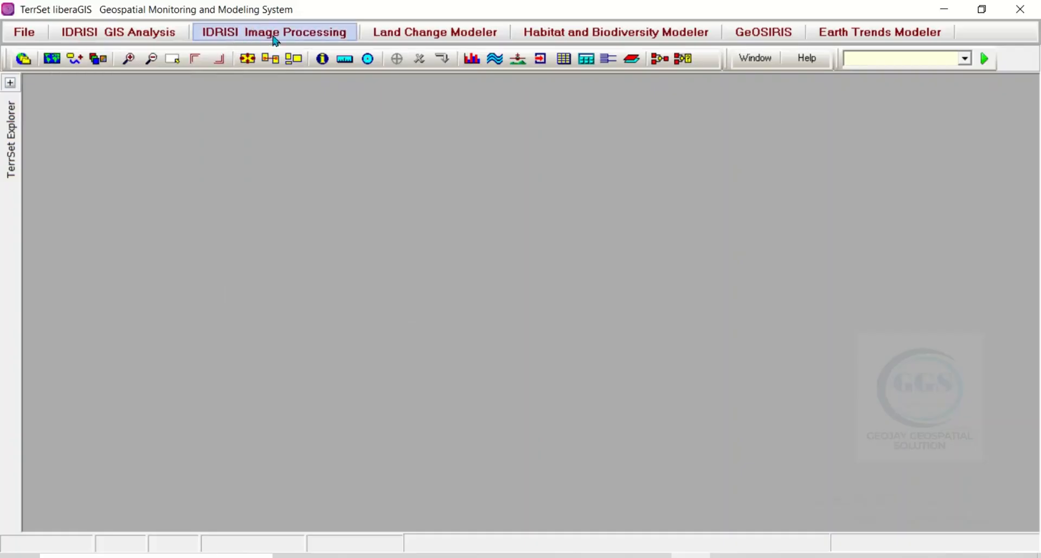
# Show IDRISI Image Processing with Restoration, Enhancement, classifiers and Accuracy Assessment
pyautogui.click(273, 32)
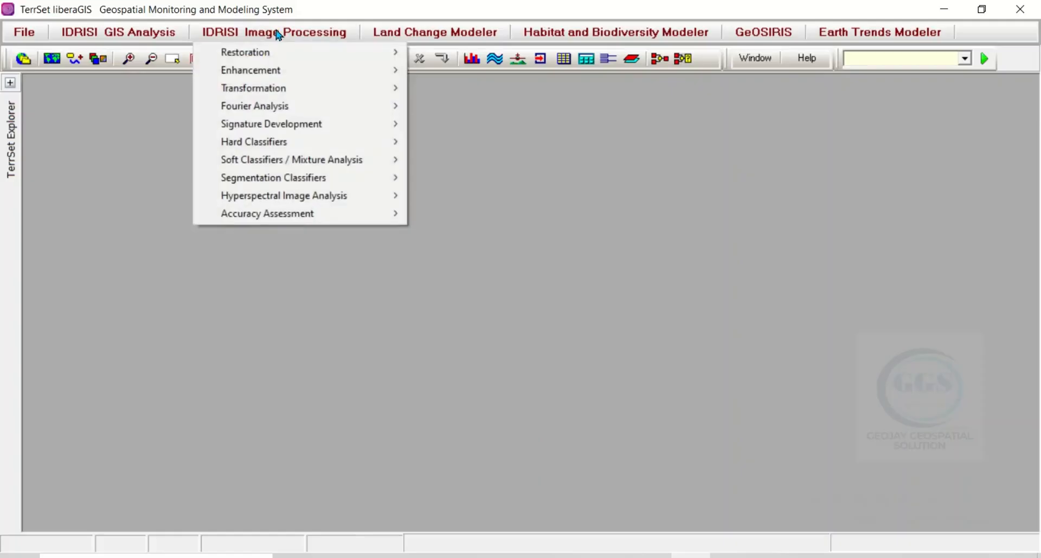
pyautogui.moveTo(245, 52)
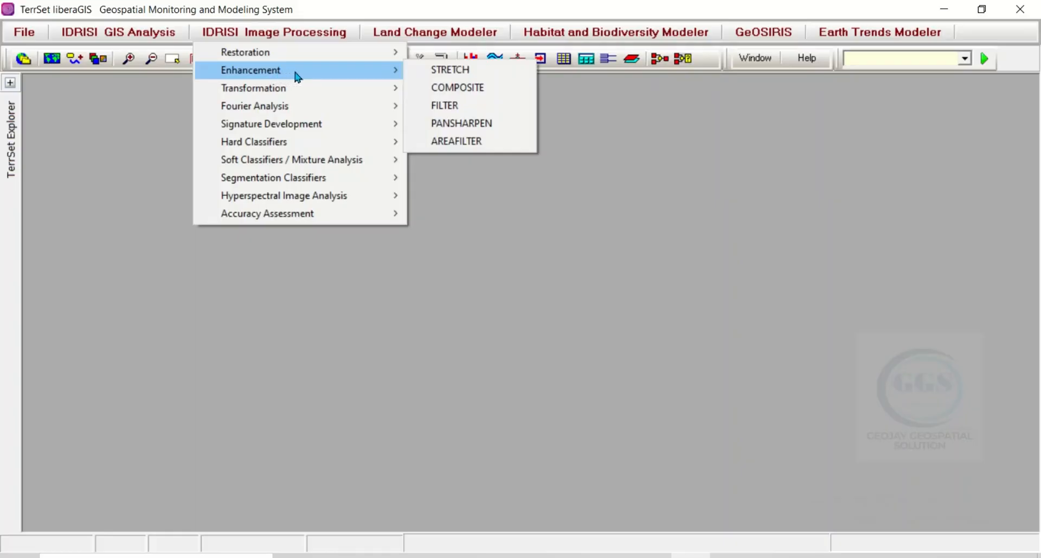
pyautogui.moveTo(255, 106)
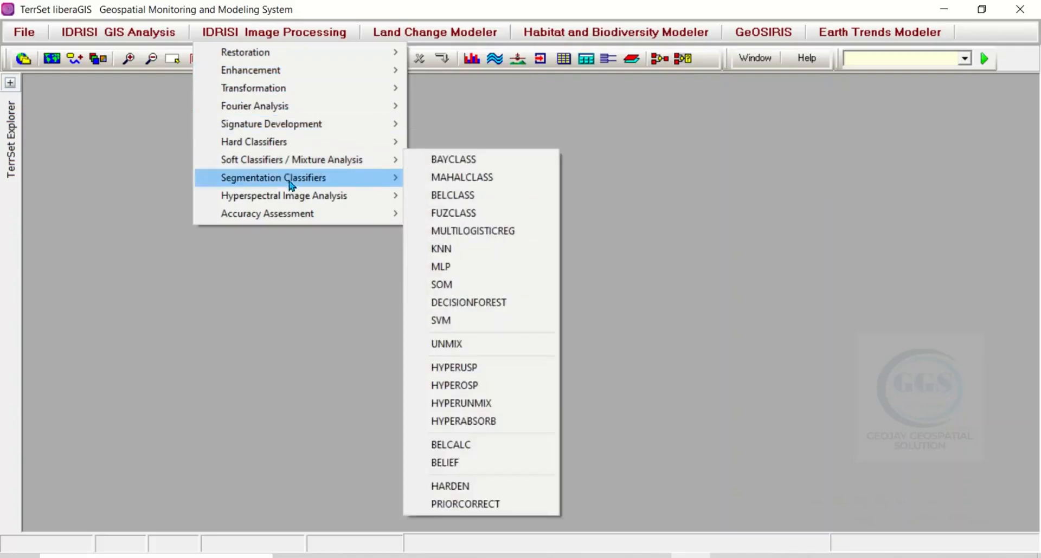
pyautogui.moveTo(267, 213)
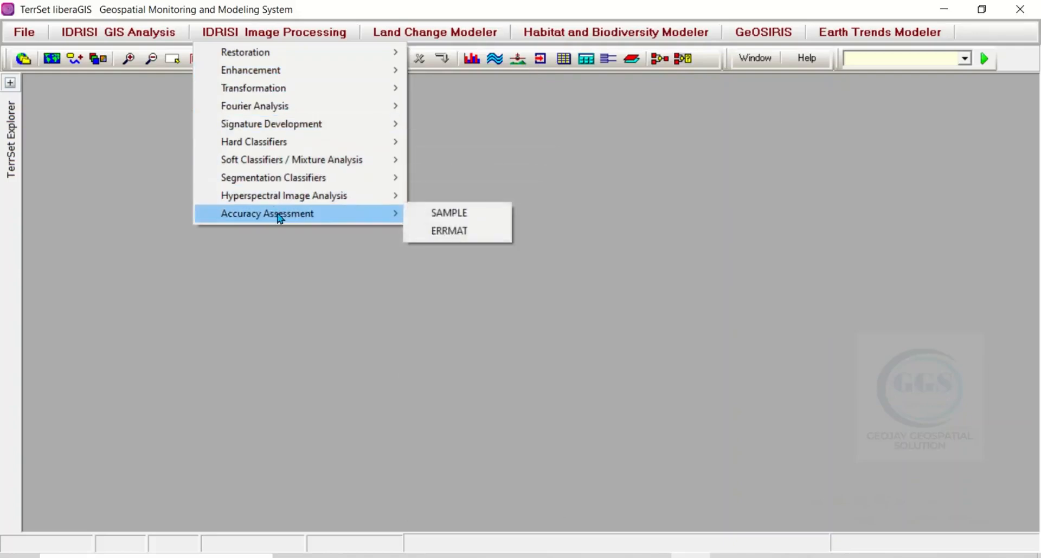
pyautogui.moveTo(279, 216)
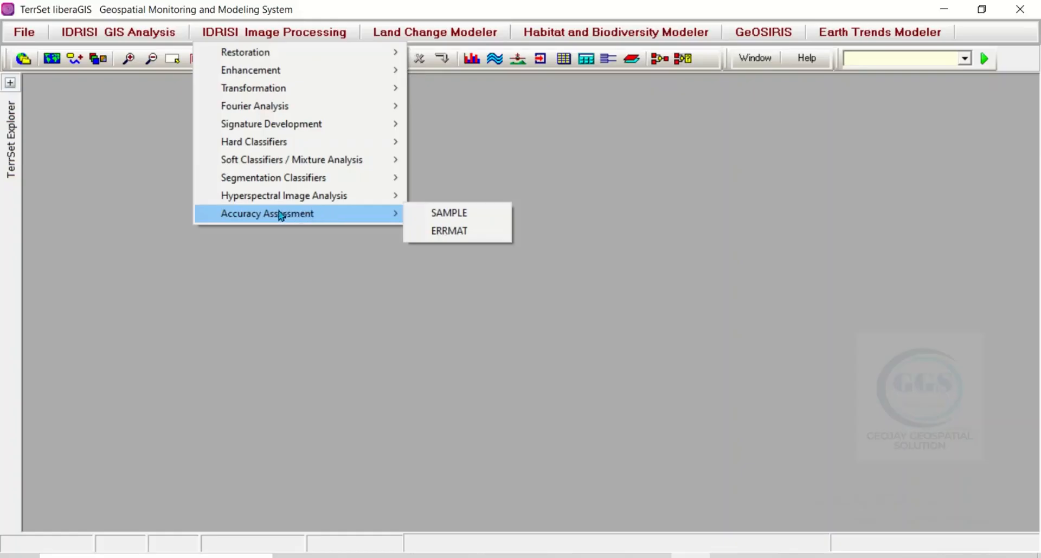
pyautogui.moveTo(391, 225)
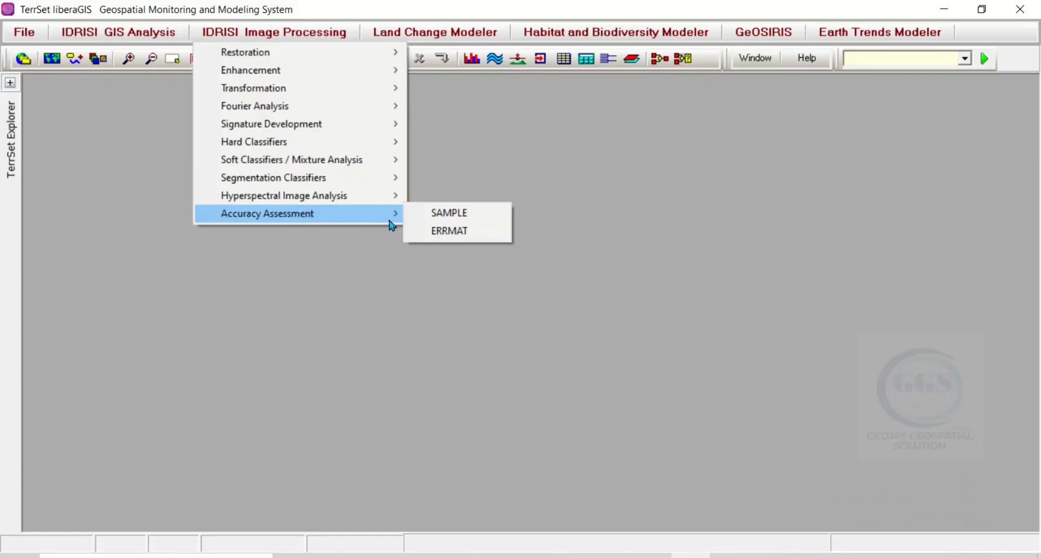
pyautogui.moveTo(388, 29)
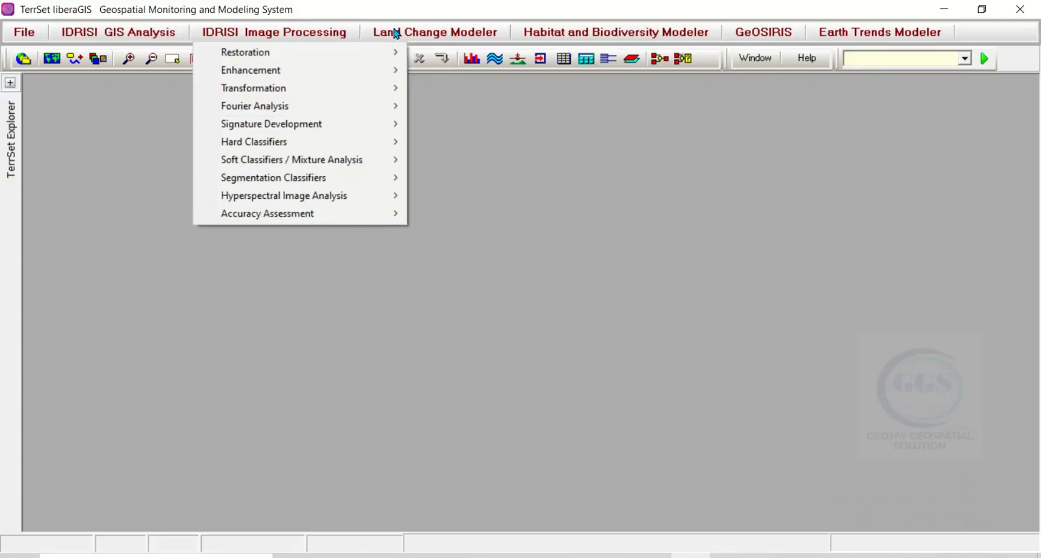
pyautogui.moveTo(407, 33)
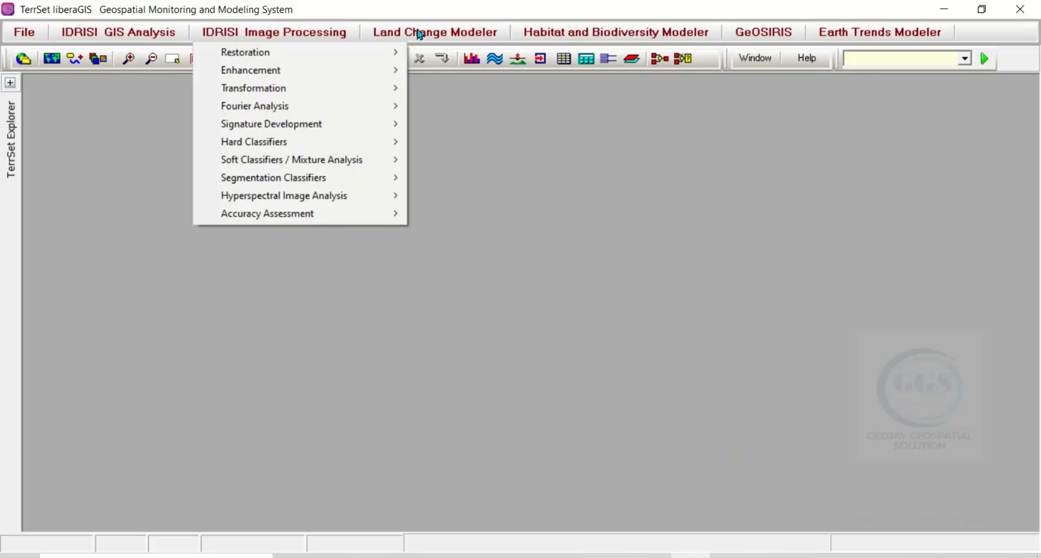
# Launch the Land Change Modeler, try its Planning section, and dismiss the missing-session warning
pyautogui.click(434, 32)
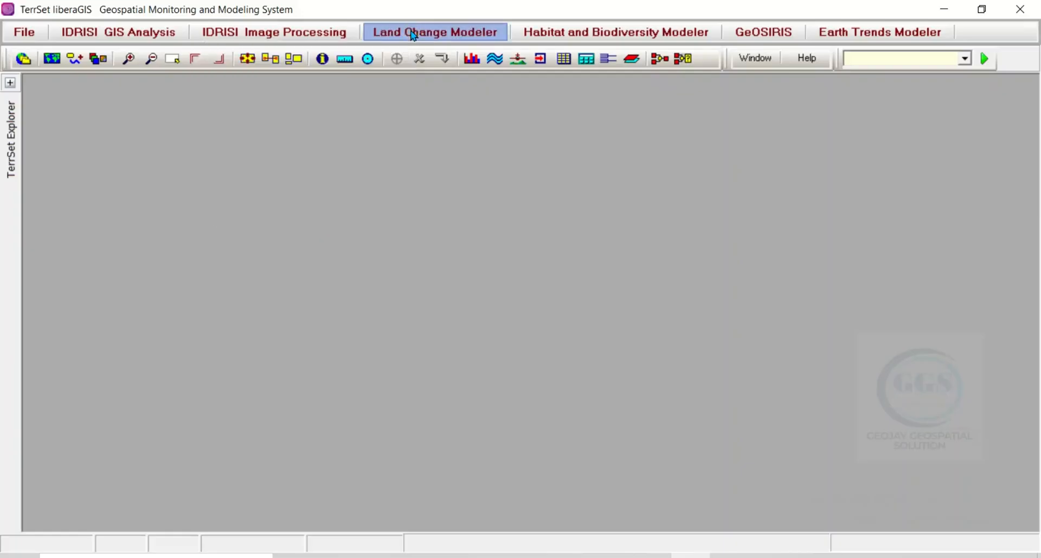
pyautogui.click(434, 32)
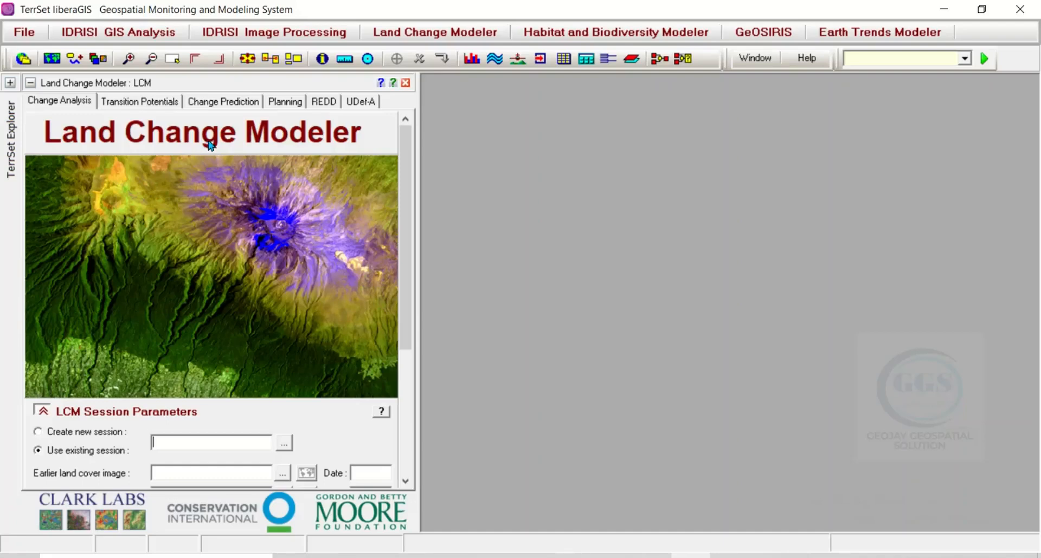
pyautogui.moveTo(233, 145)
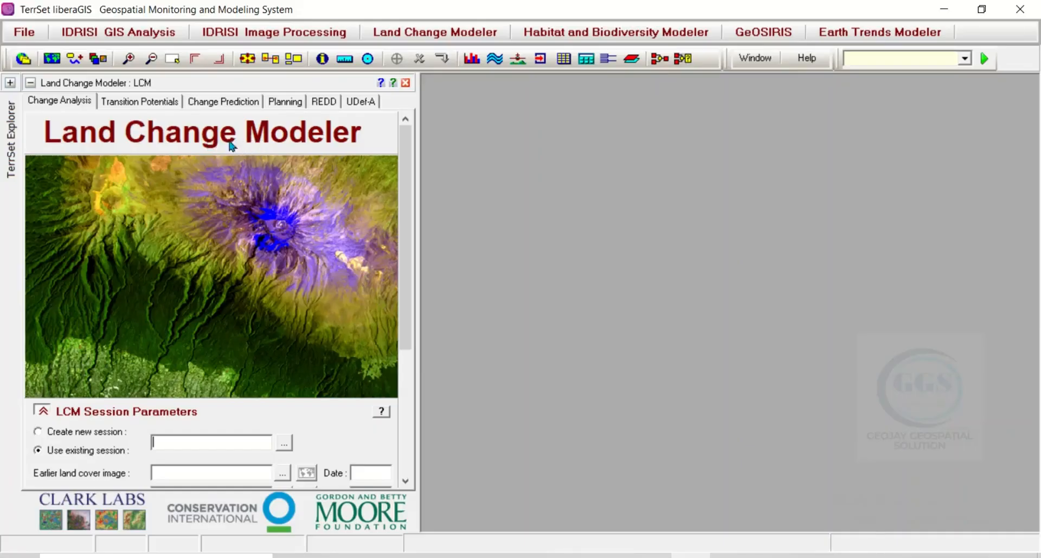
pyautogui.moveTo(162, 304)
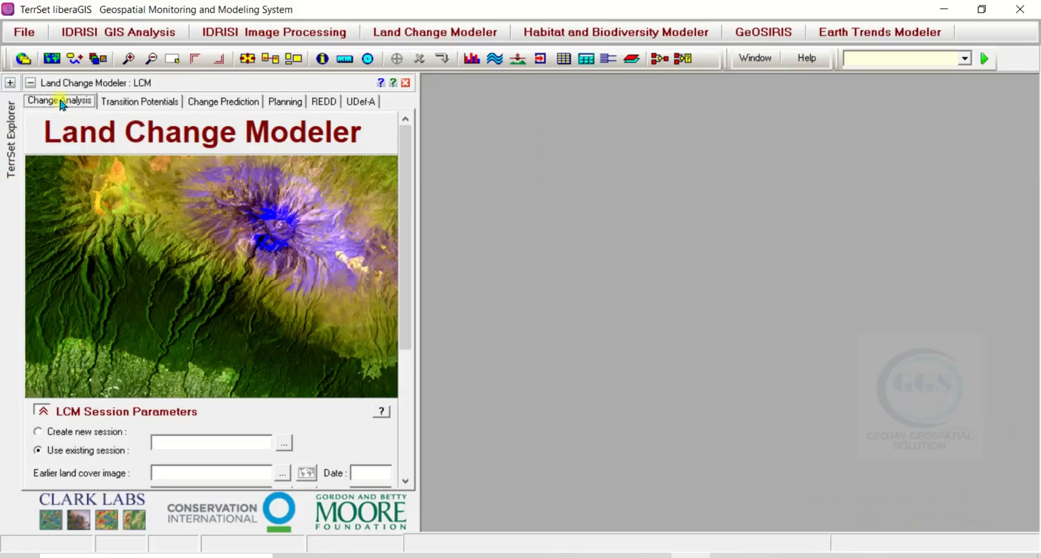
pyautogui.moveTo(135, 108)
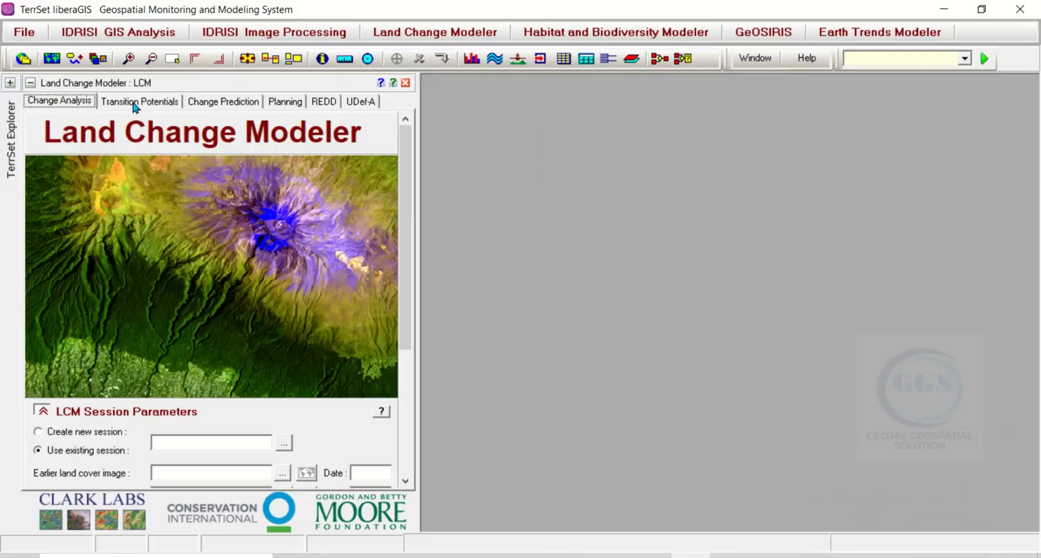
pyautogui.moveTo(209, 106)
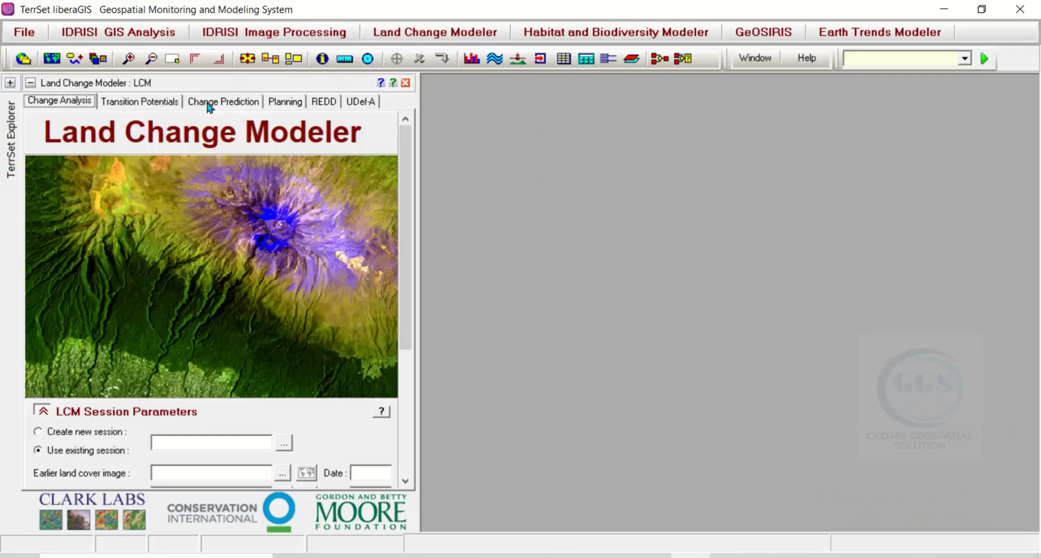
pyautogui.moveTo(295, 107)
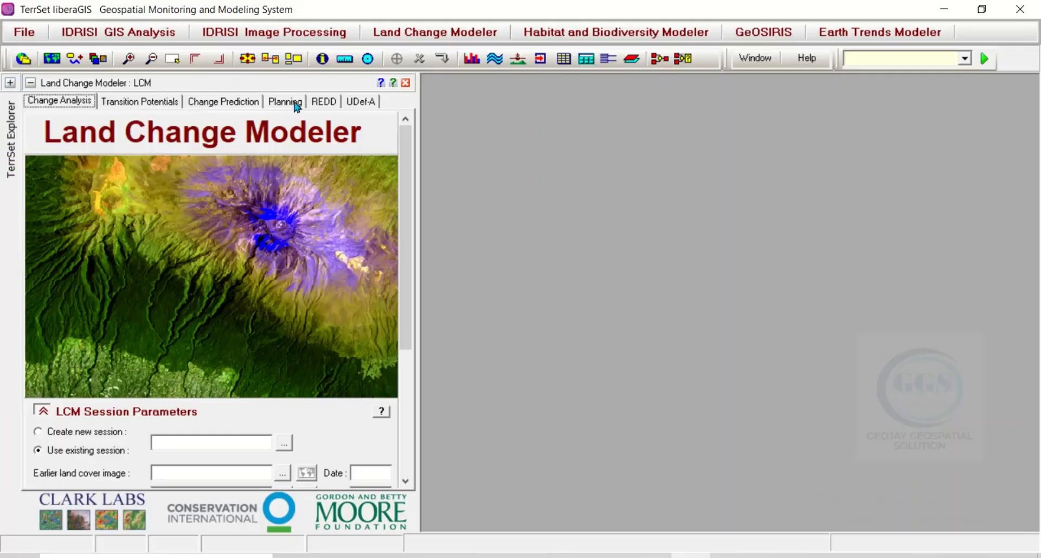
pyautogui.click(285, 101)
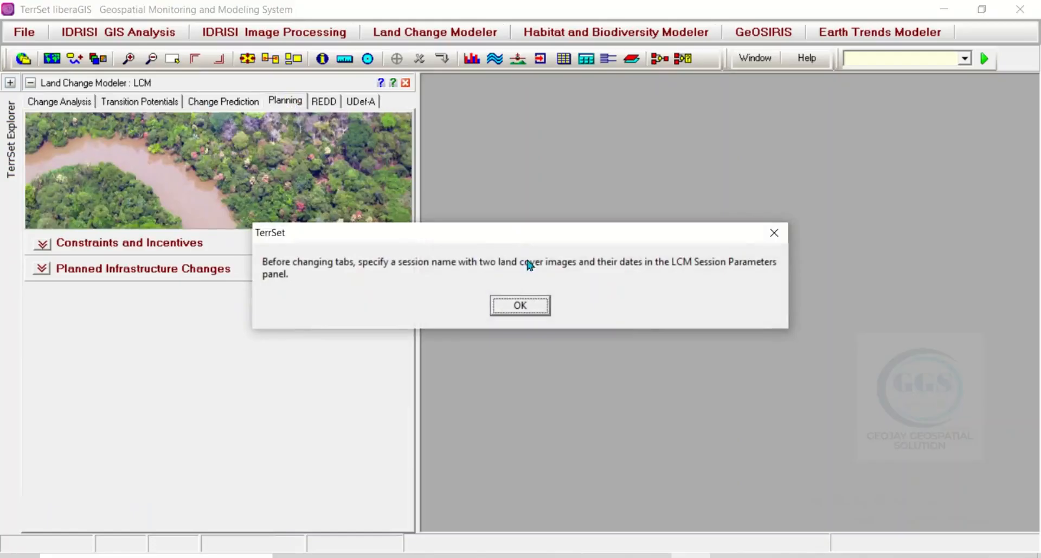
pyautogui.click(520, 305)
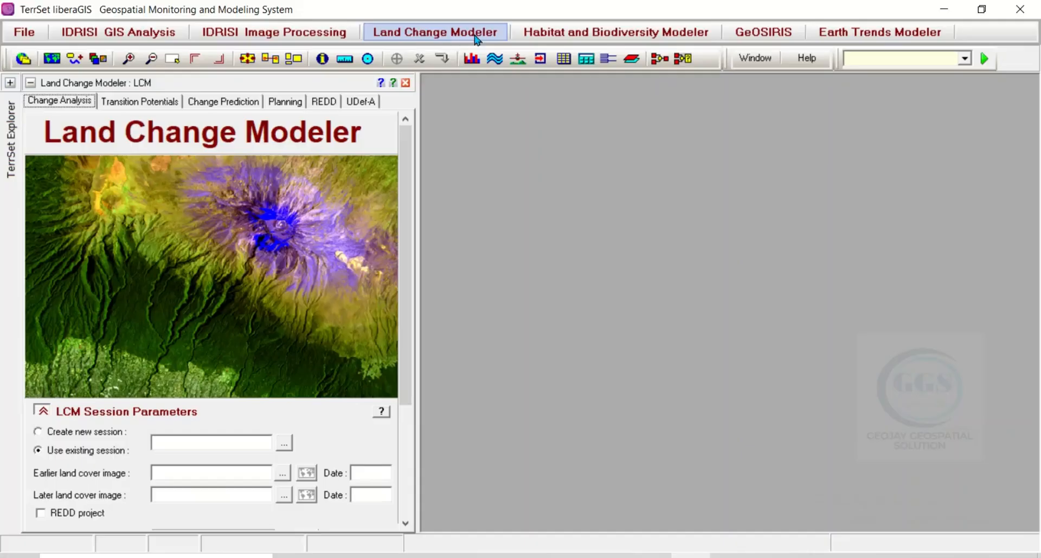
pyautogui.moveTo(615, 32)
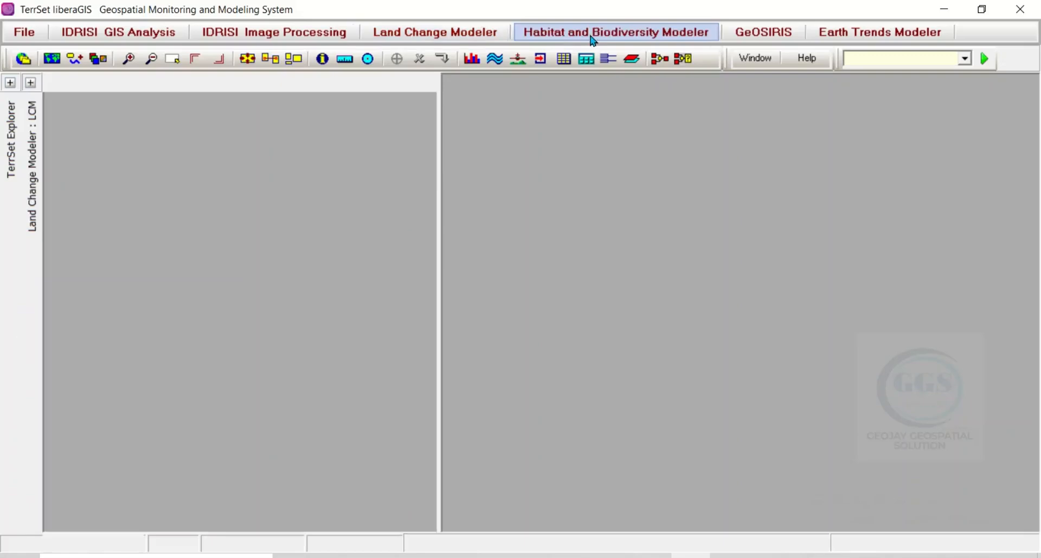
# Open the Habitat and Biodiversity Modeler and browse Biodiversity, Landscape Analysis, and Corridor Planning
pyautogui.click(614, 32)
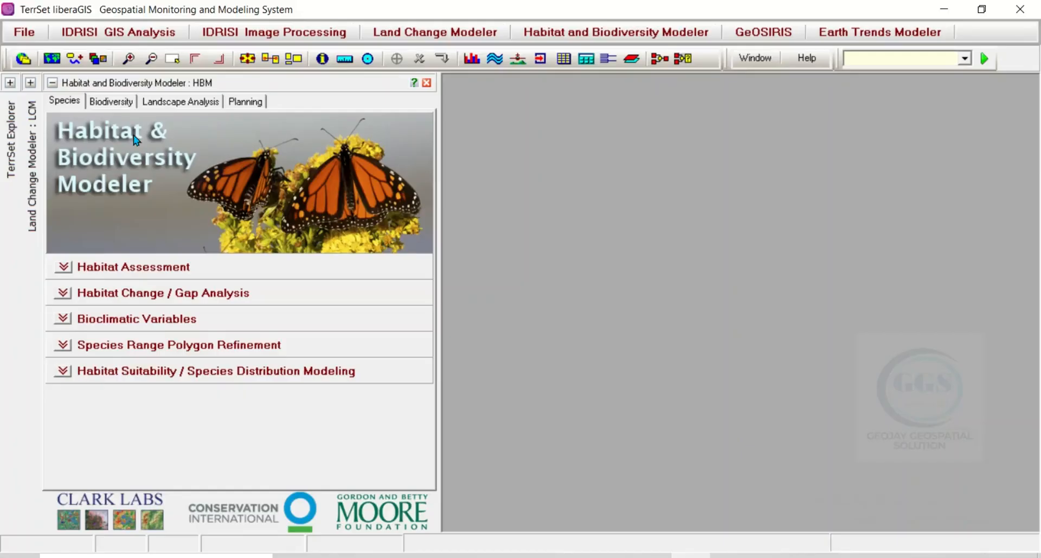
pyautogui.moveTo(154, 123)
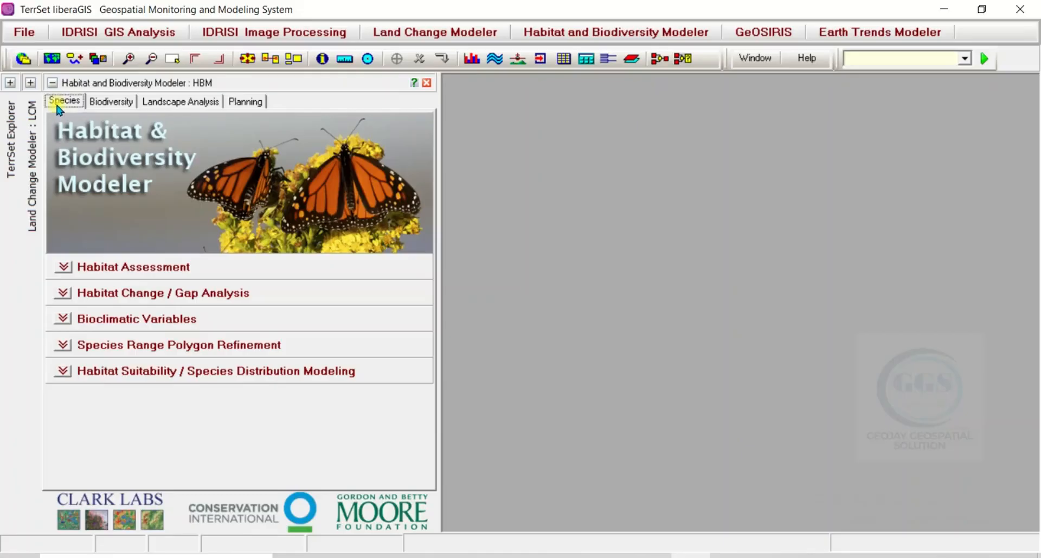
pyautogui.click(110, 101)
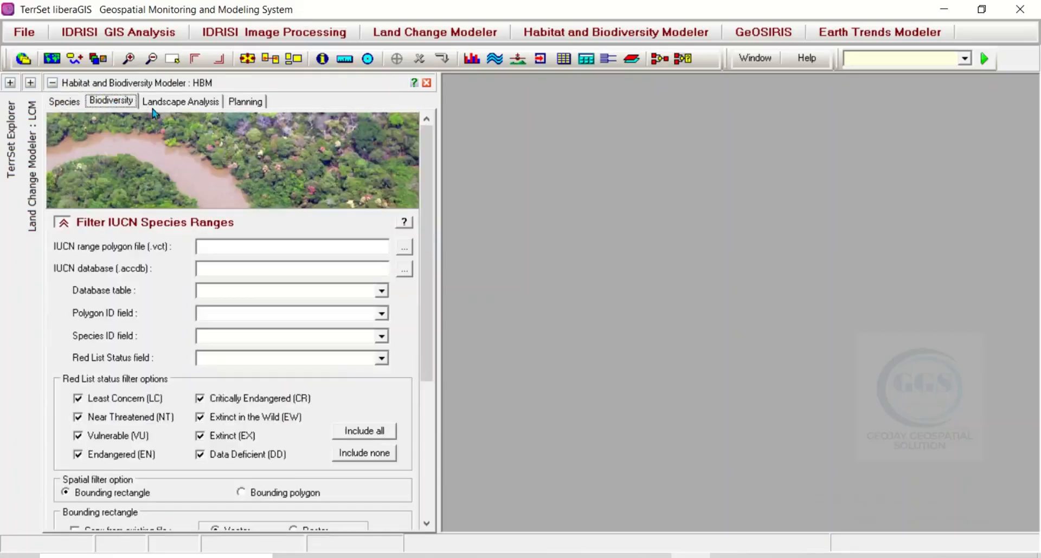
pyautogui.moveTo(179, 106)
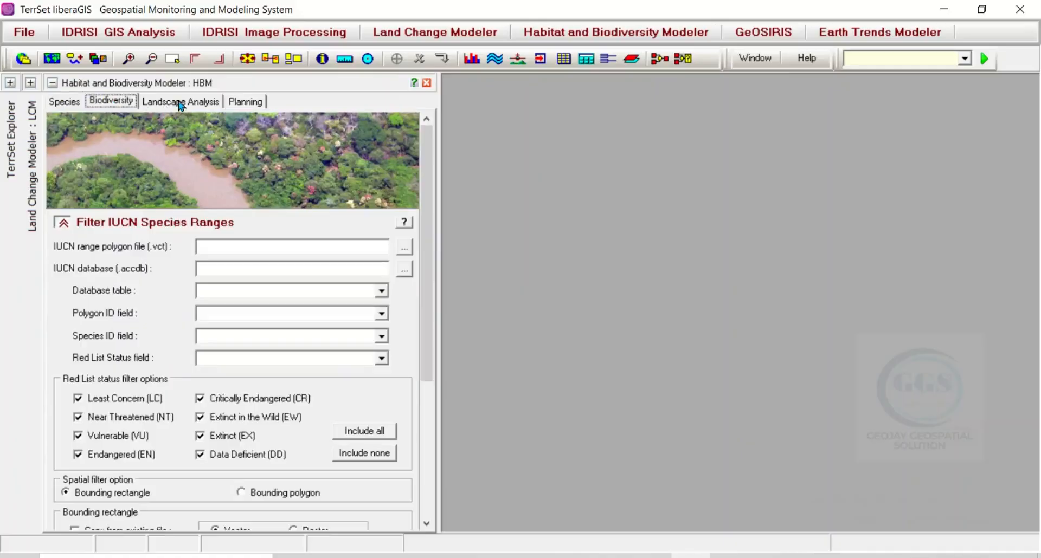
pyautogui.click(180, 101)
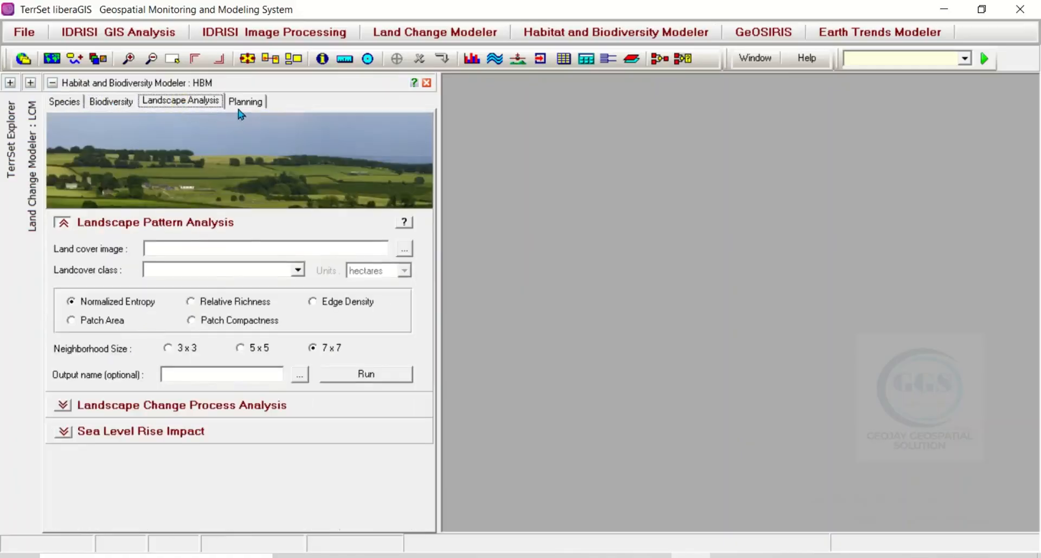
pyautogui.click(245, 101)
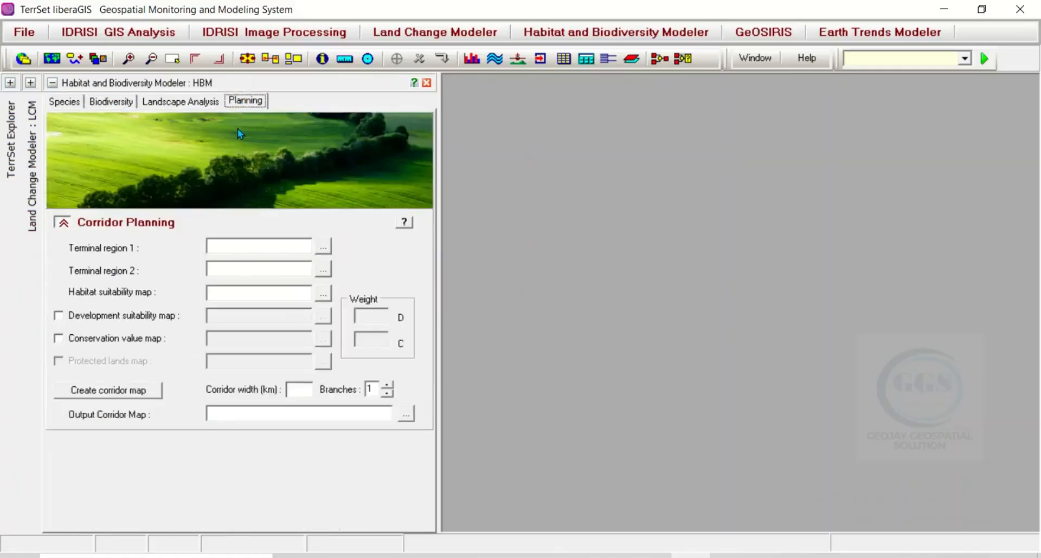
pyautogui.moveTo(204, 174)
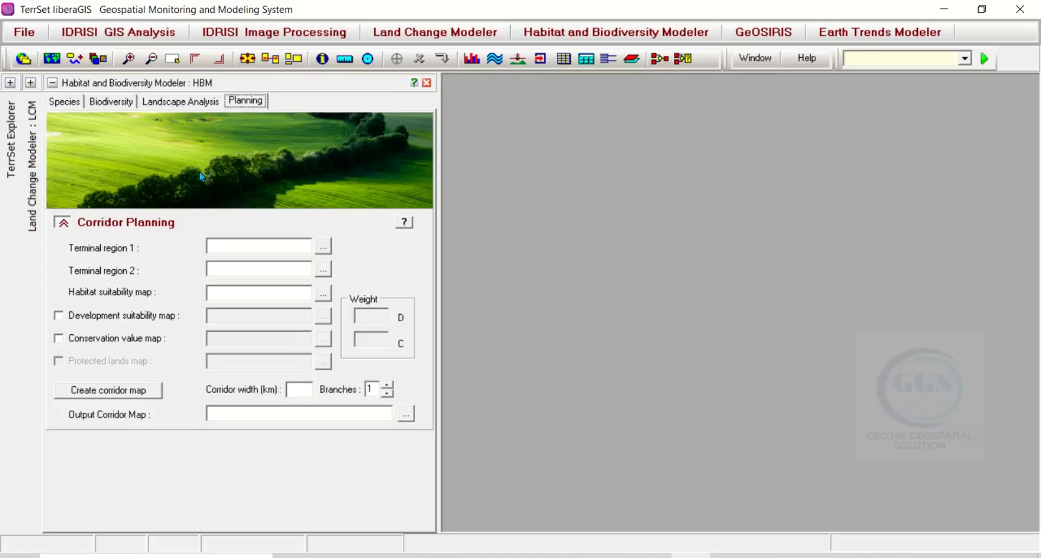
pyautogui.moveTo(194, 174)
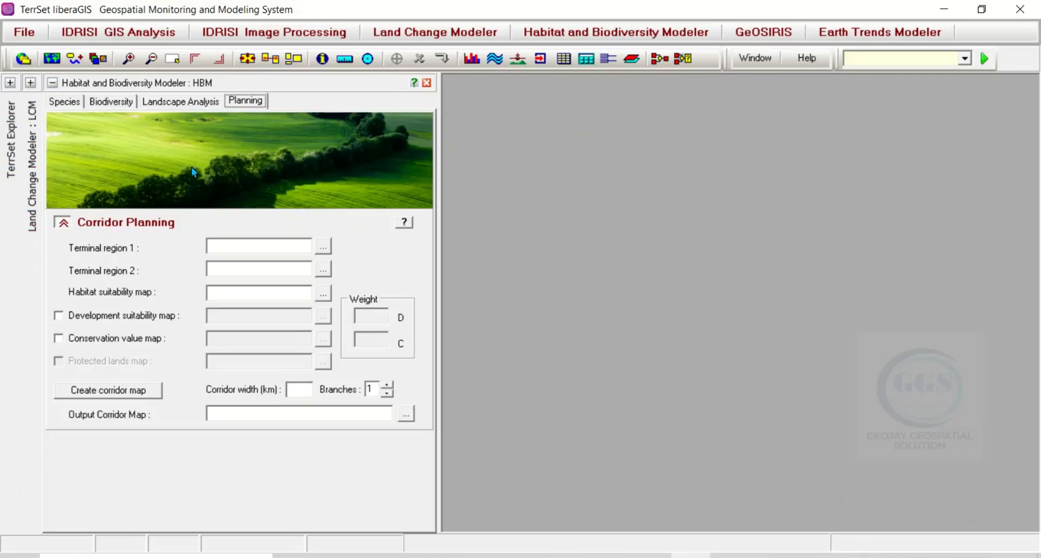
pyautogui.moveTo(746, 7)
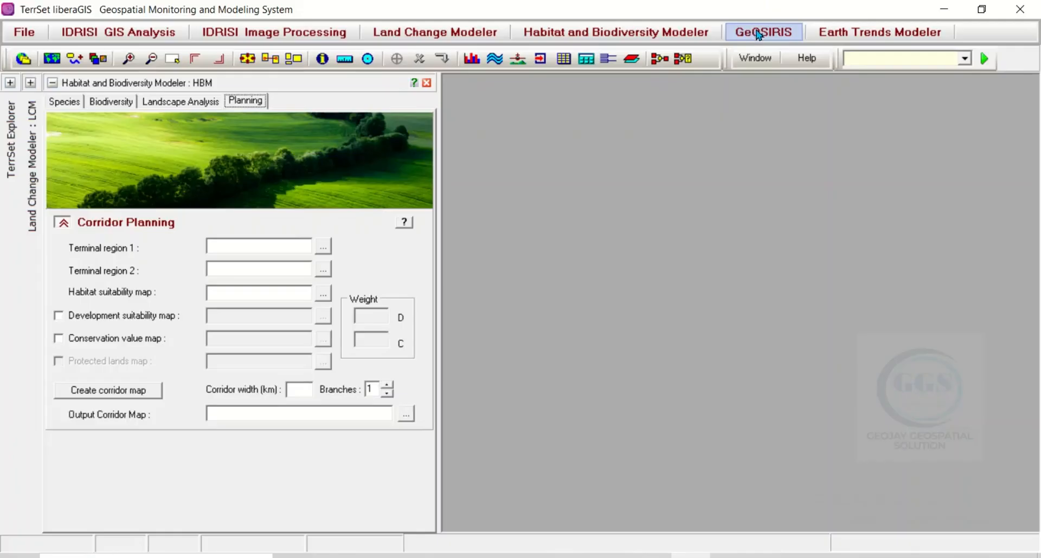
# Launch the GeOSIRIS Modeler and view its About GeOSIRIS page
pyautogui.click(763, 32)
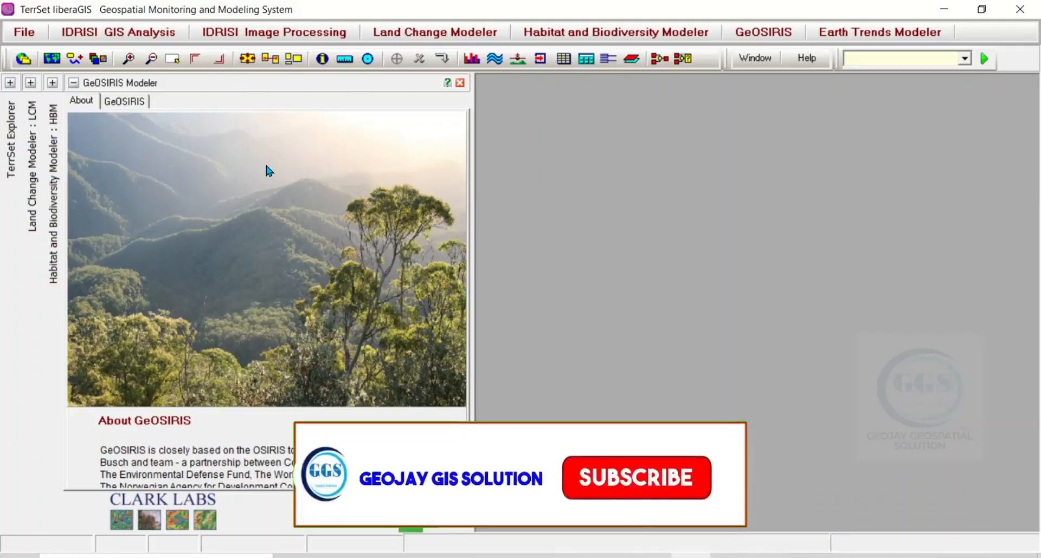
pyautogui.click(635, 478)
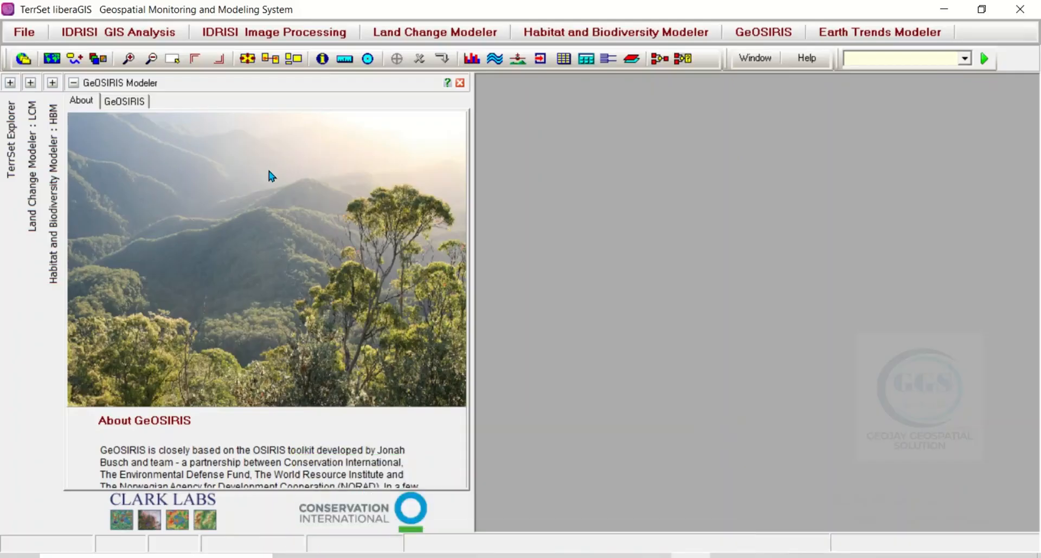
pyautogui.moveTo(186, 137)
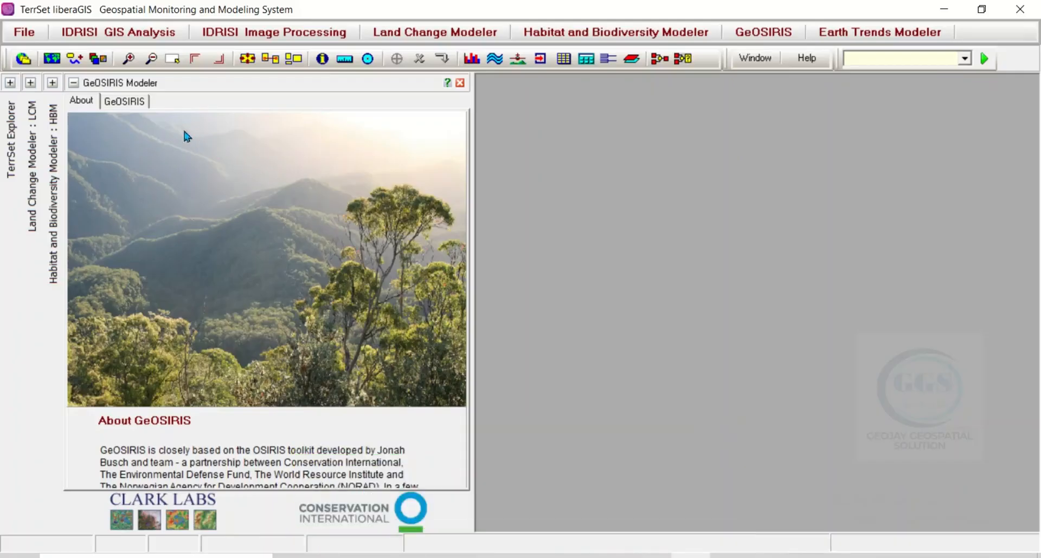
pyautogui.moveTo(160, 465)
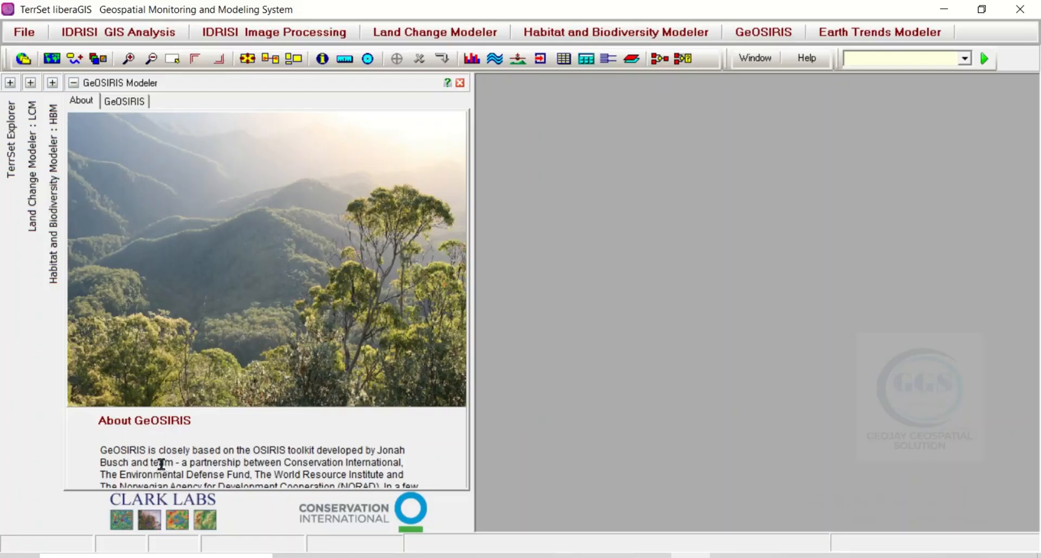
pyautogui.moveTo(284, 451)
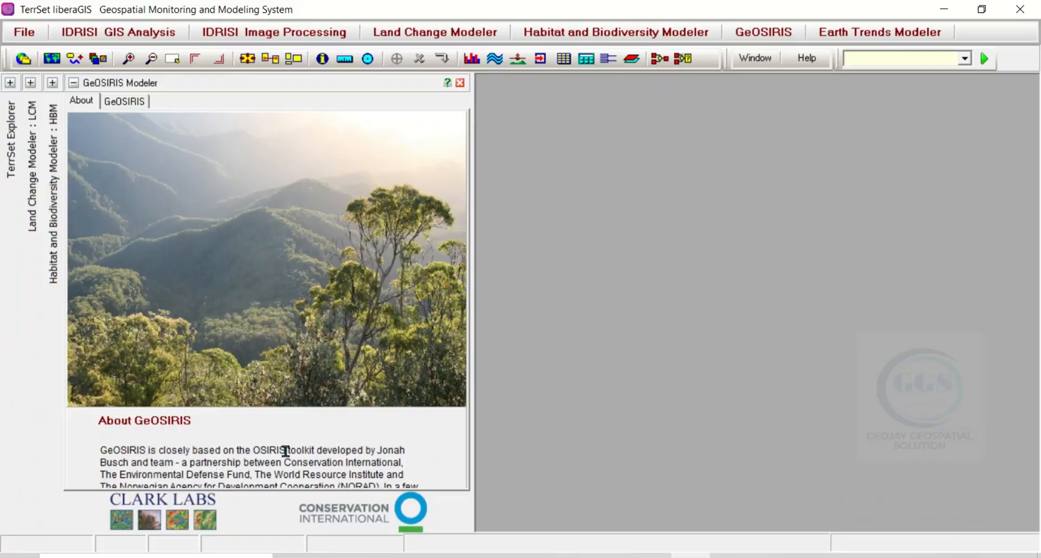
pyautogui.moveTo(287, 434)
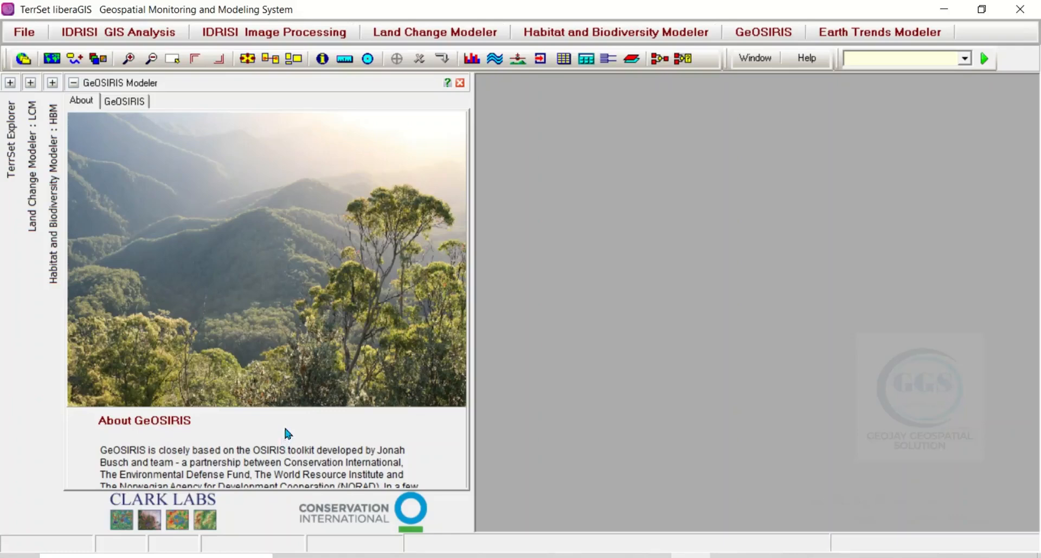
pyautogui.moveTo(846, 18)
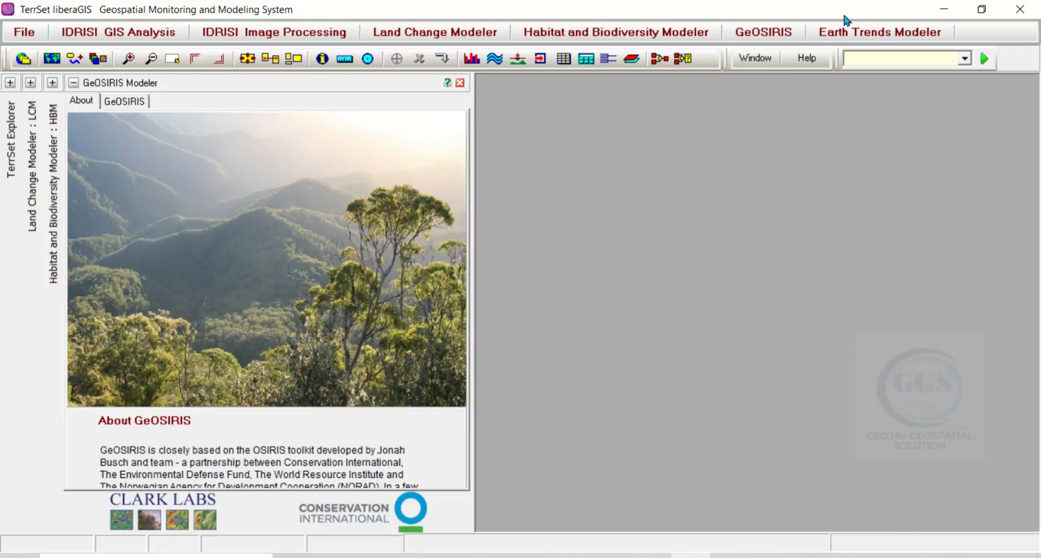
pyautogui.moveTo(879, 31)
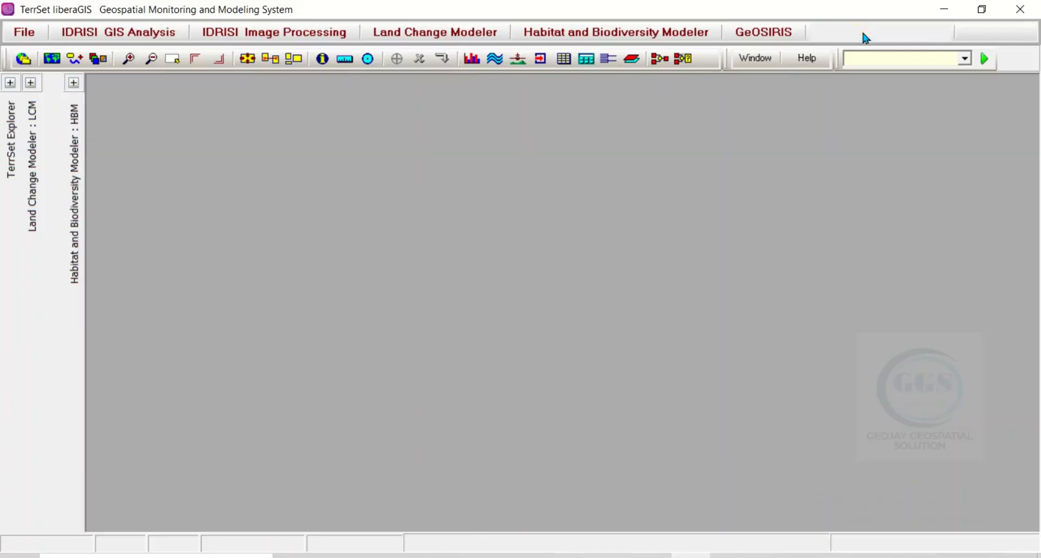
# Launch the Earth Trends Modeler from the menu bar, with GeOSIRIS docked aside
pyautogui.click(763, 32)
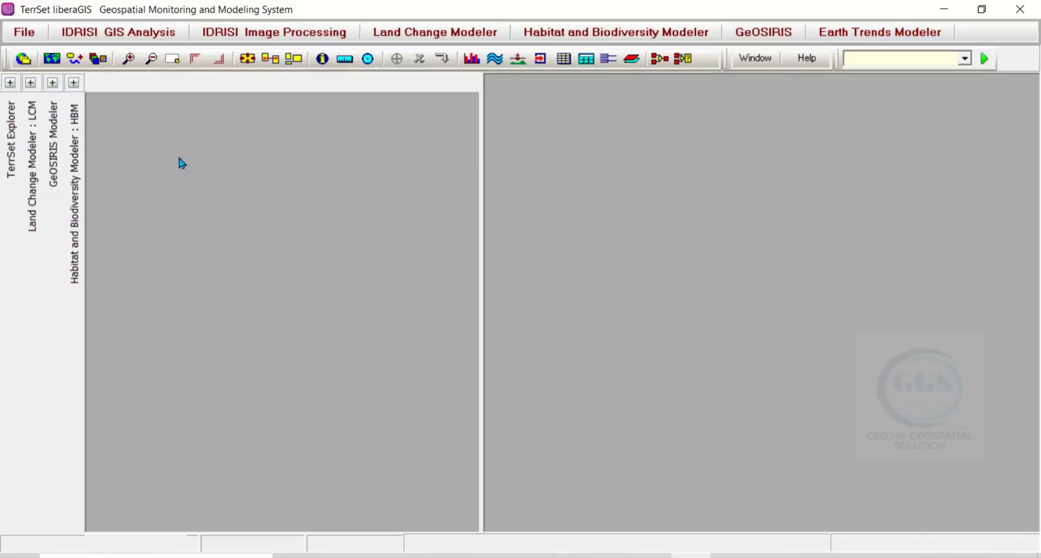
pyautogui.click(880, 31)
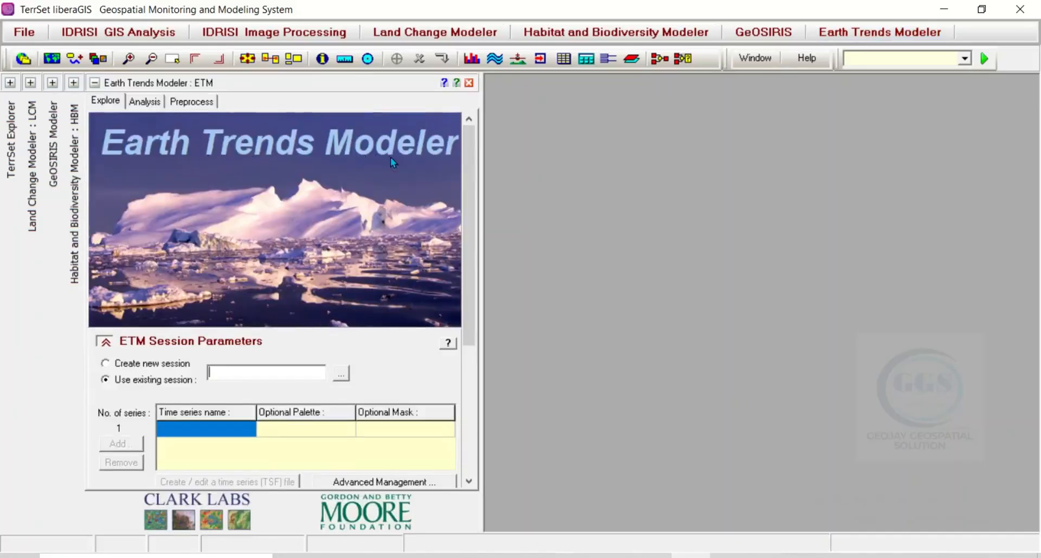
pyautogui.moveTo(325, 337)
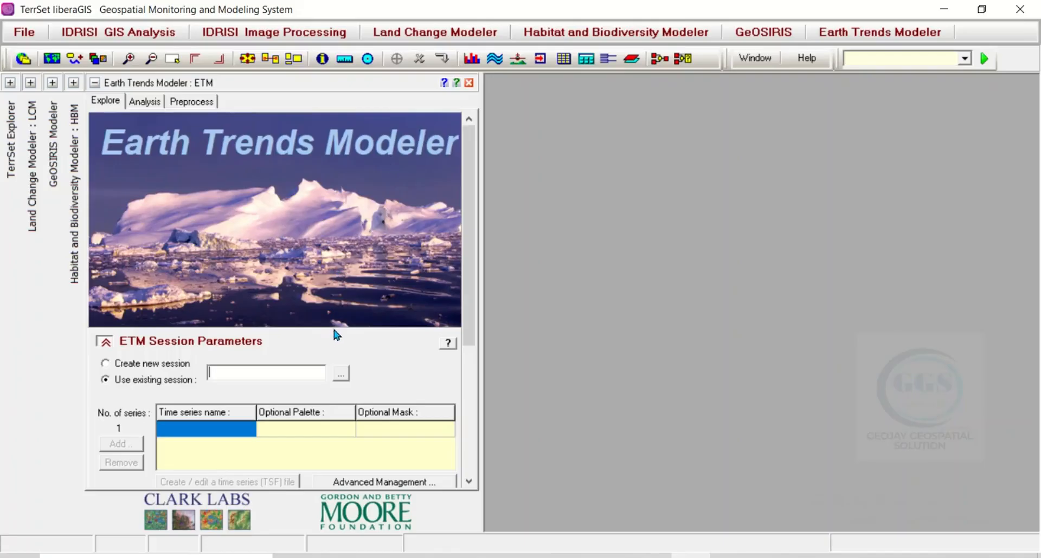
pyautogui.moveTo(351, 328)
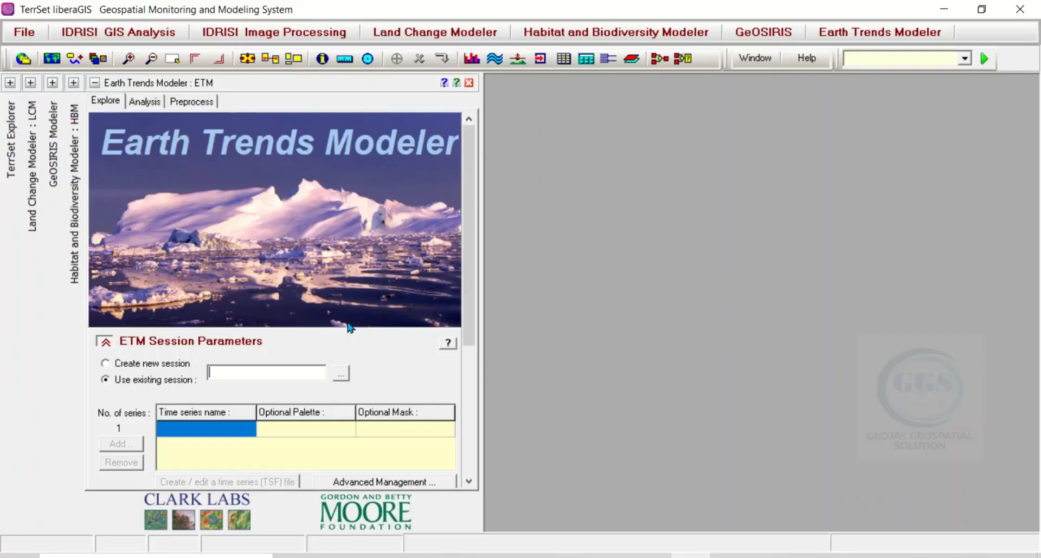
pyautogui.moveTo(237, 175)
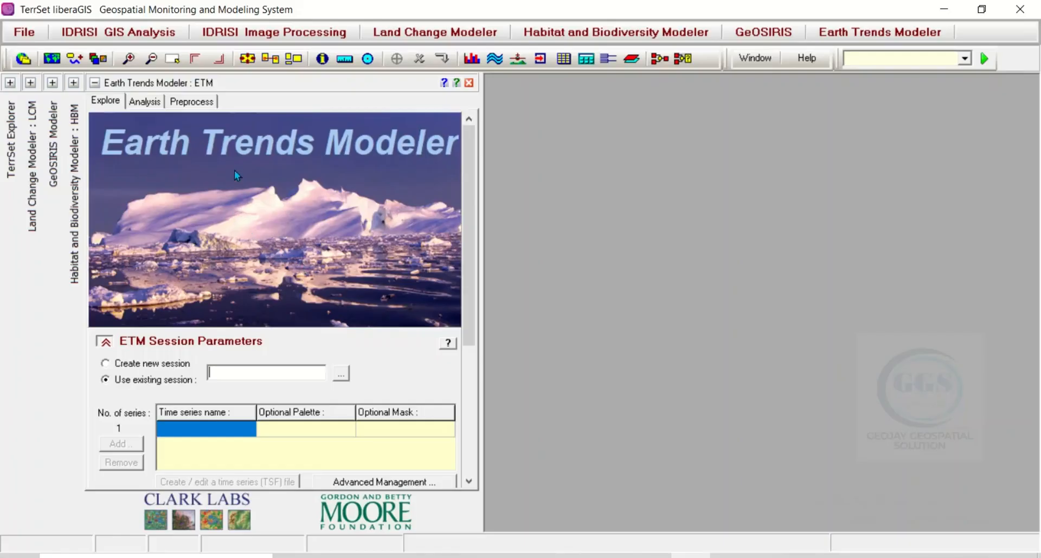
pyautogui.moveTo(257, 216)
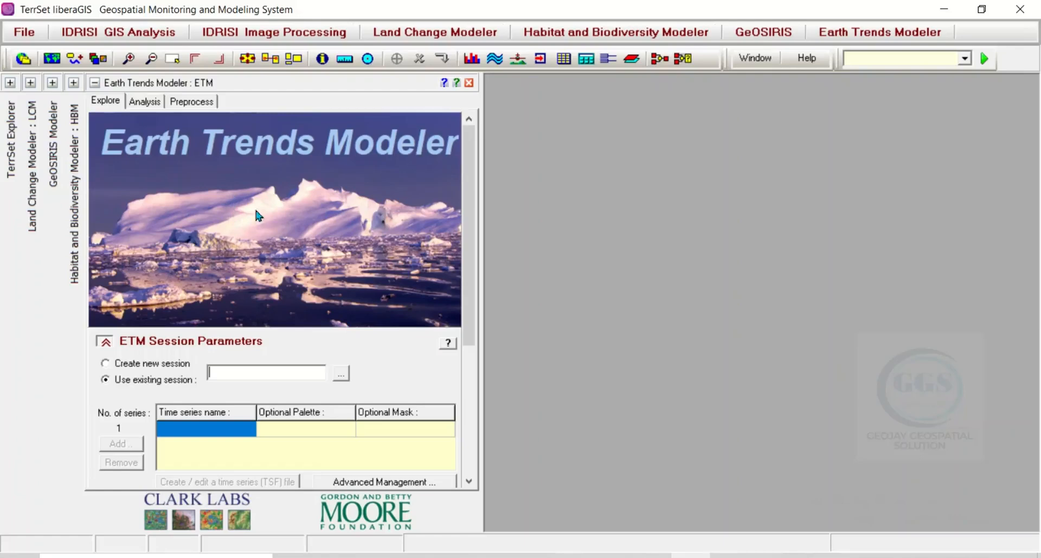
pyautogui.moveTo(319, 151)
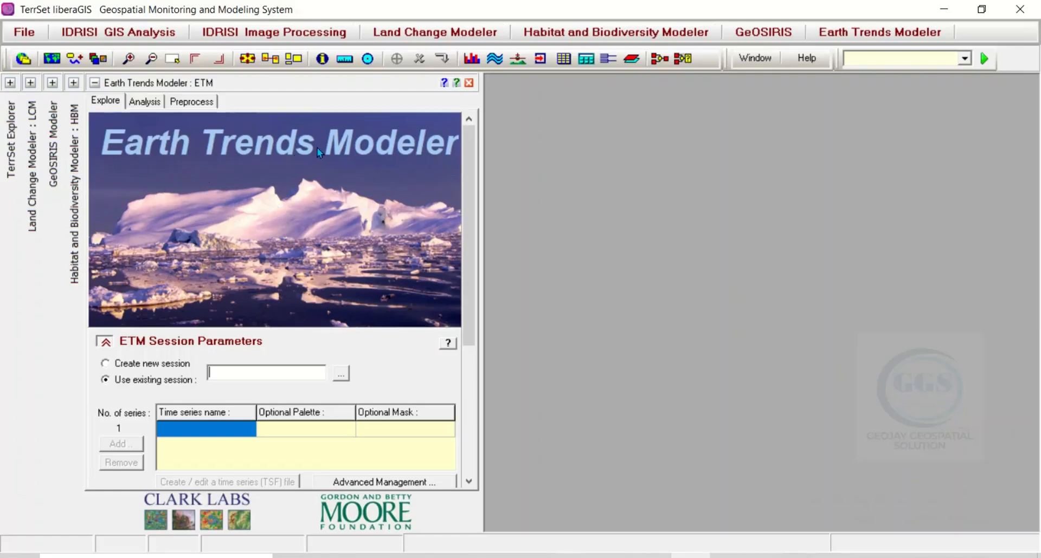
pyautogui.moveTo(84, 136)
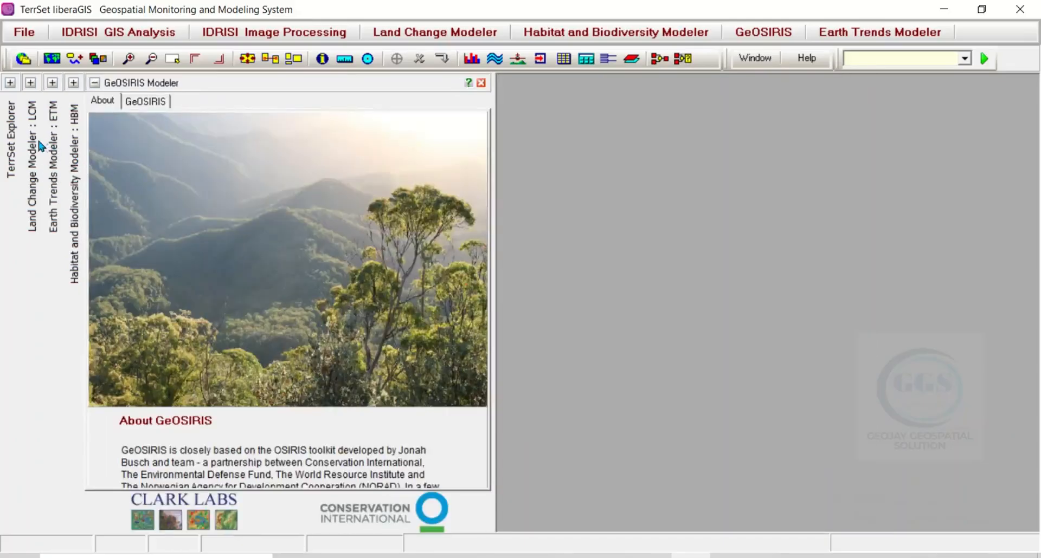
# Bring up the Land Change Modeler, collapse and reopen it, then close it entirely
pyautogui.click(30, 83)
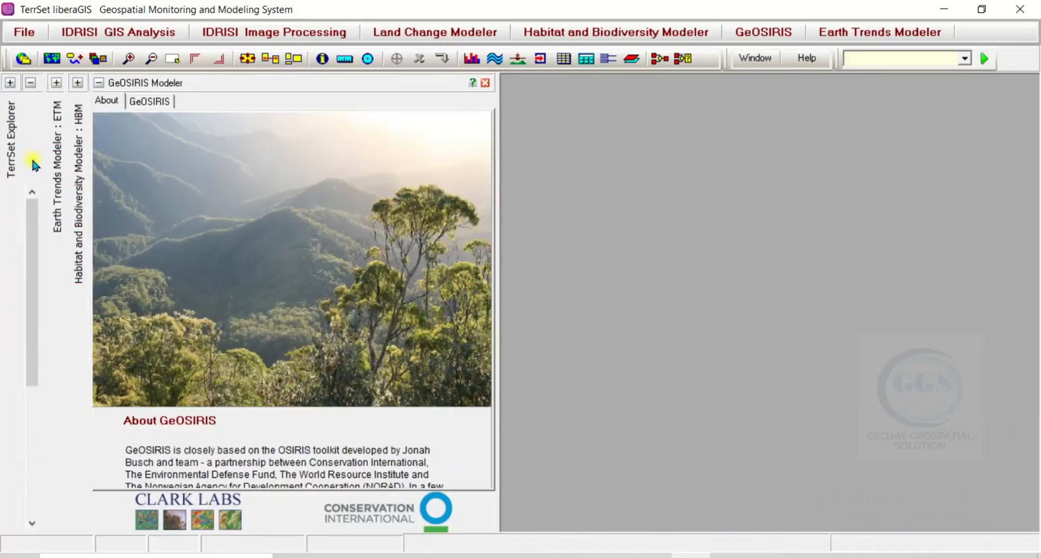
pyautogui.click(434, 31)
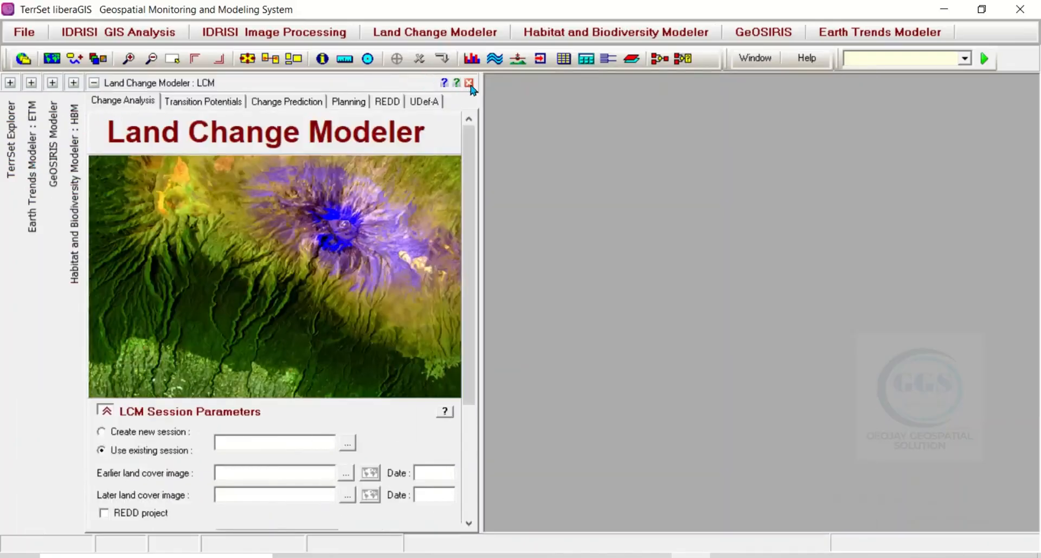
pyautogui.click(469, 83)
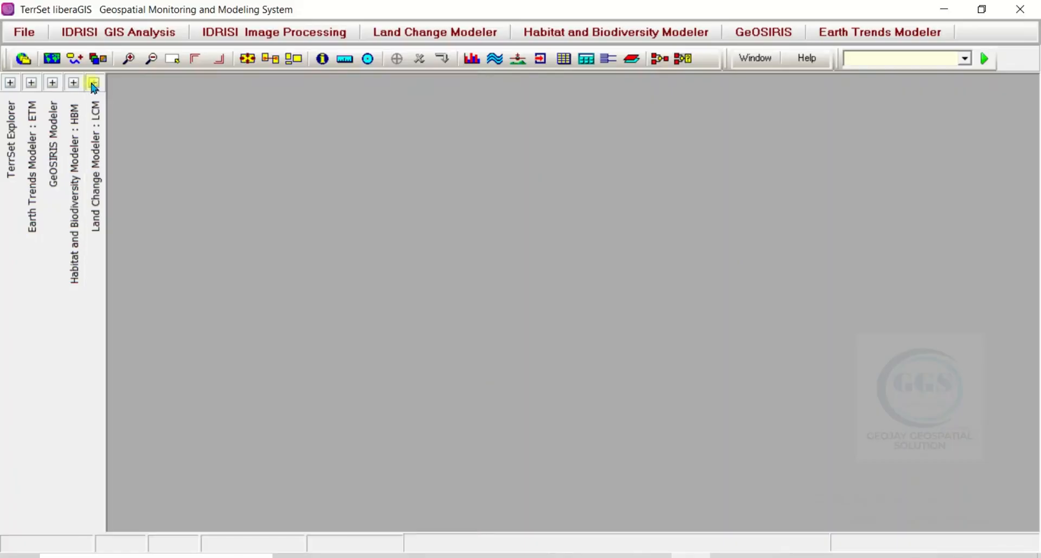
pyautogui.click(93, 82)
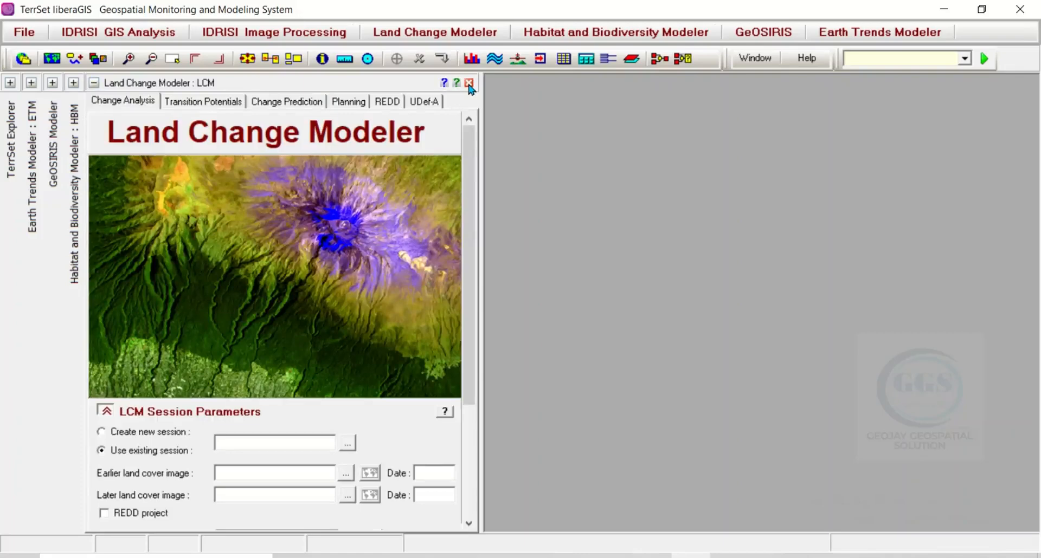
pyautogui.click(468, 82)
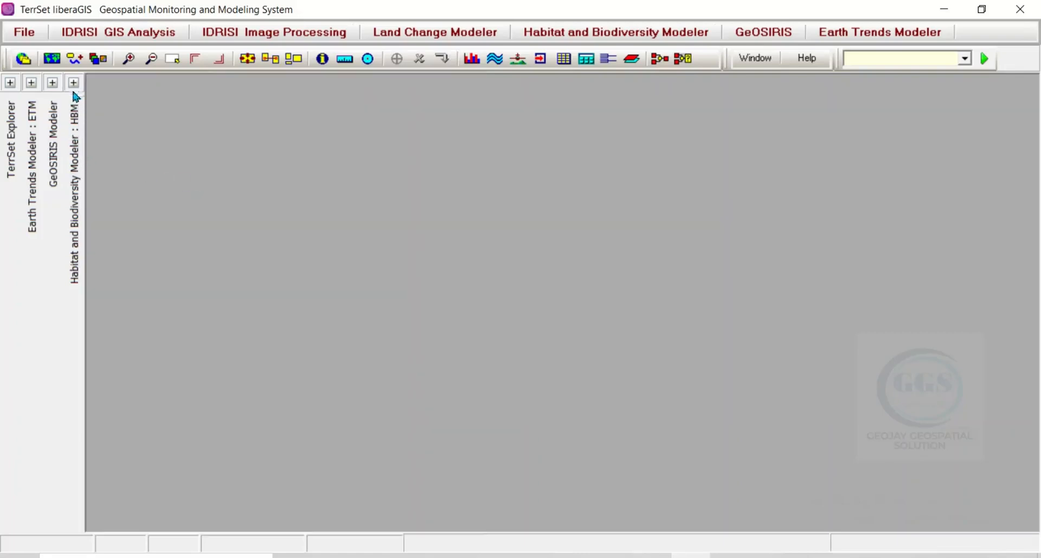
pyautogui.moveTo(76, 142)
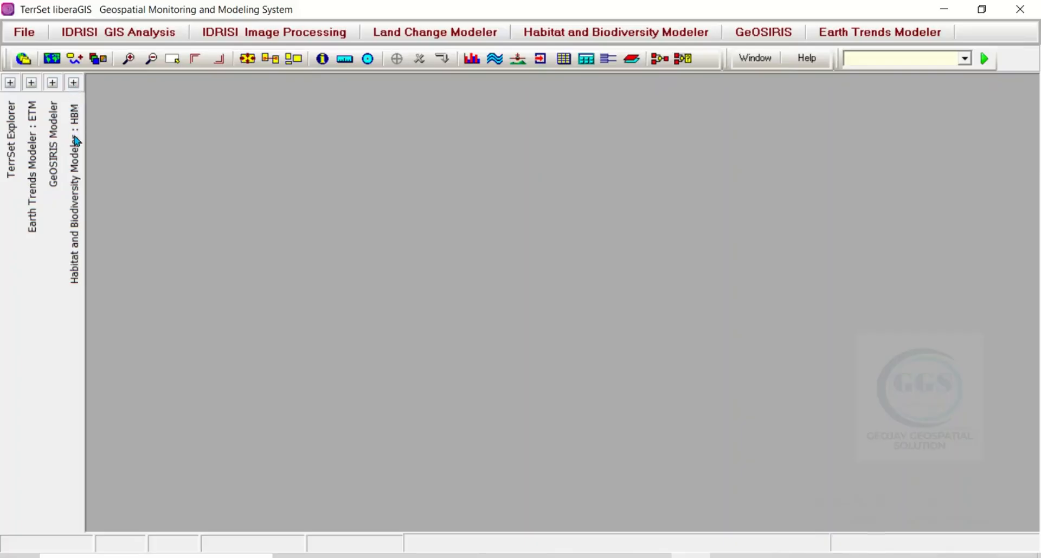
pyautogui.moveTo(78, 179)
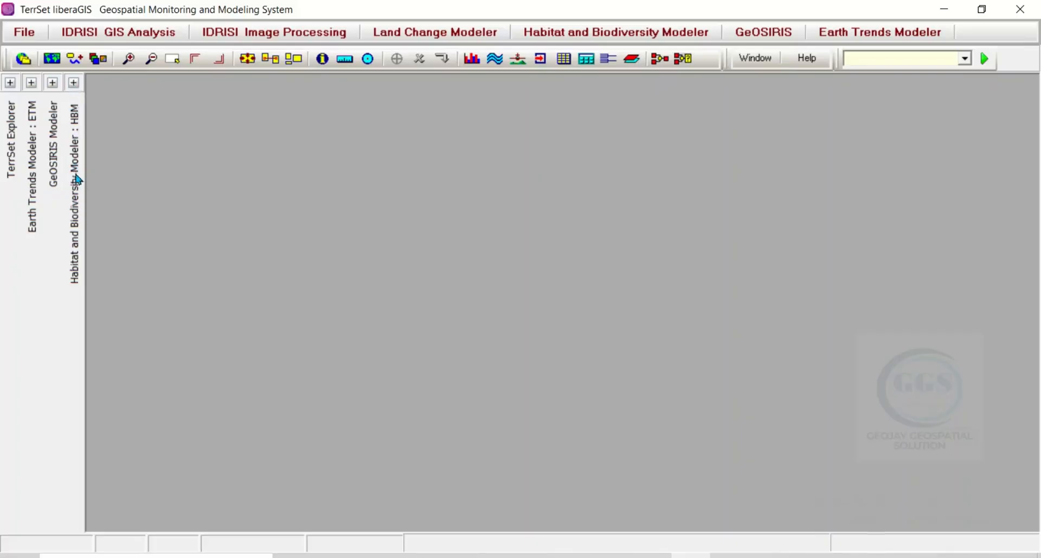
# Expand and close the Habitat and Biodiversity Modeler, reopen it from the menu, close again
pyautogui.click(74, 199)
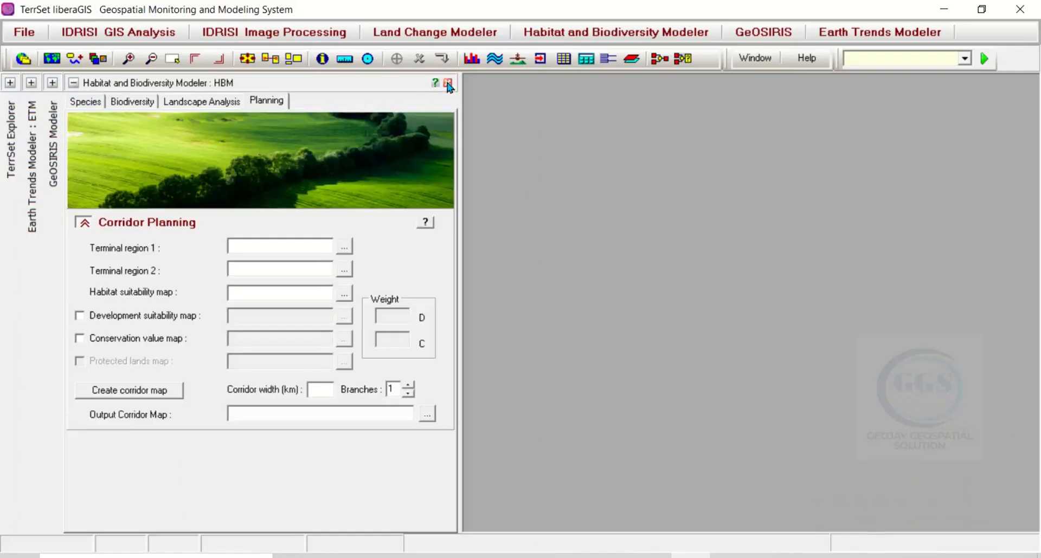
pyautogui.click(448, 83)
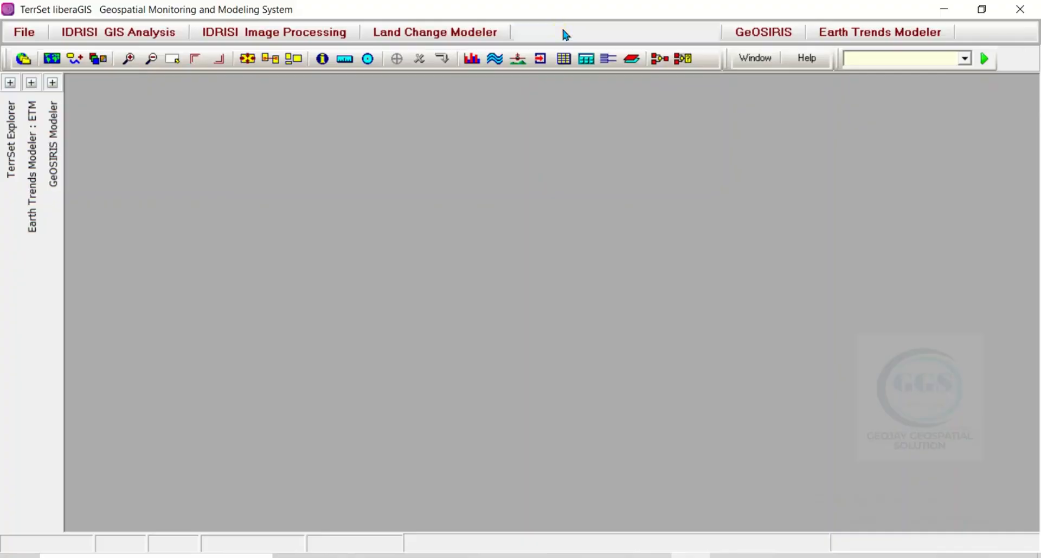
pyautogui.click(615, 32)
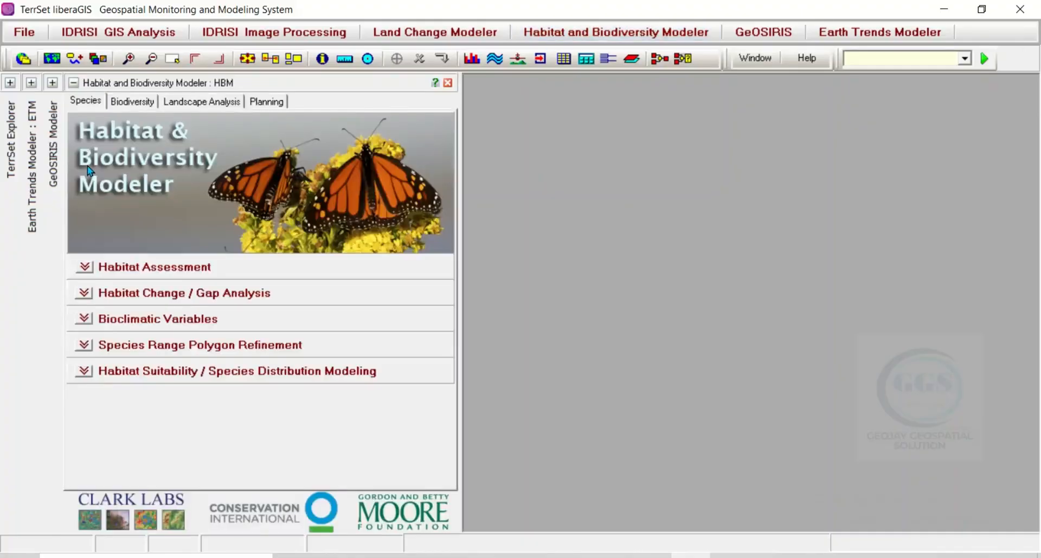
pyautogui.moveTo(261, 188)
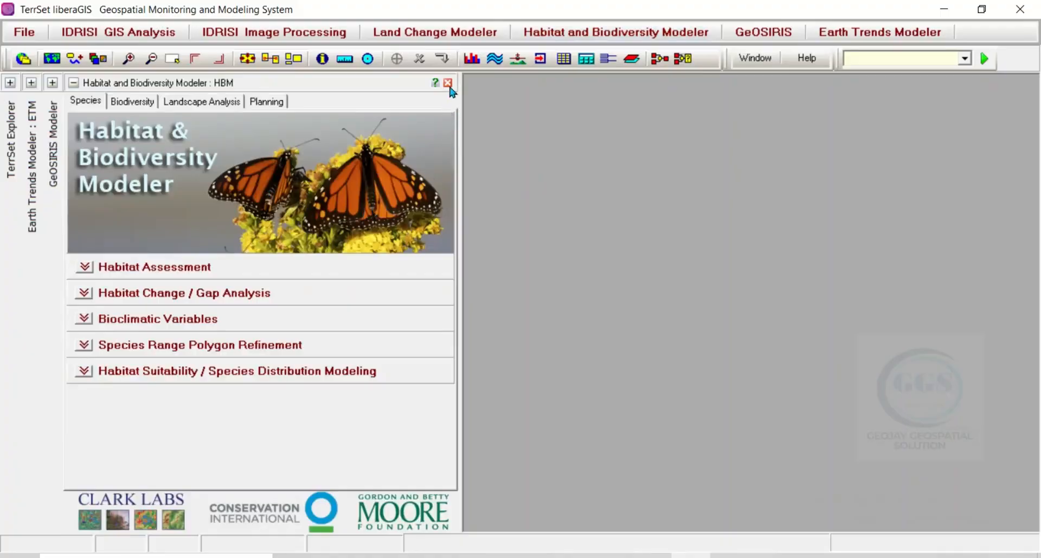
pyautogui.click(447, 82)
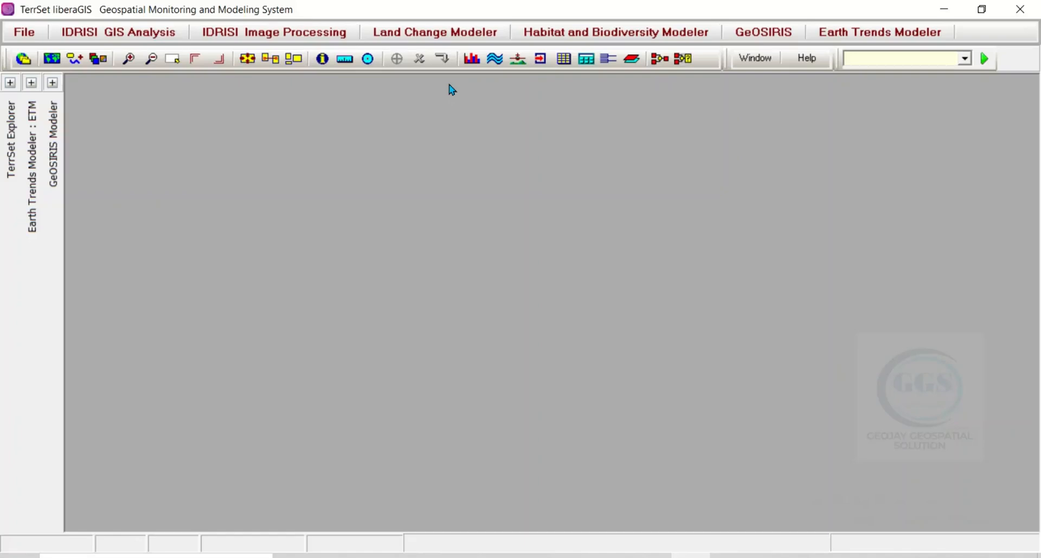
pyautogui.moveTo(473, 118)
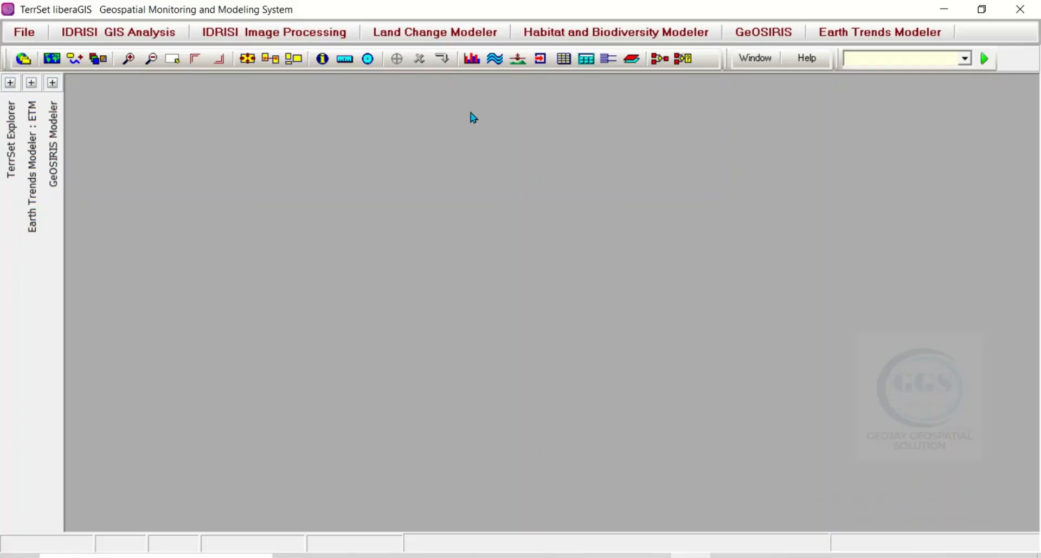
pyautogui.moveTo(457, 352)
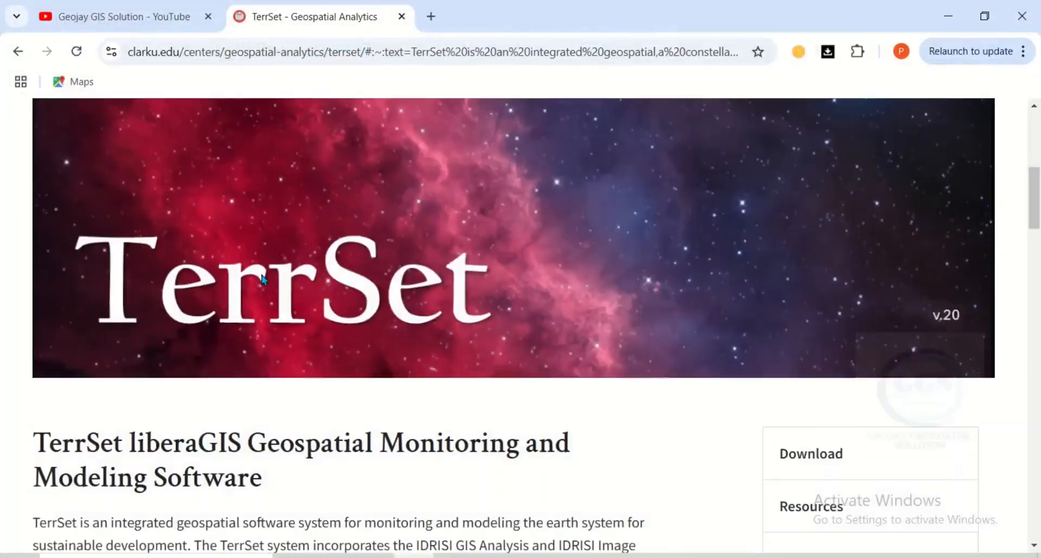
# Scroll to the top of the clarku.edu TerrSet page and open its TerrSet dropdown
pyautogui.scroll(3)
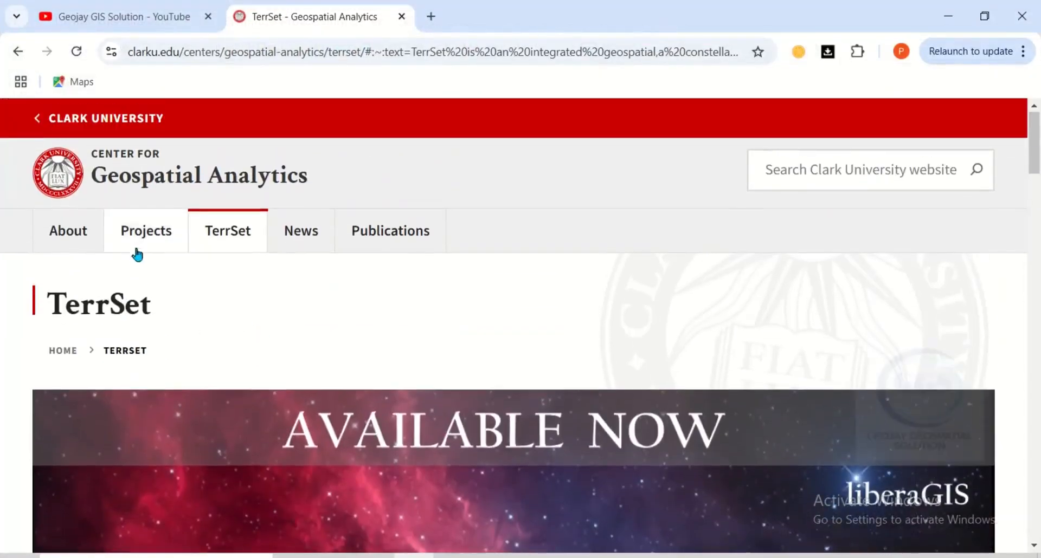
pyautogui.moveTo(172, 158)
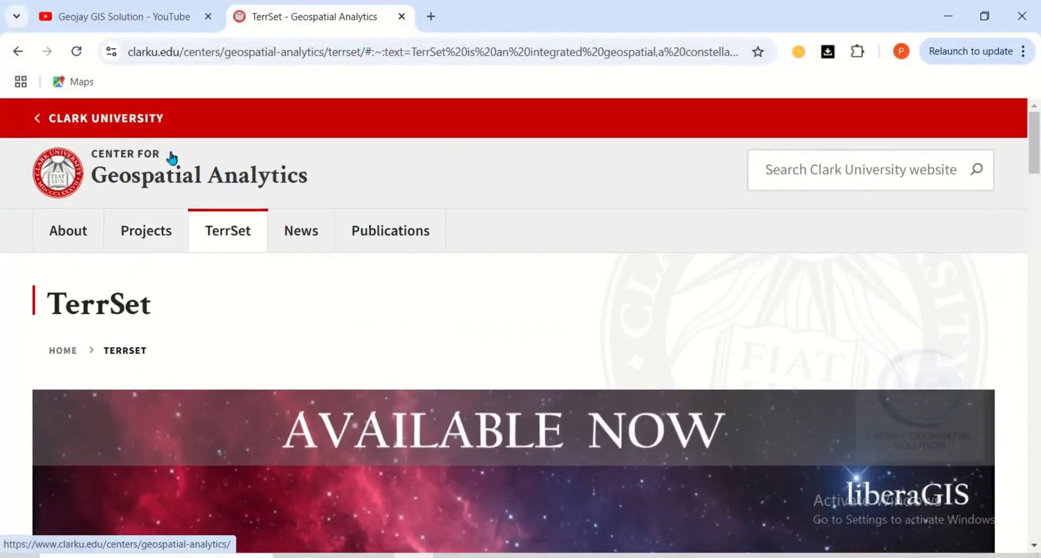
pyautogui.click(228, 231)
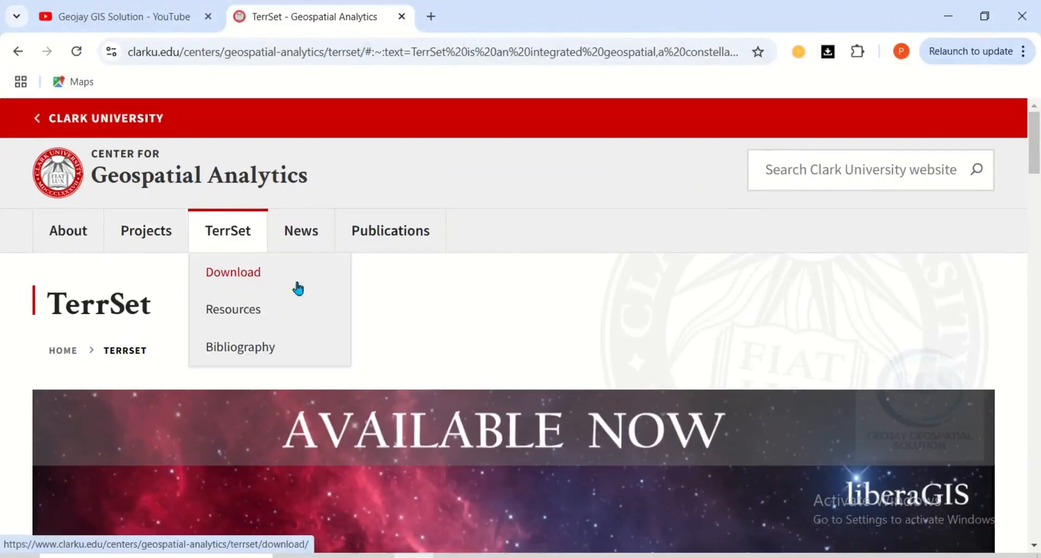
pyautogui.moveTo(179, 280)
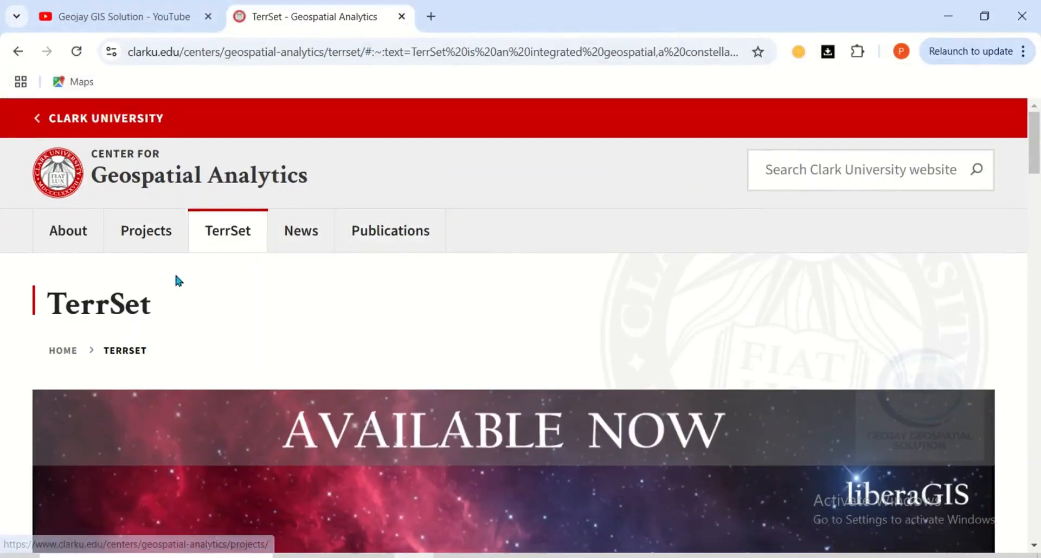
pyautogui.moveTo(261, 316)
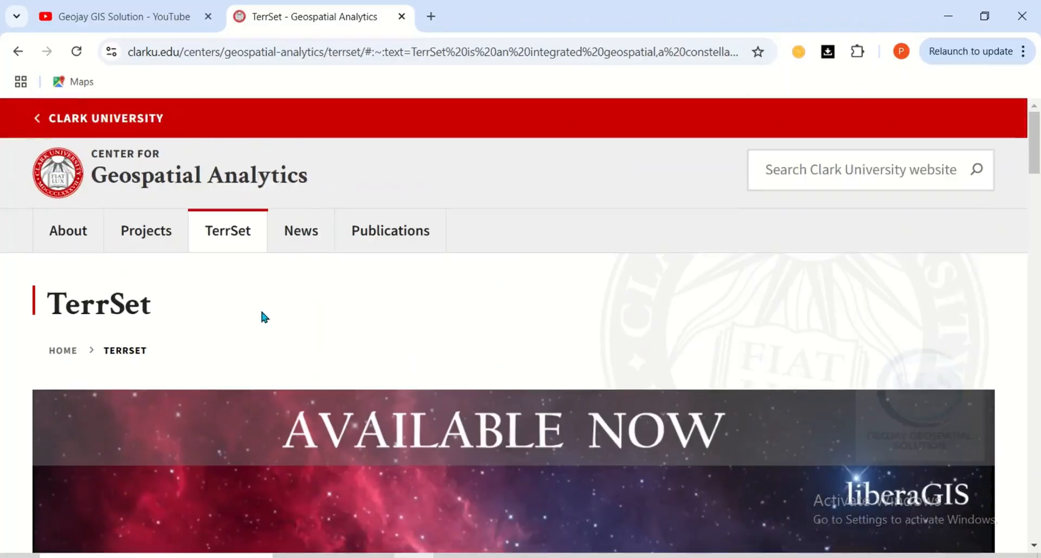
pyautogui.moveTo(330, 316)
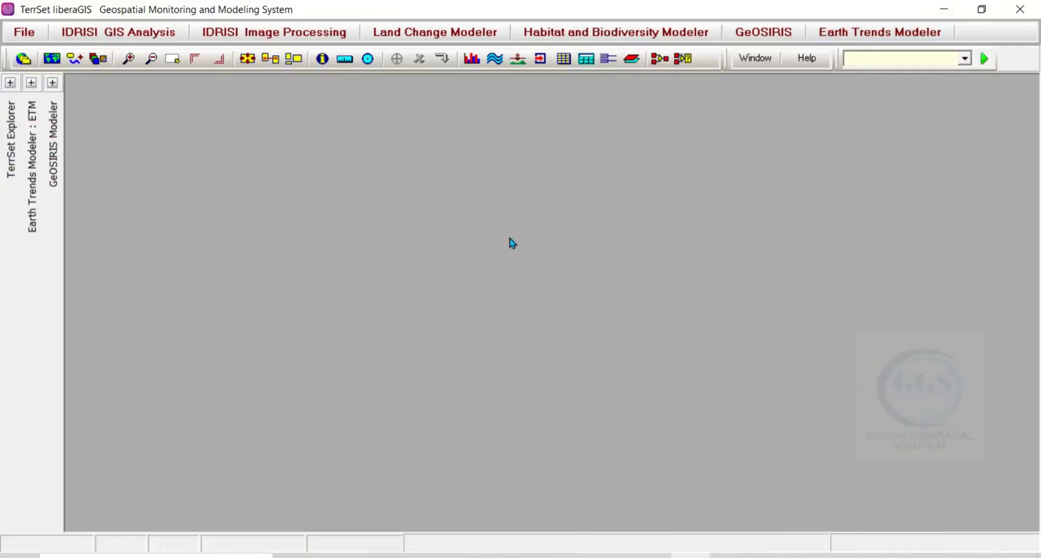
pyautogui.moveTo(393, 247)
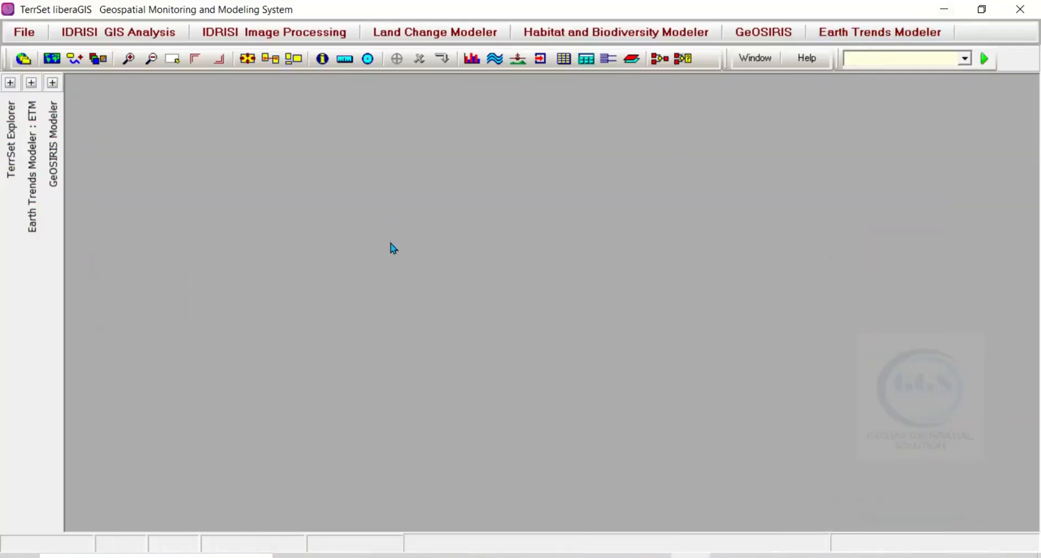
pyautogui.moveTo(352, 326)
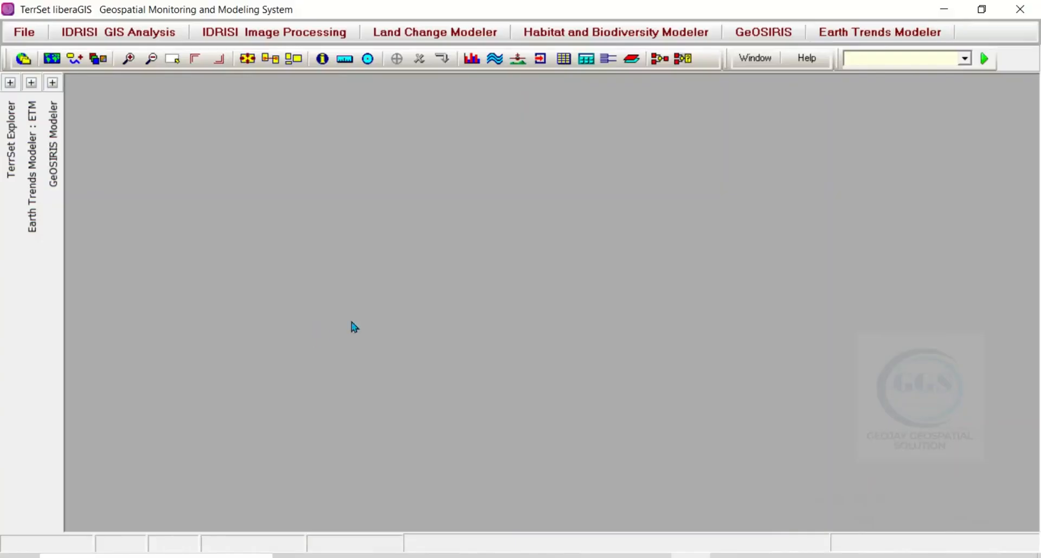
pyautogui.moveTo(417, 305)
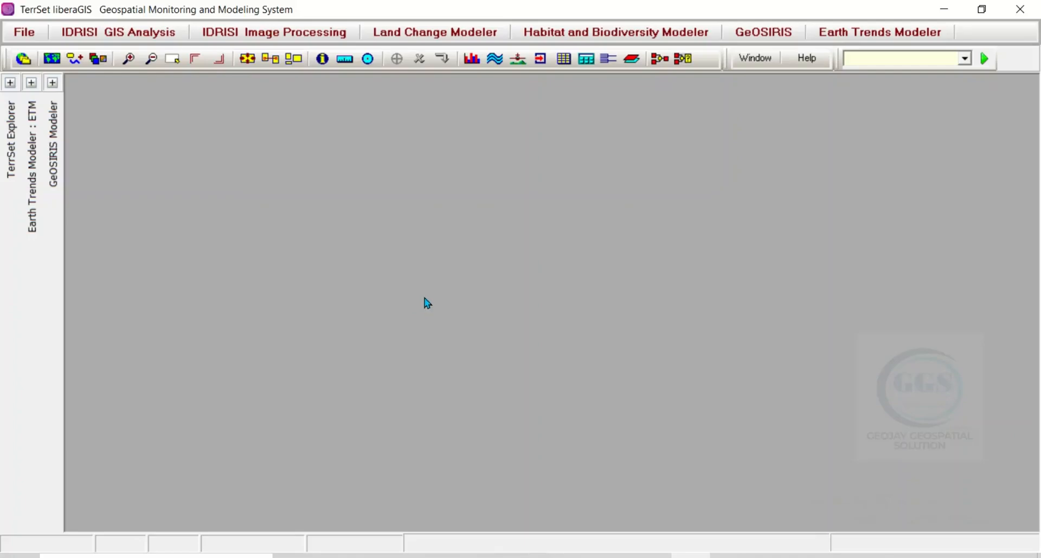
pyautogui.moveTo(456, 295)
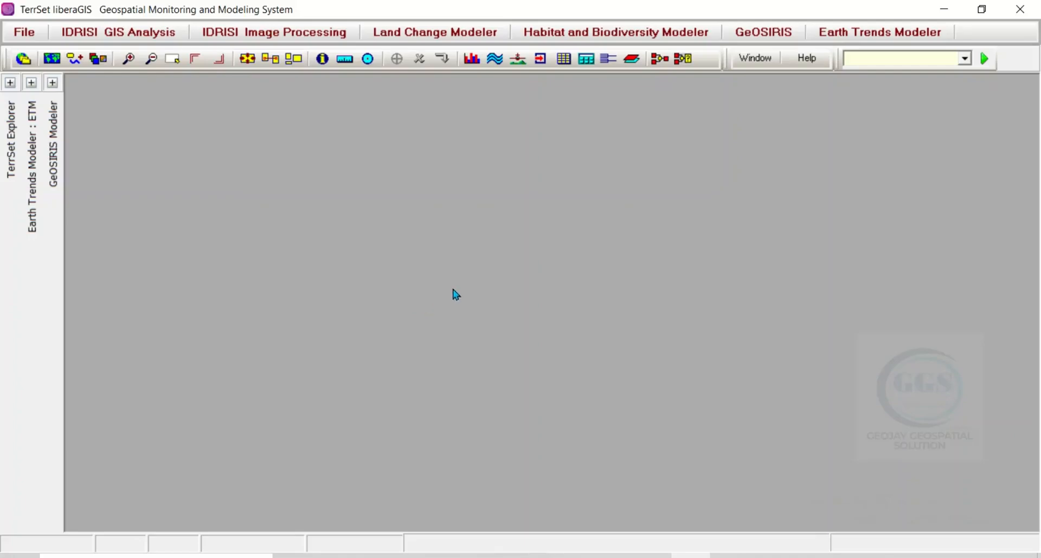
pyautogui.moveTo(688, 186)
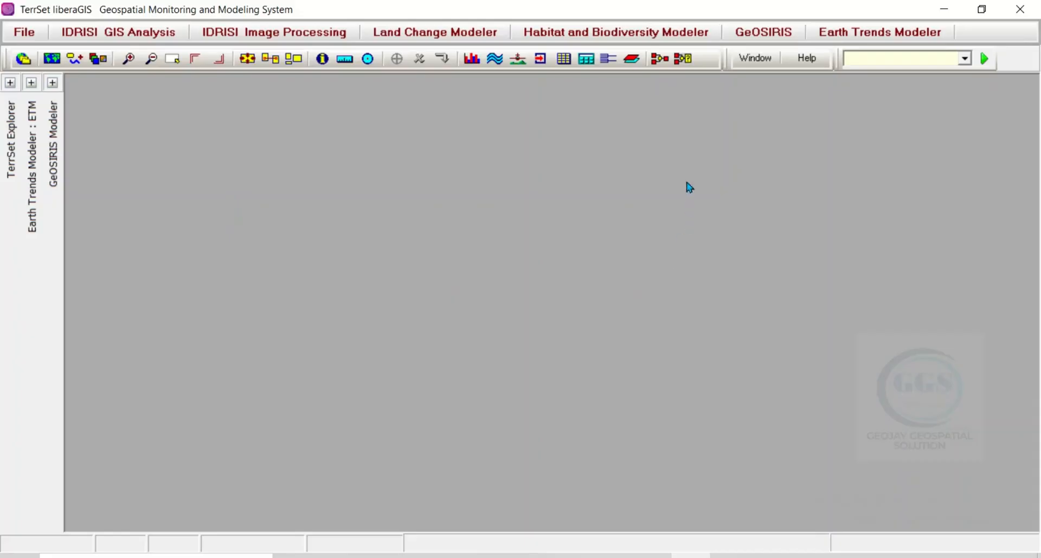
pyautogui.moveTo(729, 68)
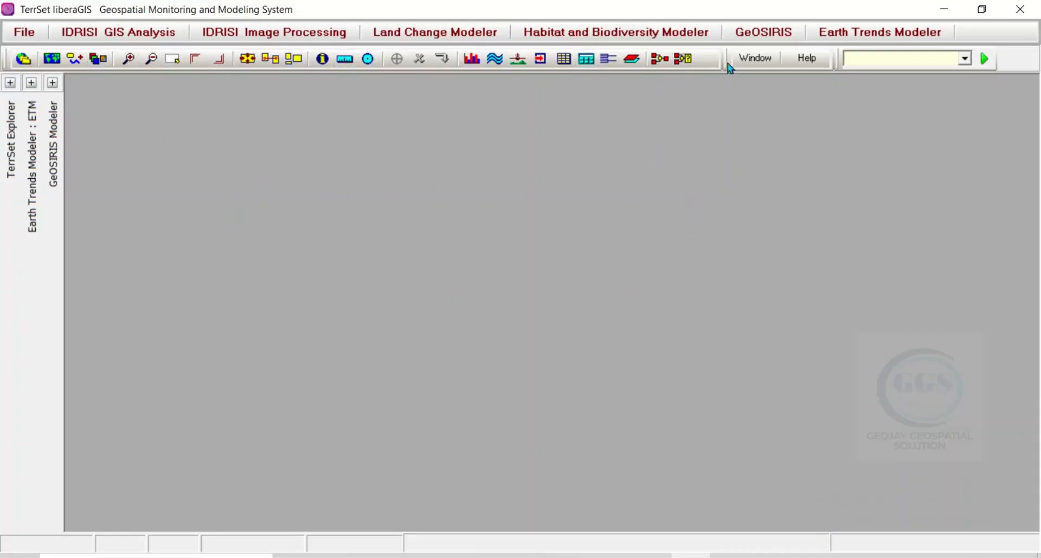
pyautogui.moveTo(586, 58)
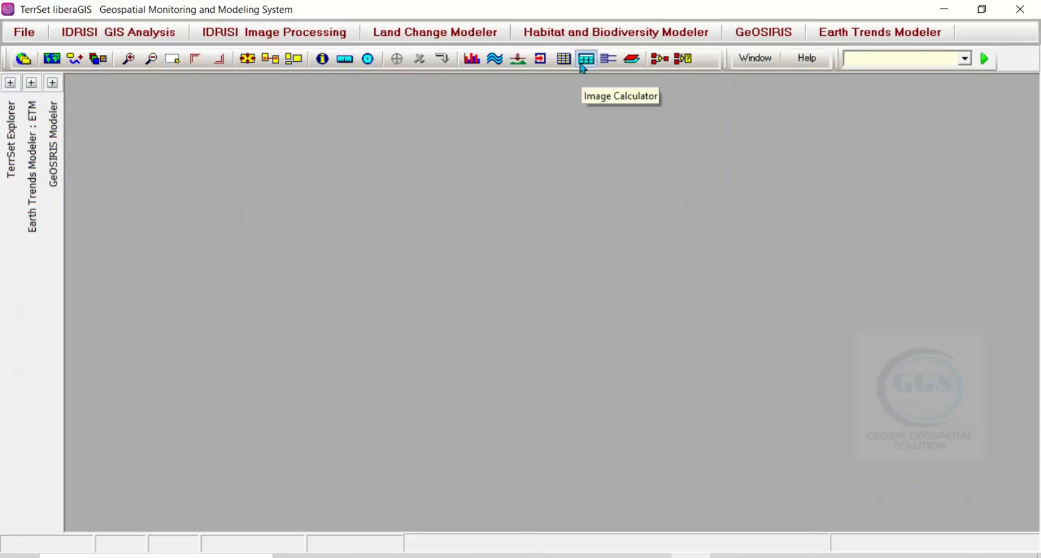
pyautogui.moveTo(585, 81)
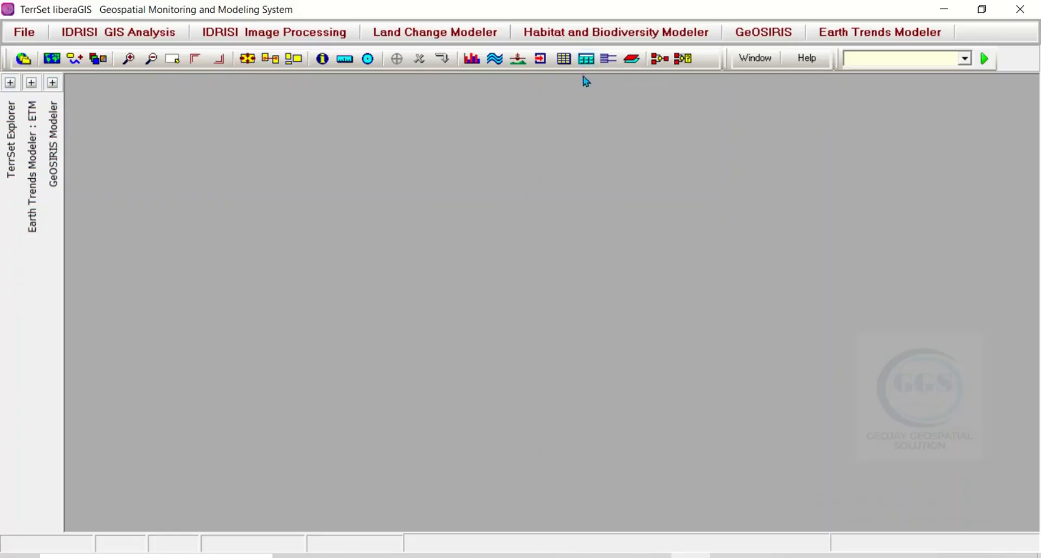